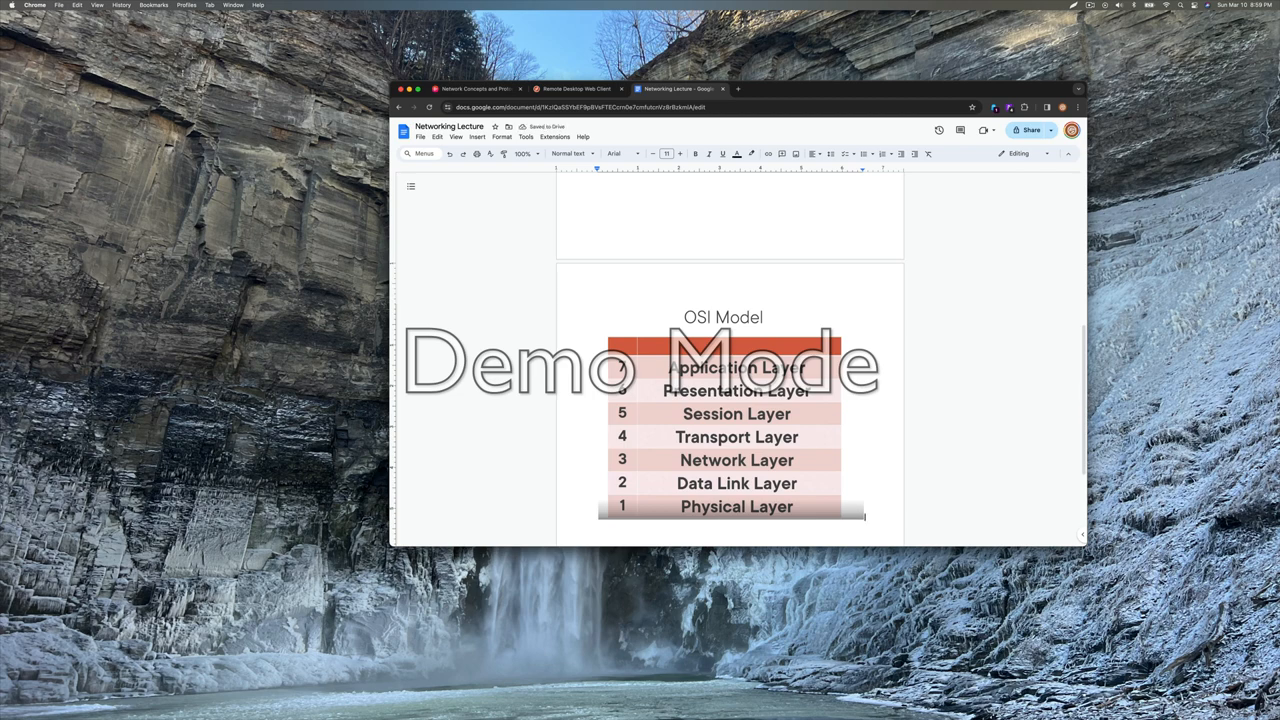
mouse_move(508, 188)
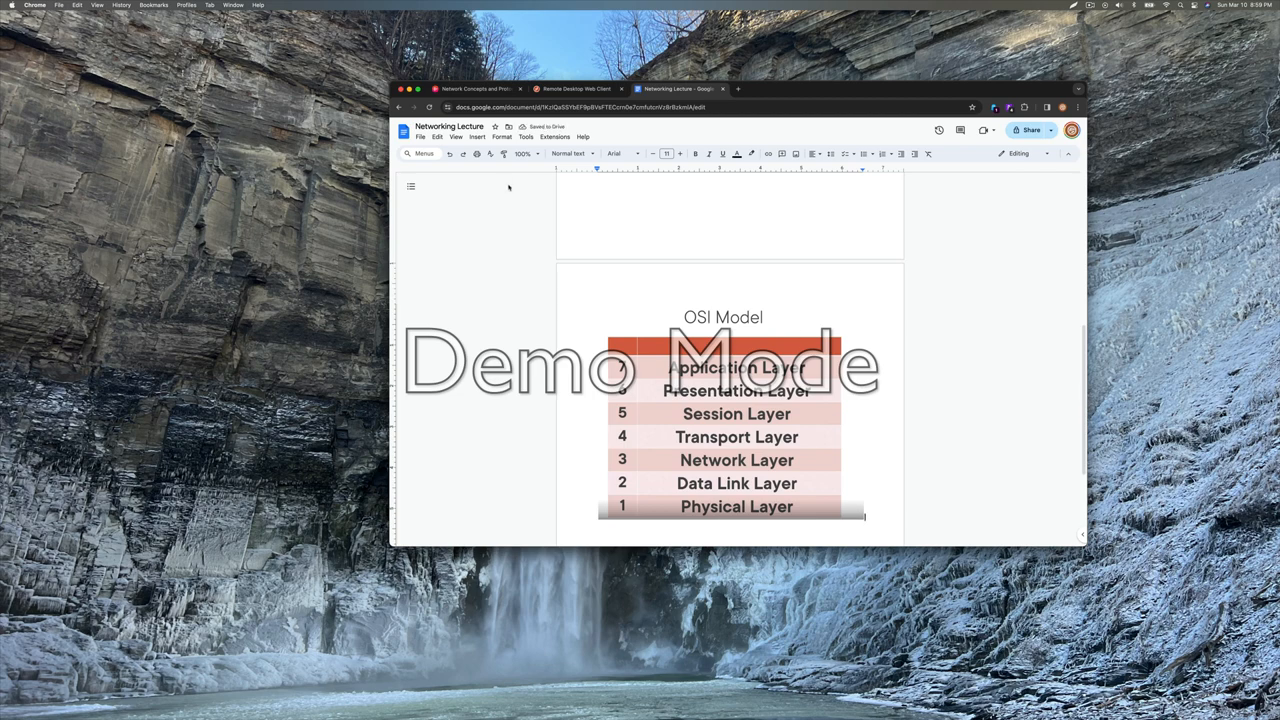
Zoom the lecture to 150%, close the Network Concepts tab, and scroll to the OSI table
click(523, 153)
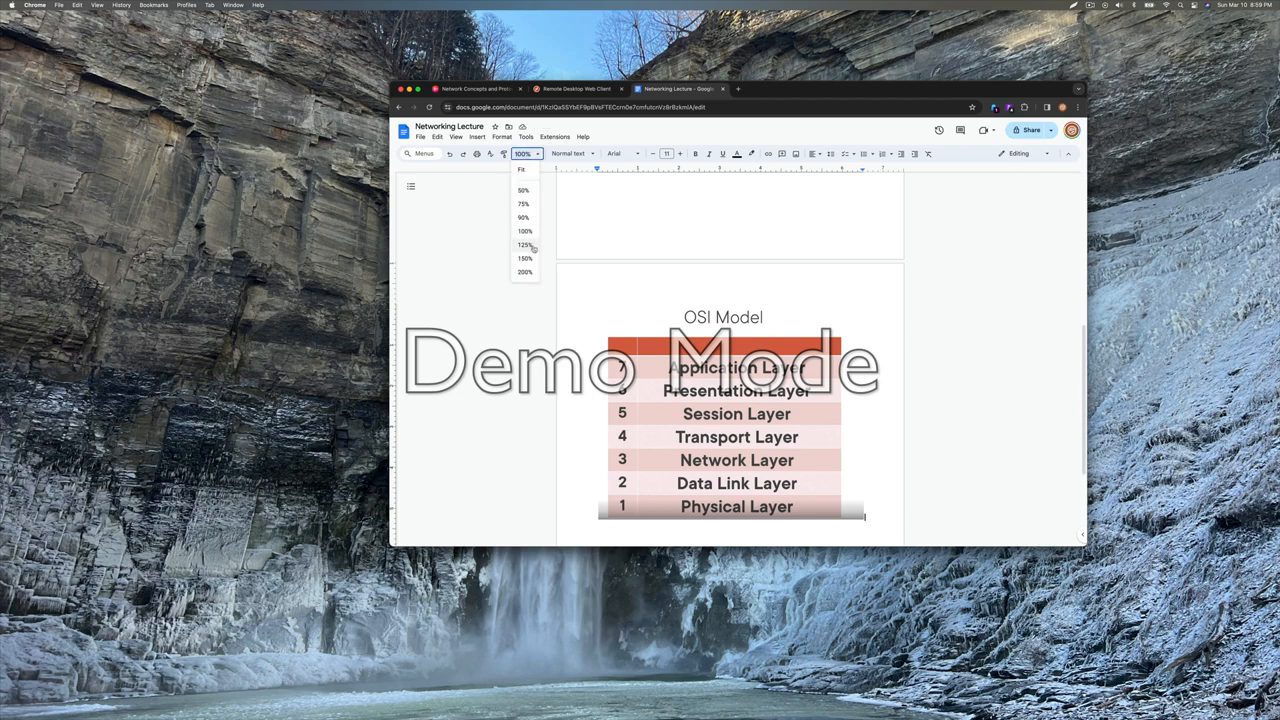
click(525, 257)
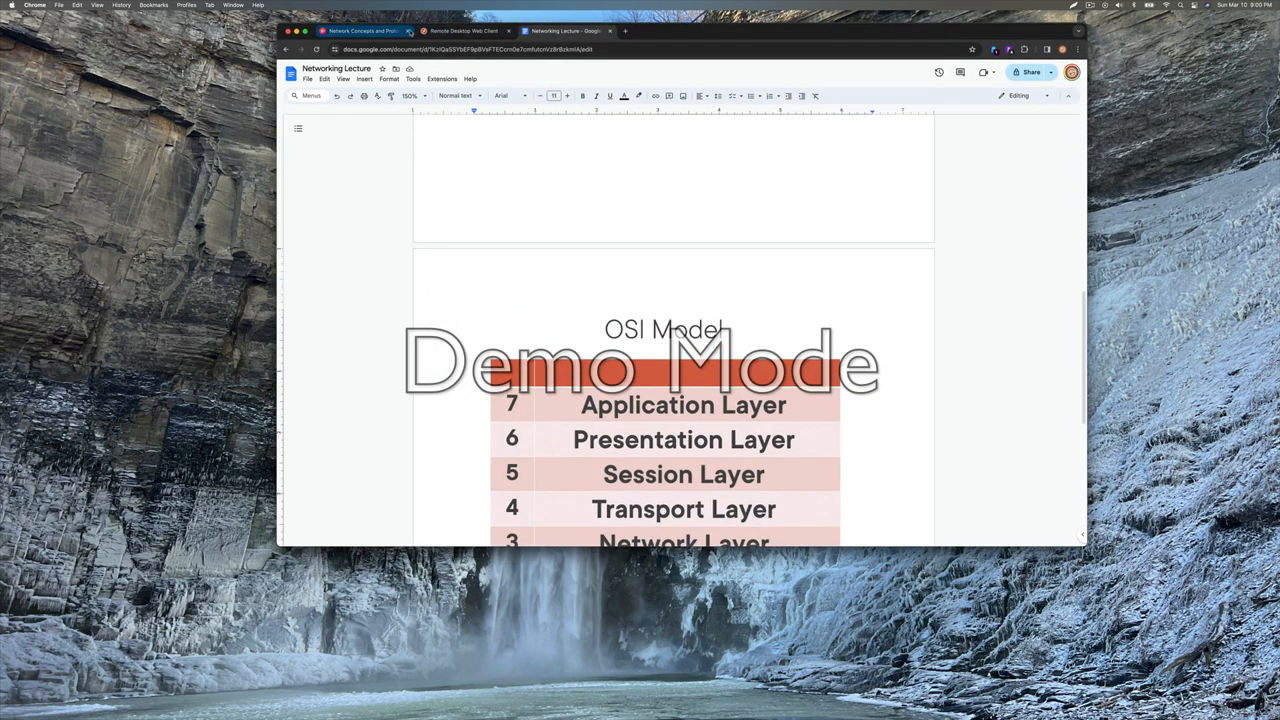
click(363, 31)
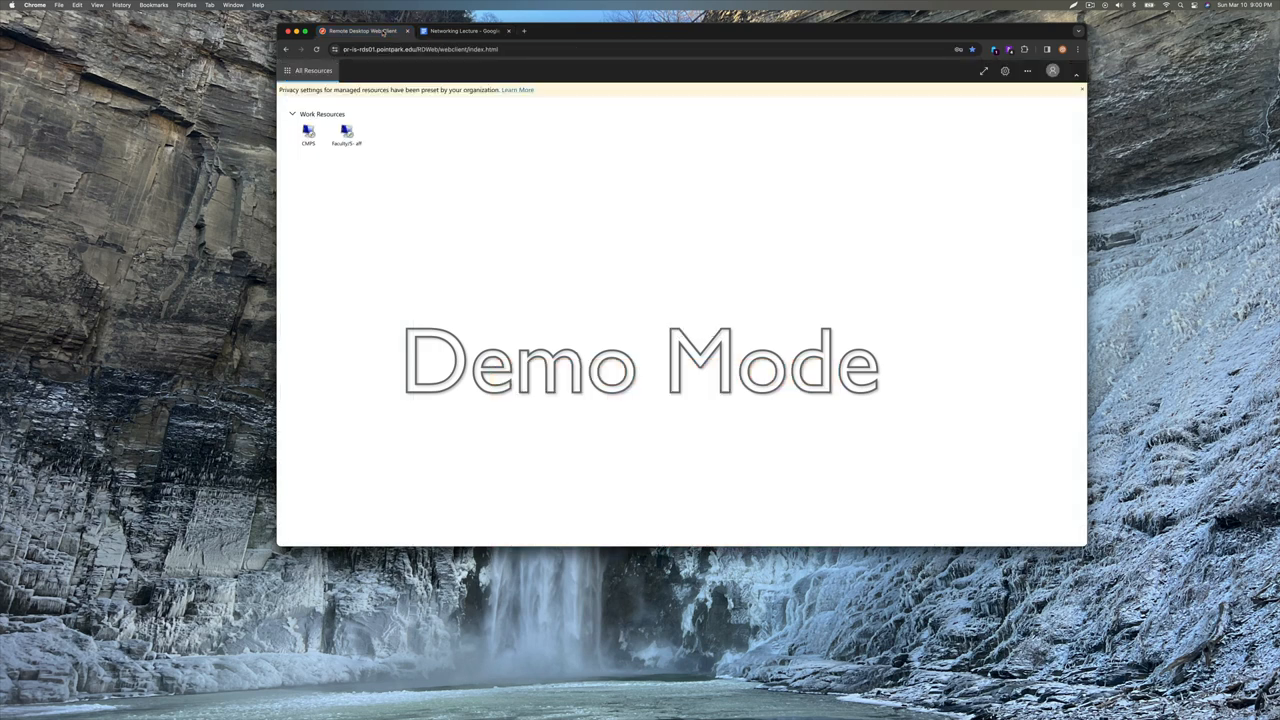
click(462, 31)
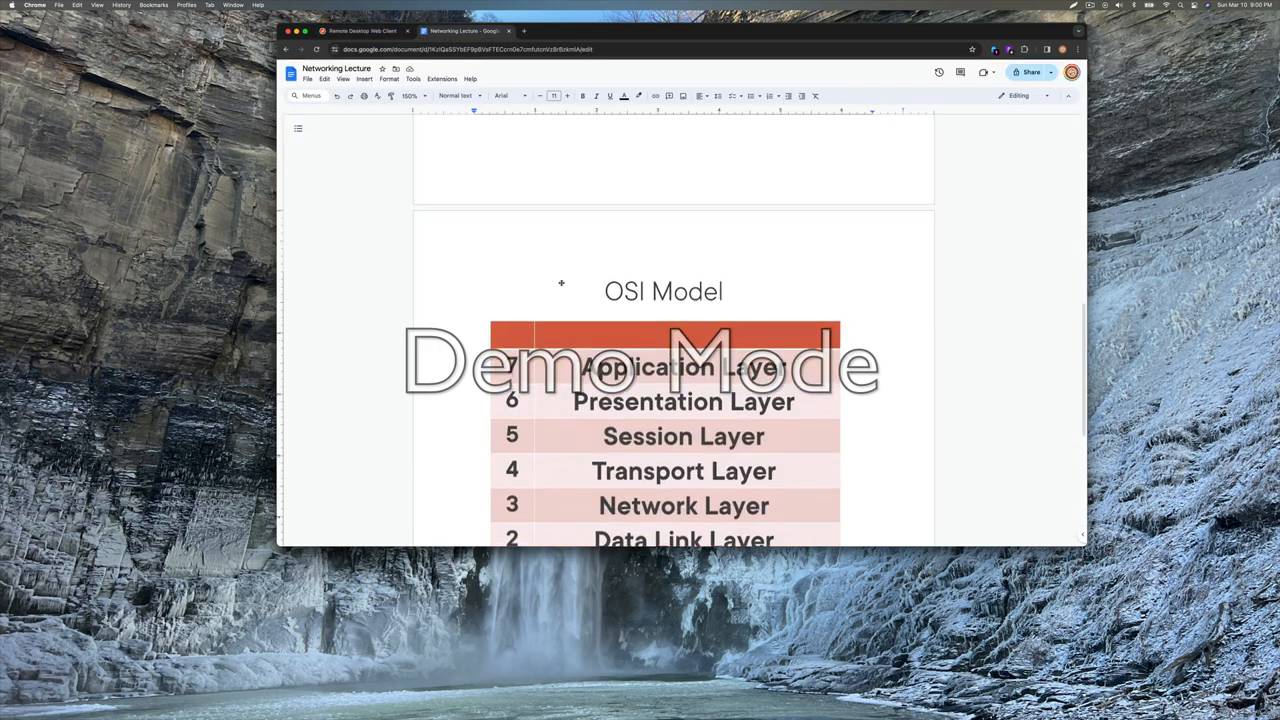
scroll(down, 3)
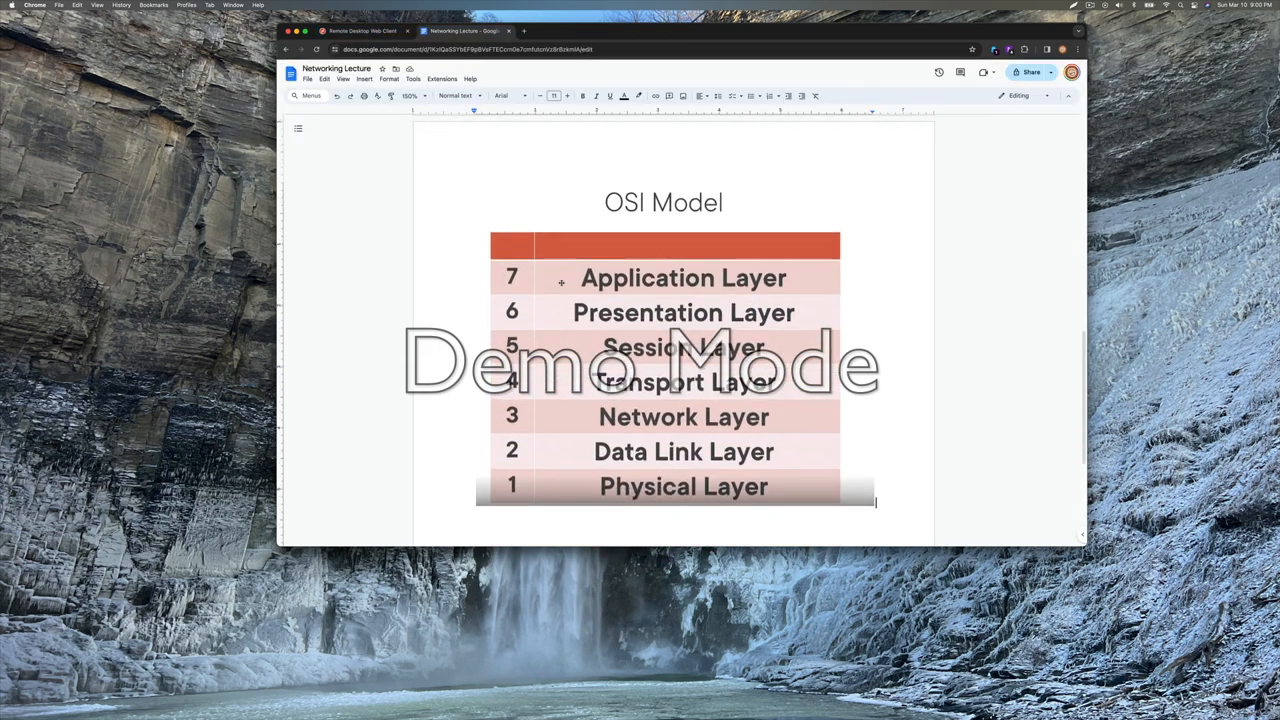
scroll(down, 3)
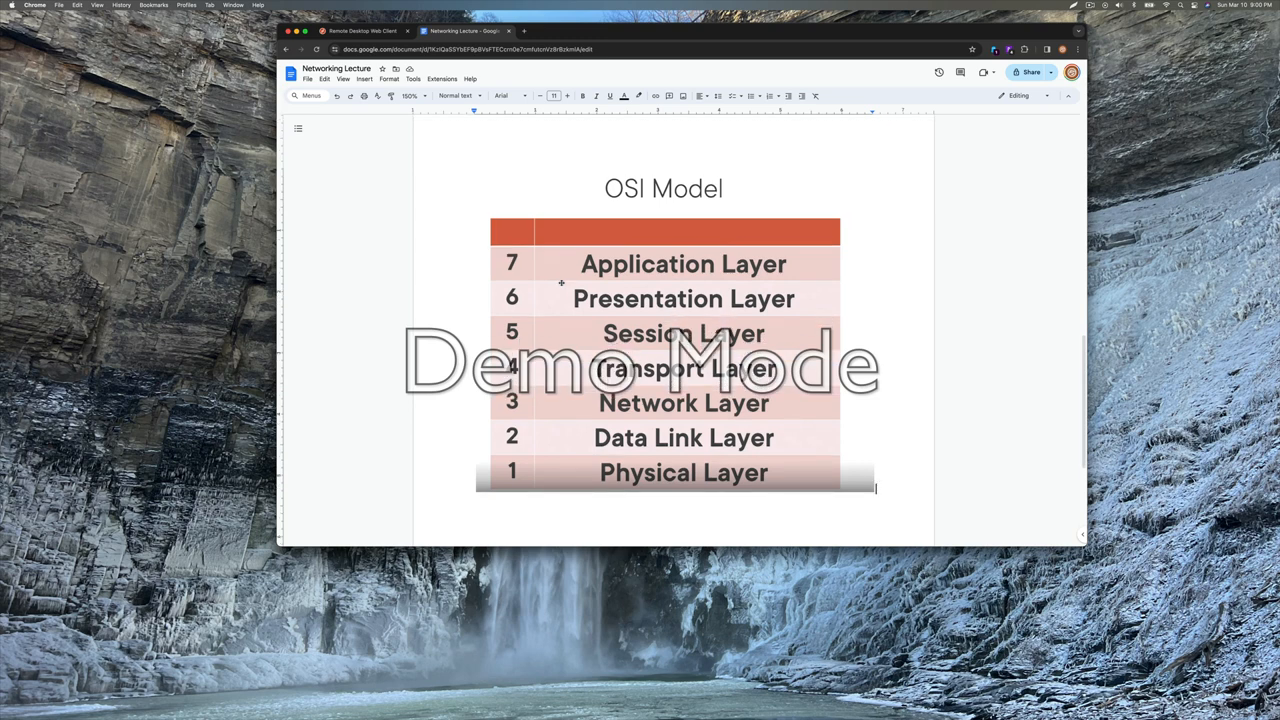
mouse_move(810, 283)
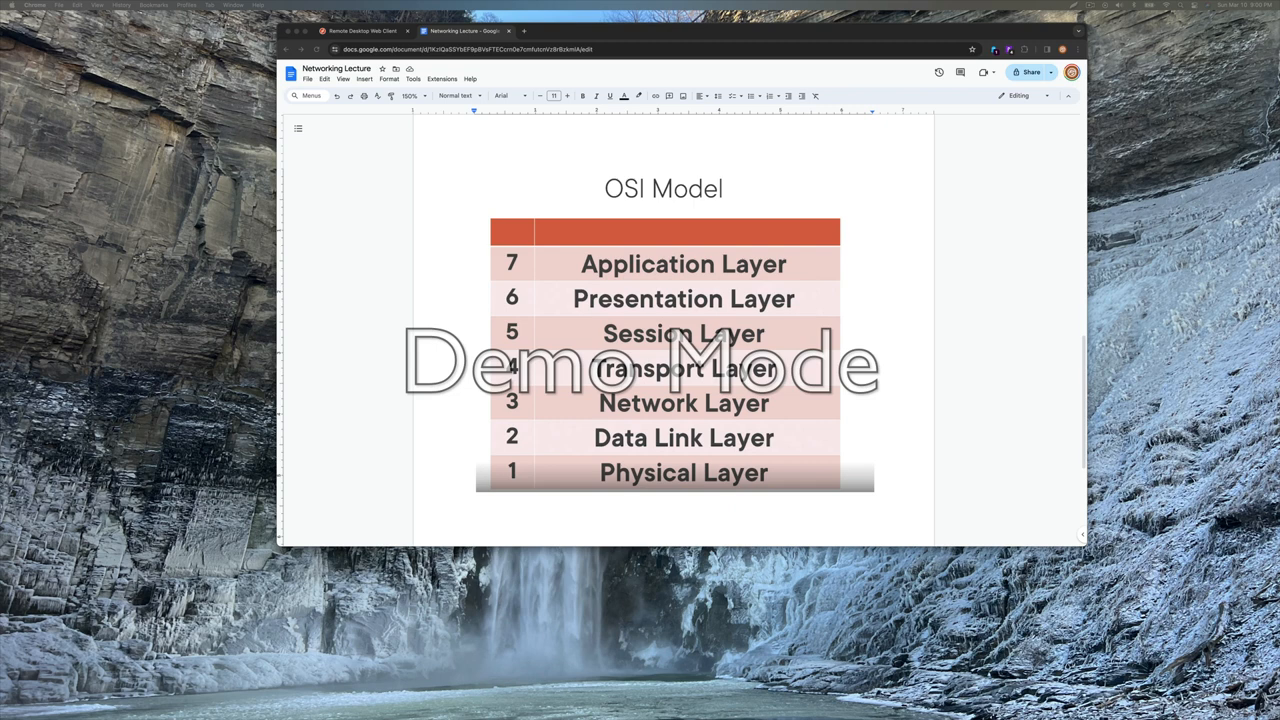
mouse_move(911, 471)
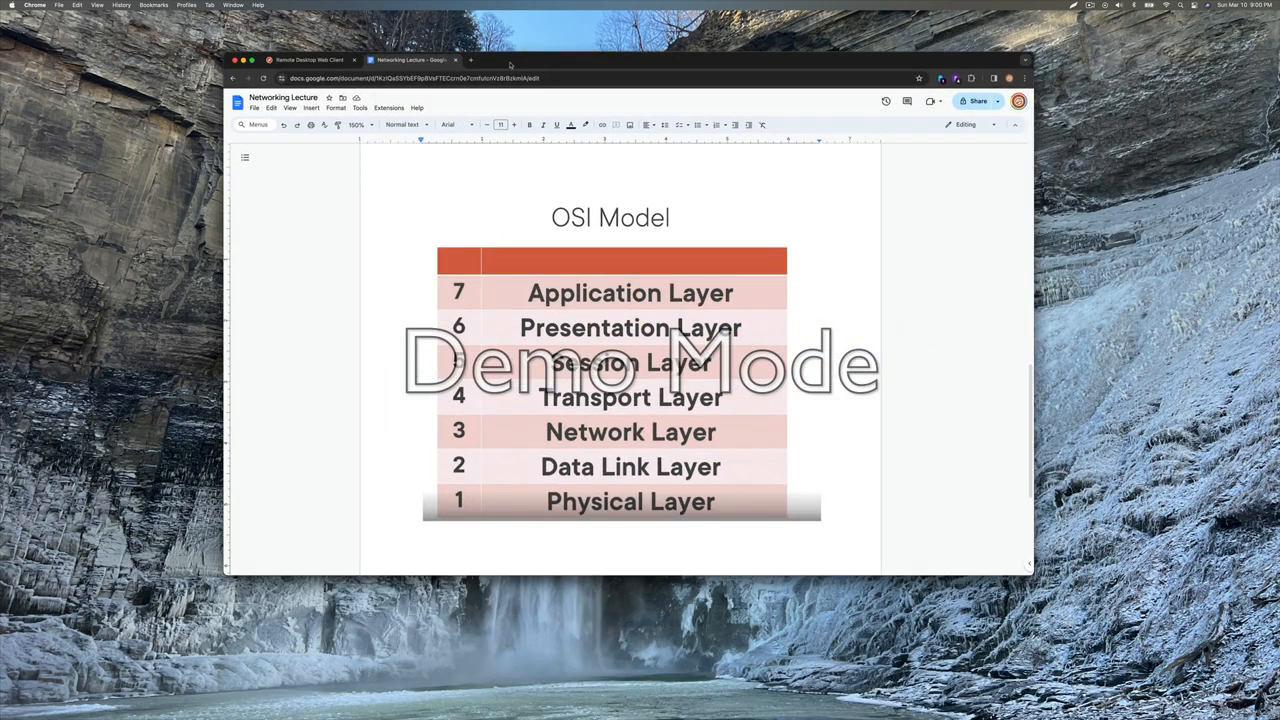
mouse_move(468, 135)
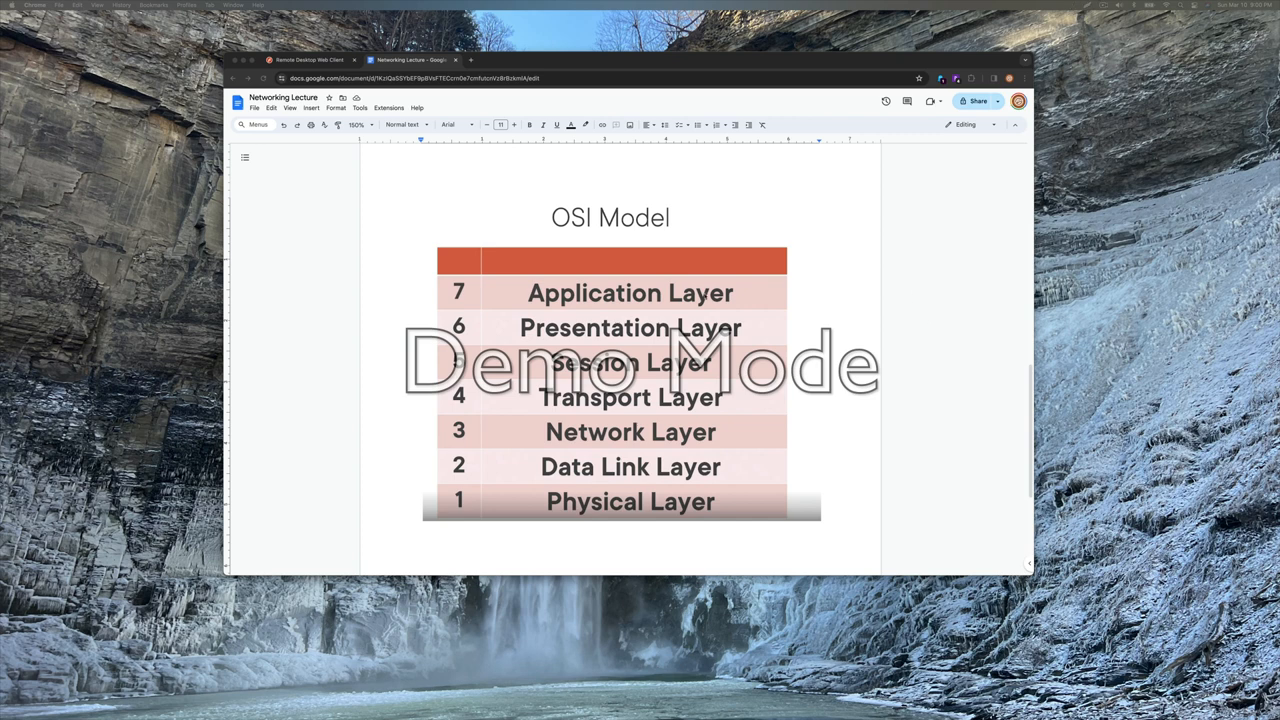
scroll(down, 3)
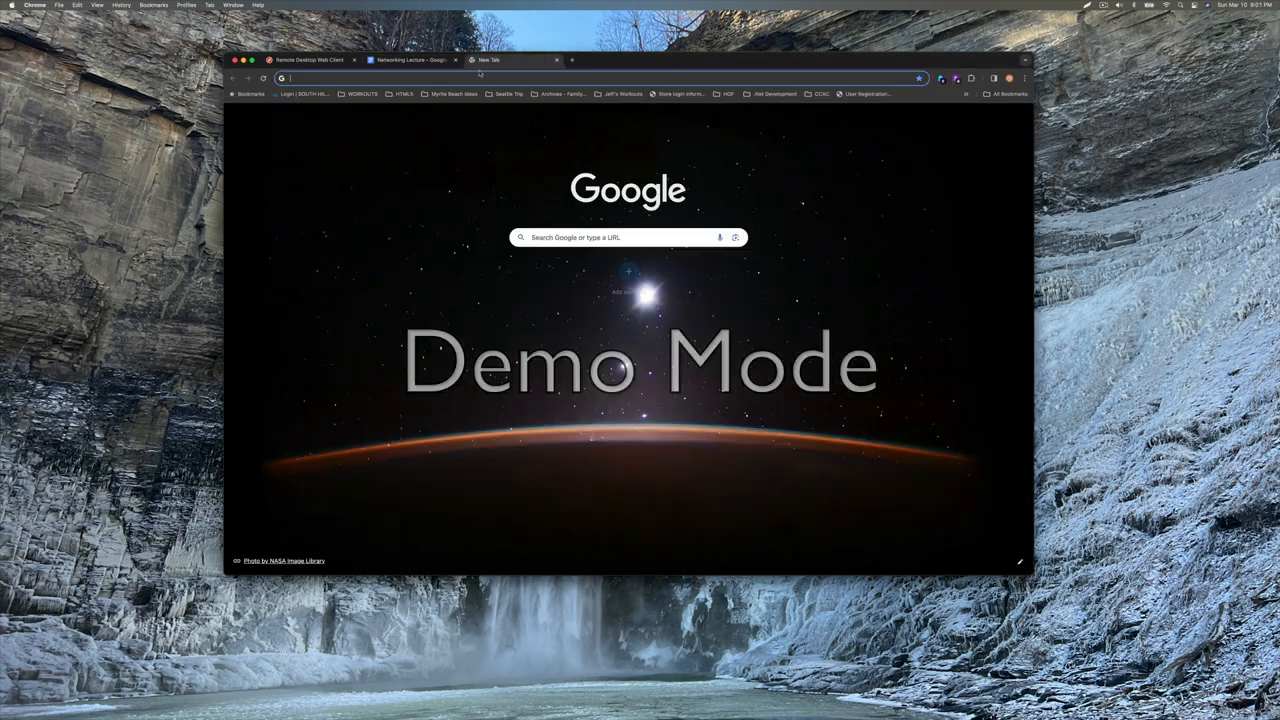
Load jeffreyjseaman.com in a new Chrome tab and reveal its full https address
text(hulu.com)
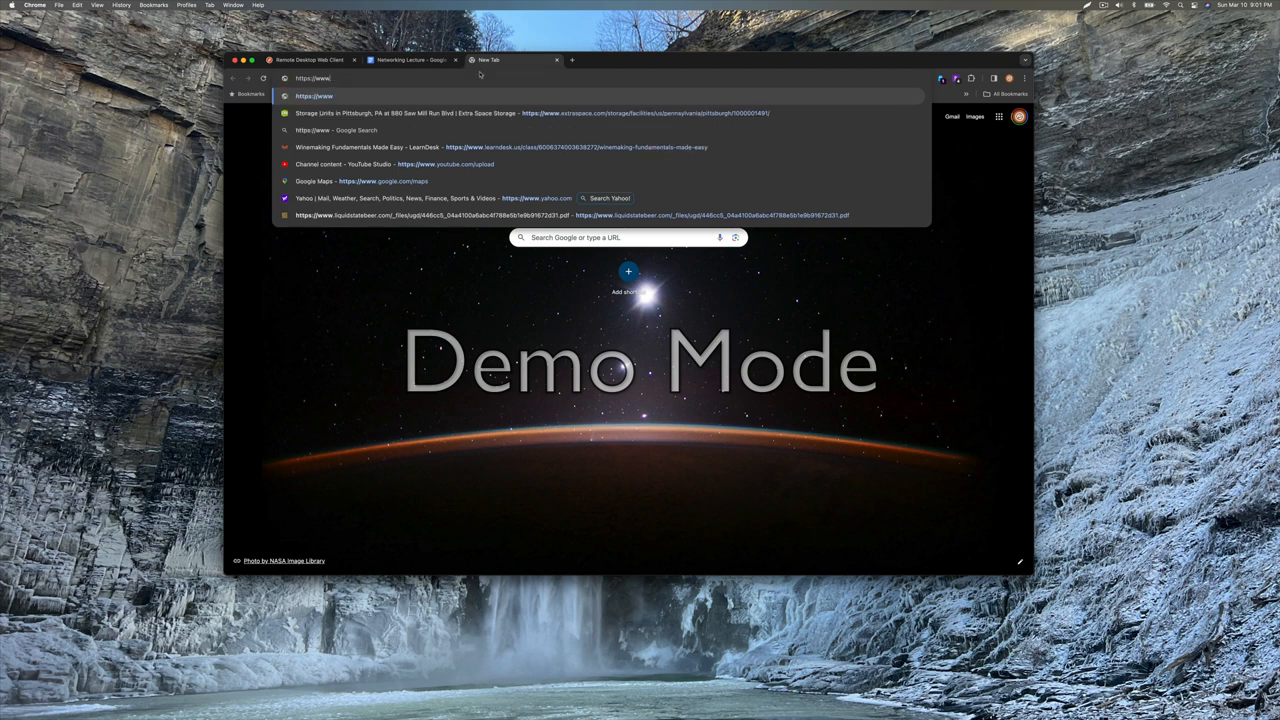
text(jeffreyjseaman.com)
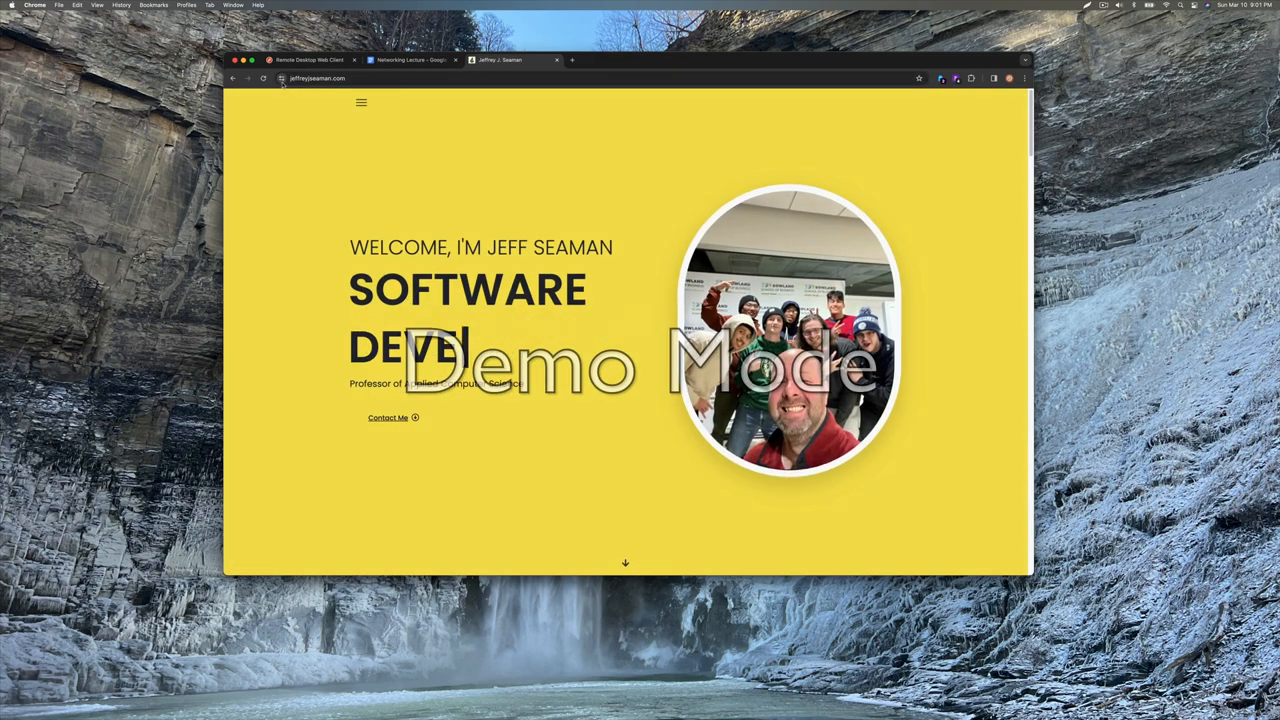
click(282, 78)
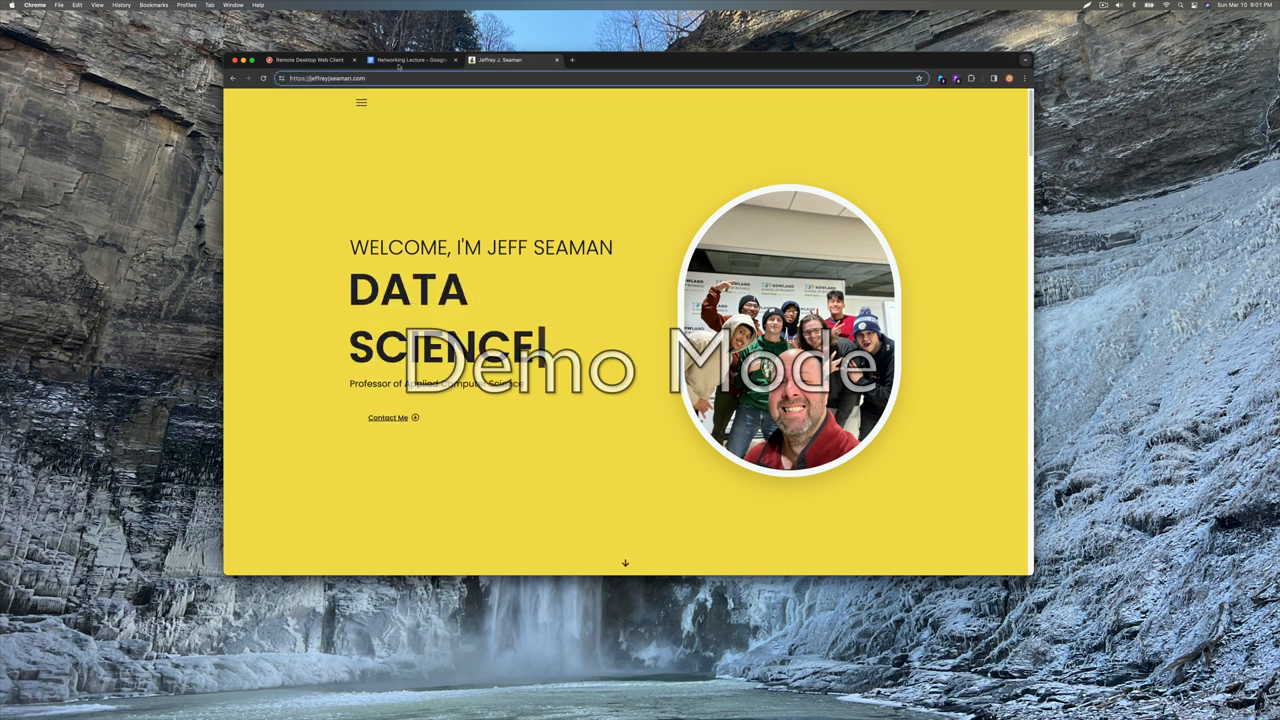
Type the 'HTTPS: Port#' note below the OSI Model table, then return to the portfolio site
click(410, 59)
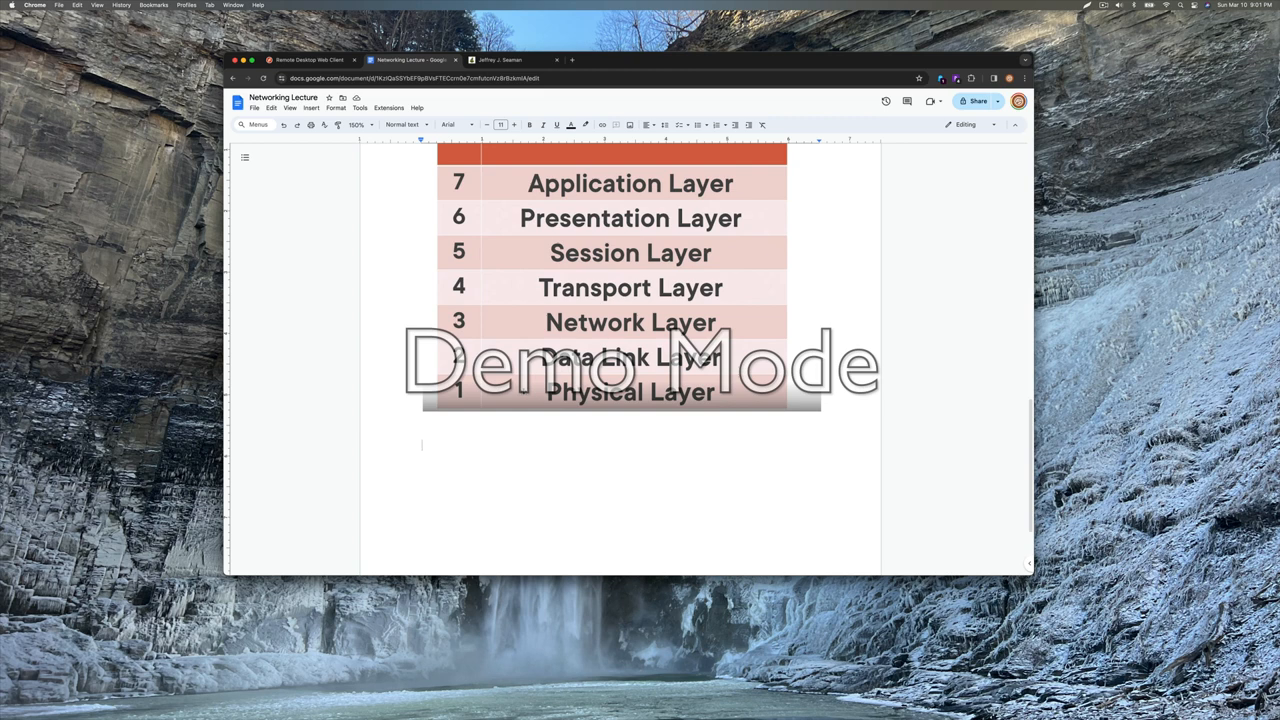
text(HTTPS:)
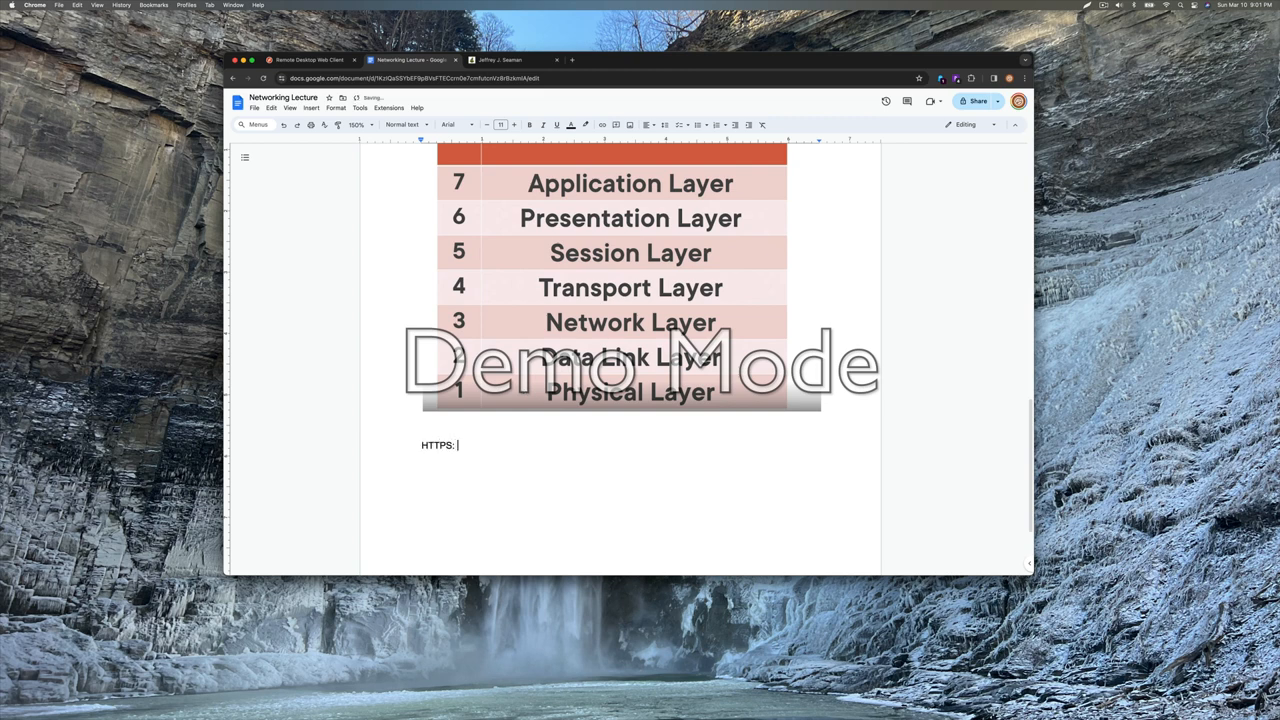
text(Port# 43)
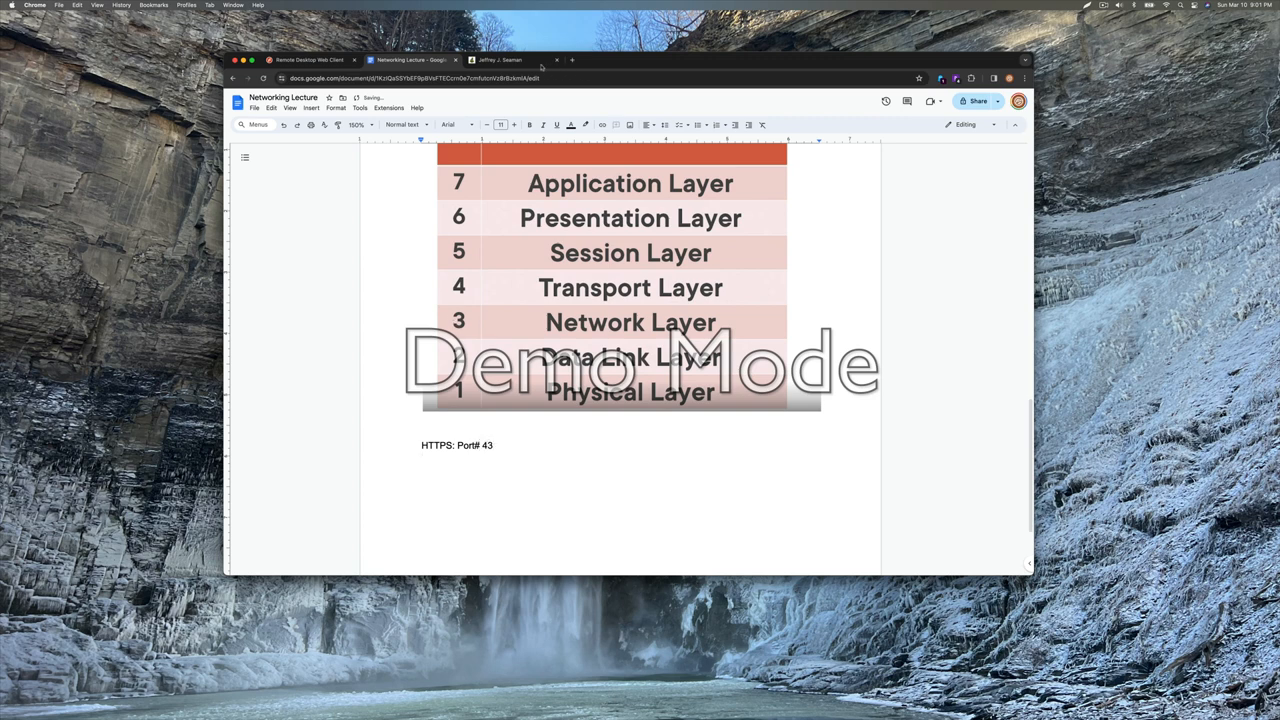
click(500, 60)
text(https://jeffr)
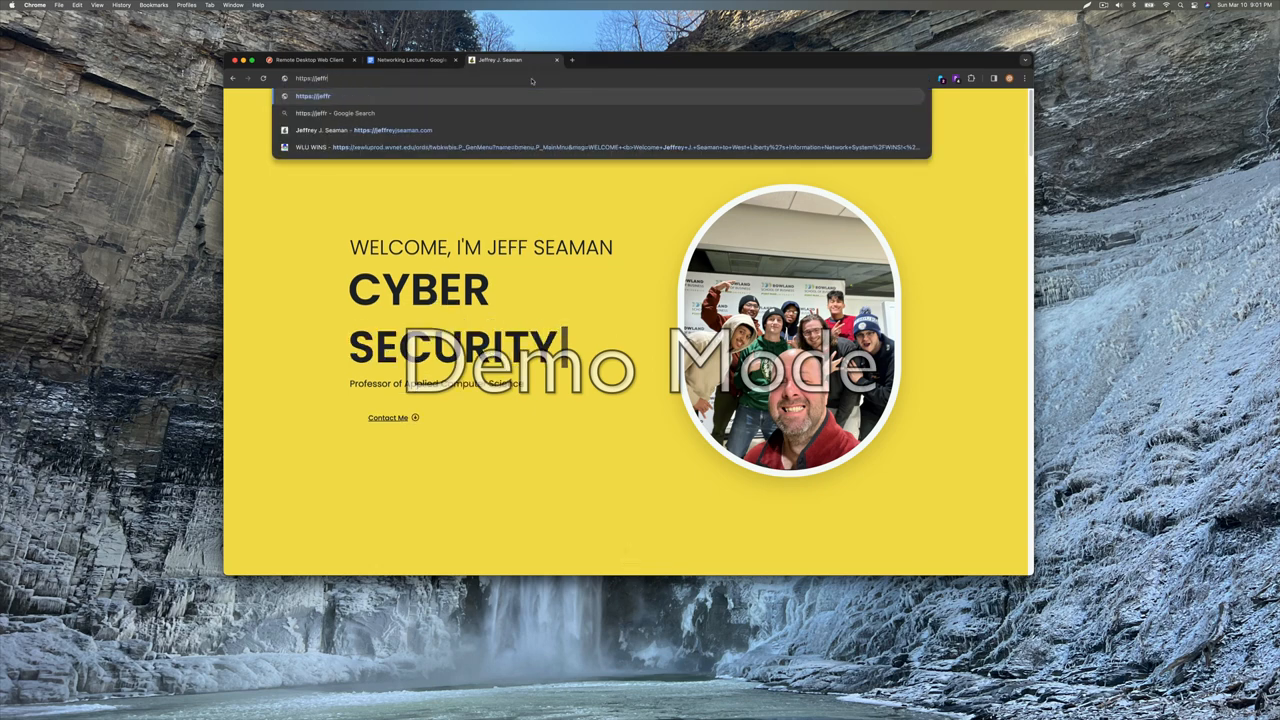
text(jseaman.com)
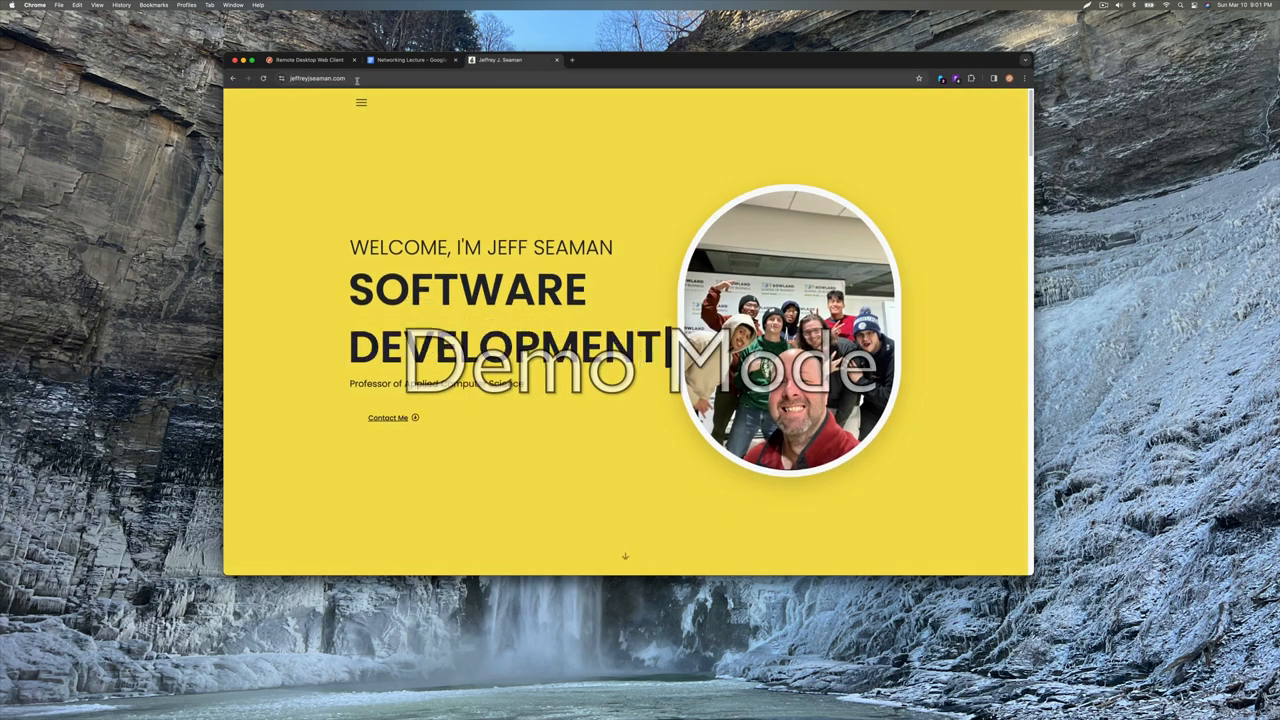
click(408, 59)
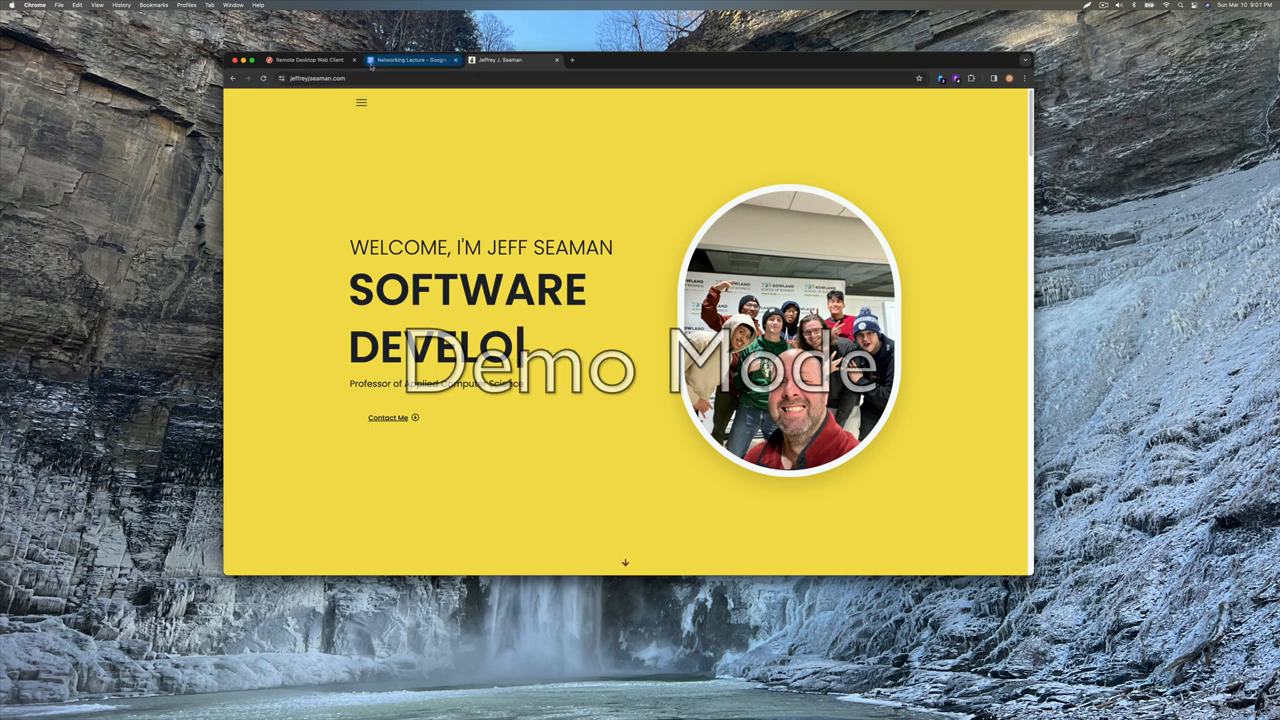
Type 'HTTP: 80' under the HTTPS note, then search for Visual Studio Code
click(405, 59)
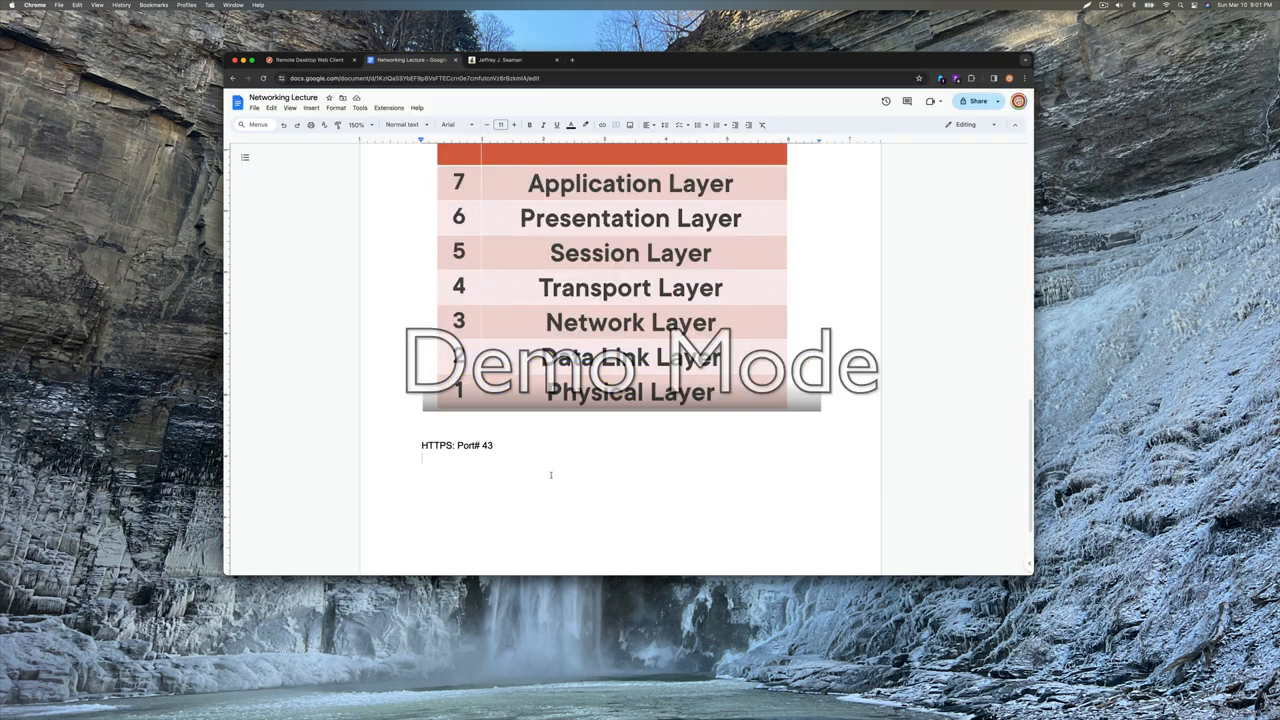
text(HTTP)
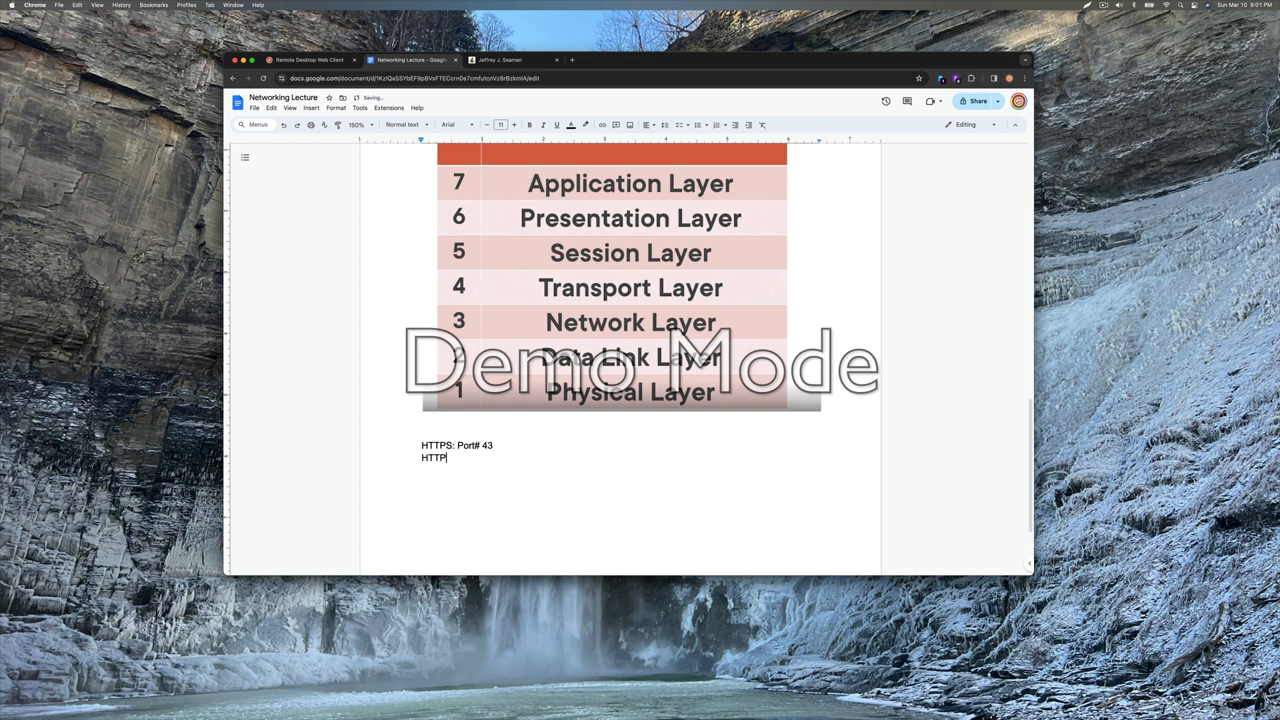
text(:)
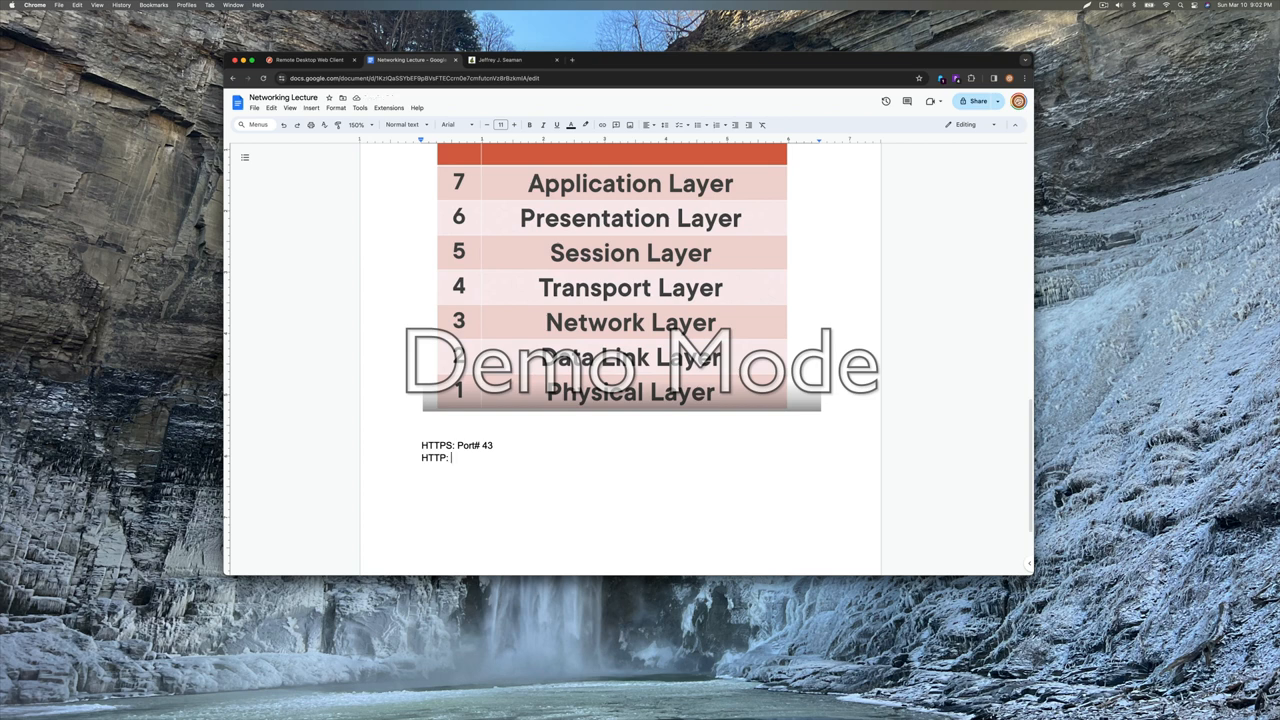
mouse_move(668, 441)
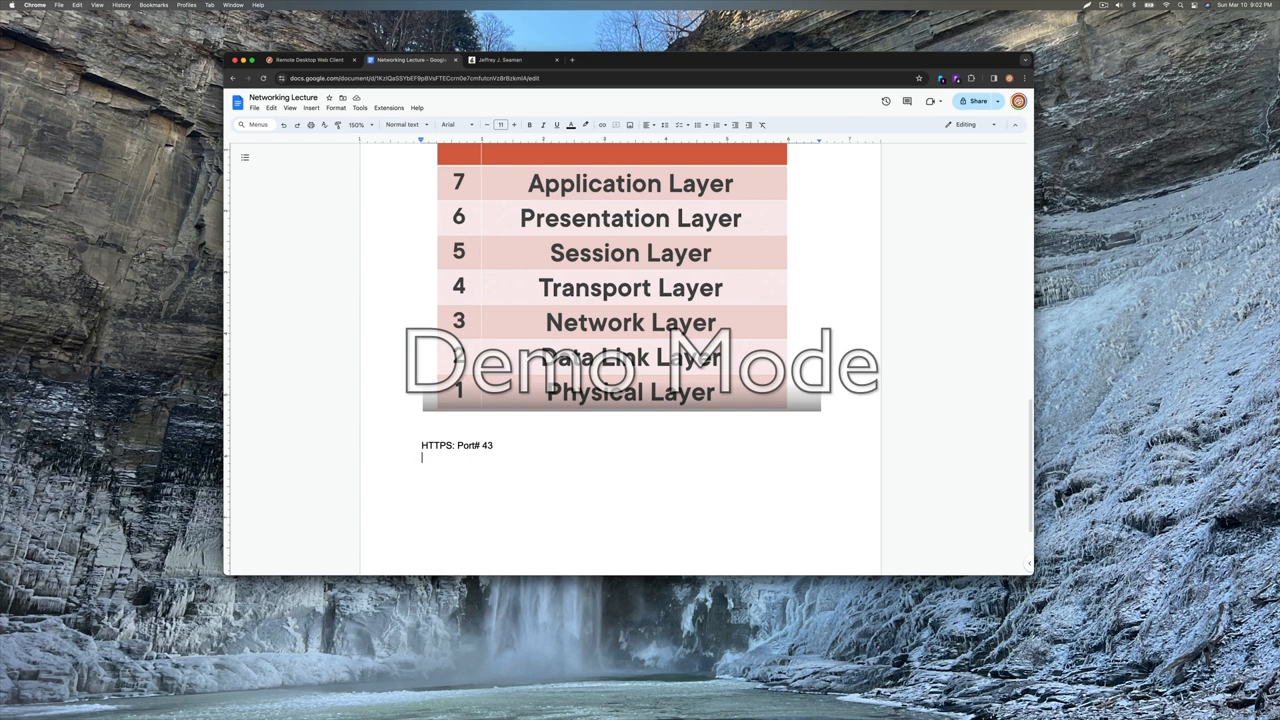
text(HTTP)
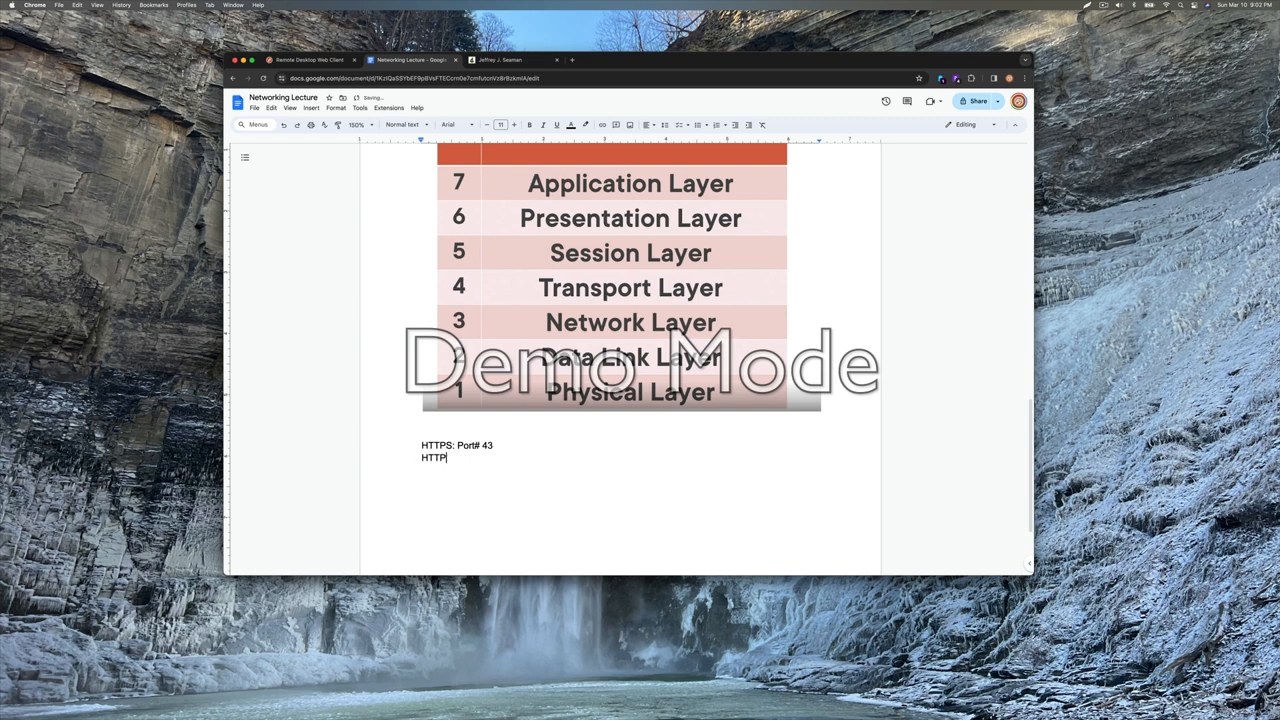
text(: 80)
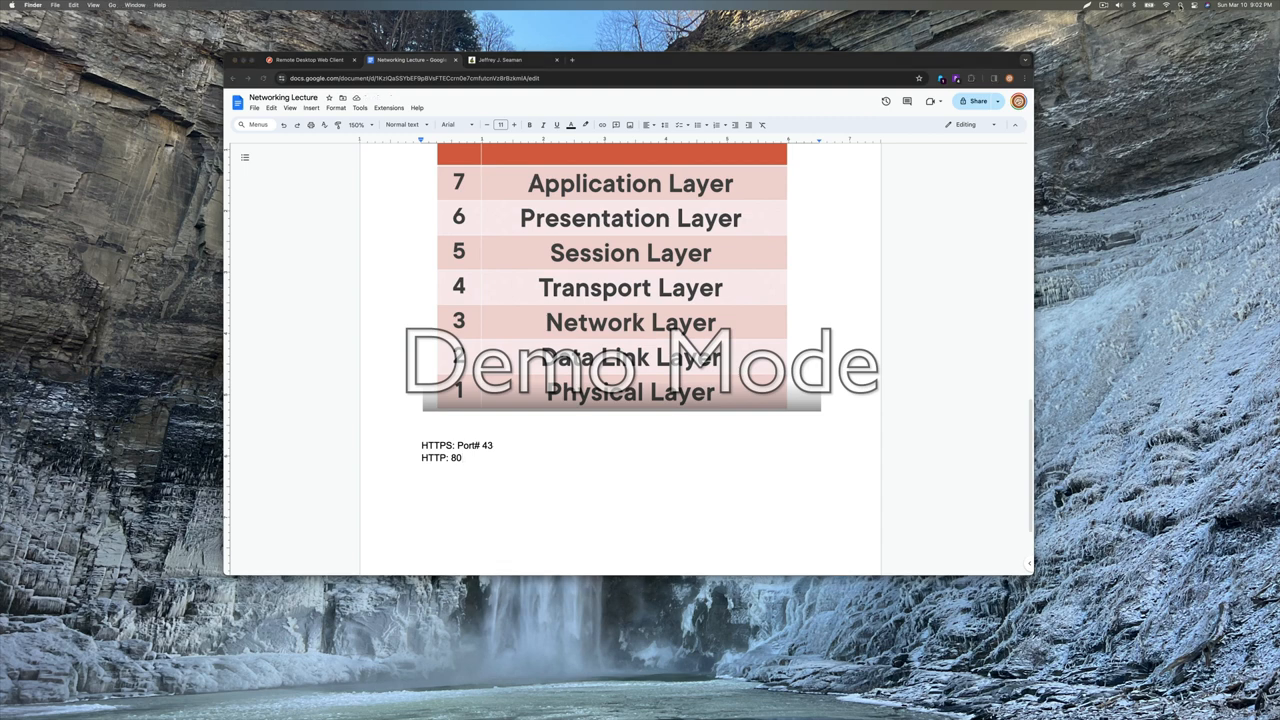
text(visual Studio Code)
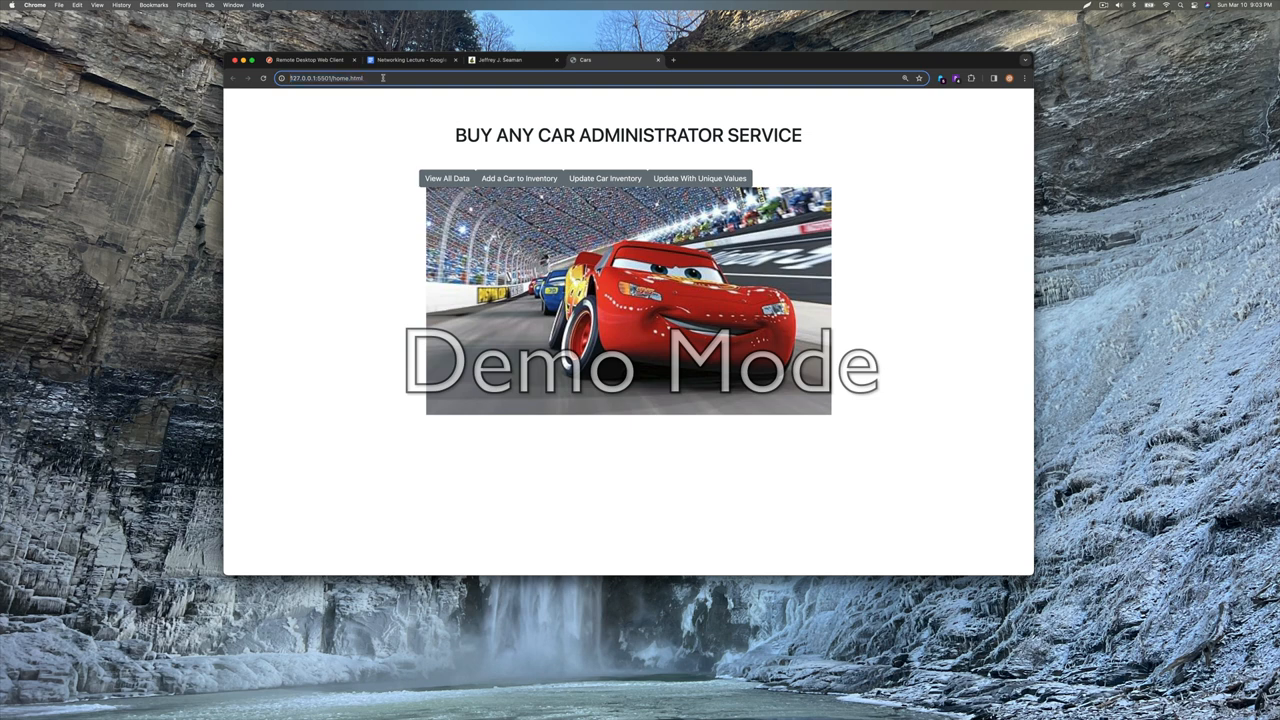
Inspect the car administrator page at 127.0.0.1:5501/home.html and select its address
click(340, 78)
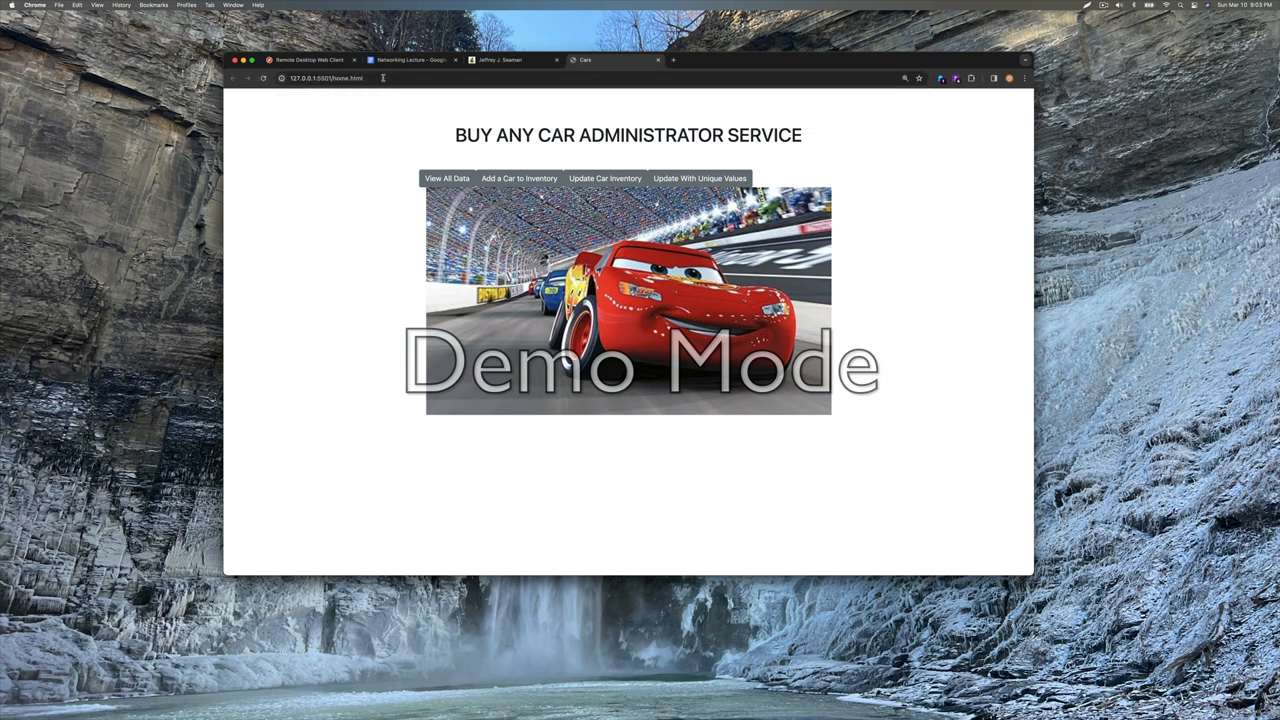
click(325, 78)
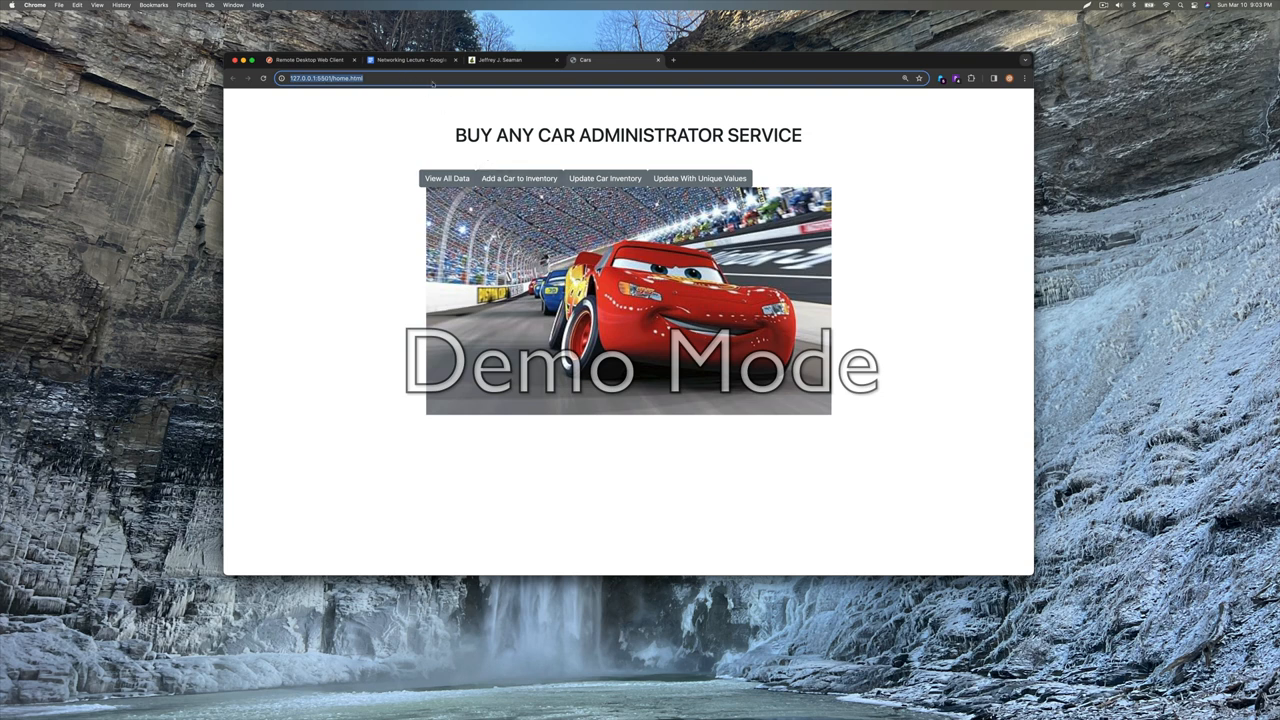
click(405, 60)
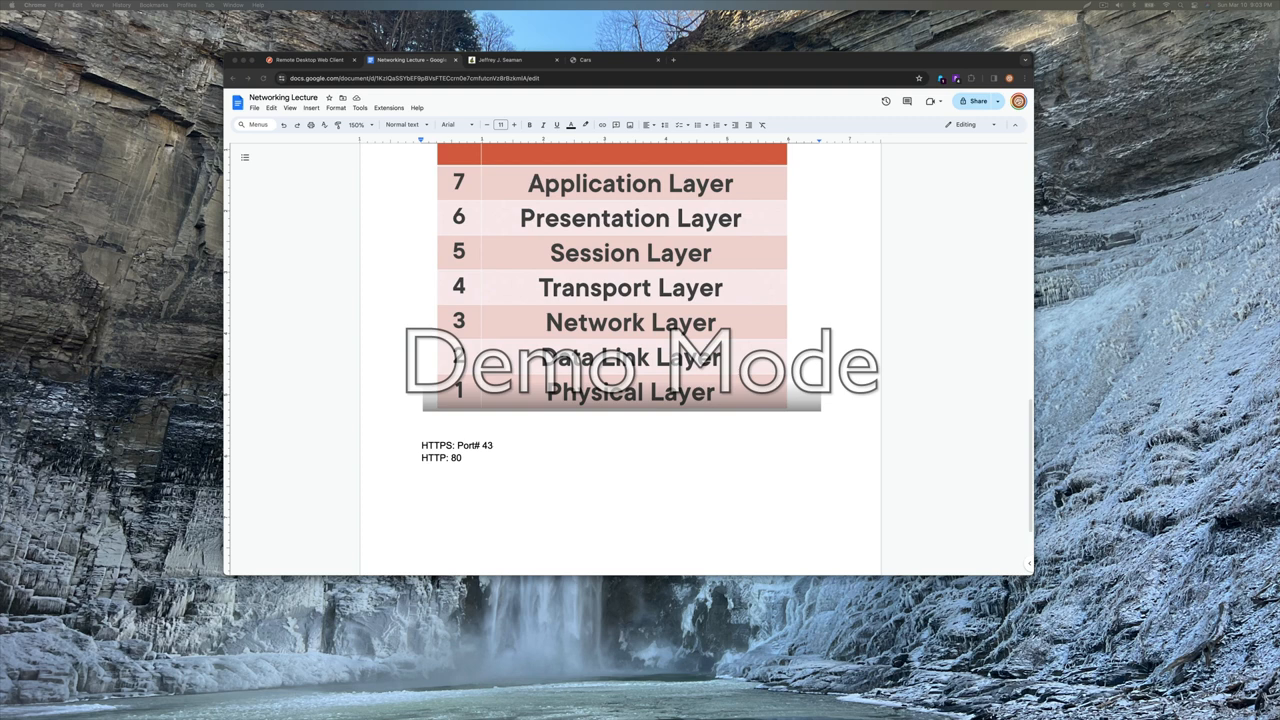
mouse_move(1101, 390)
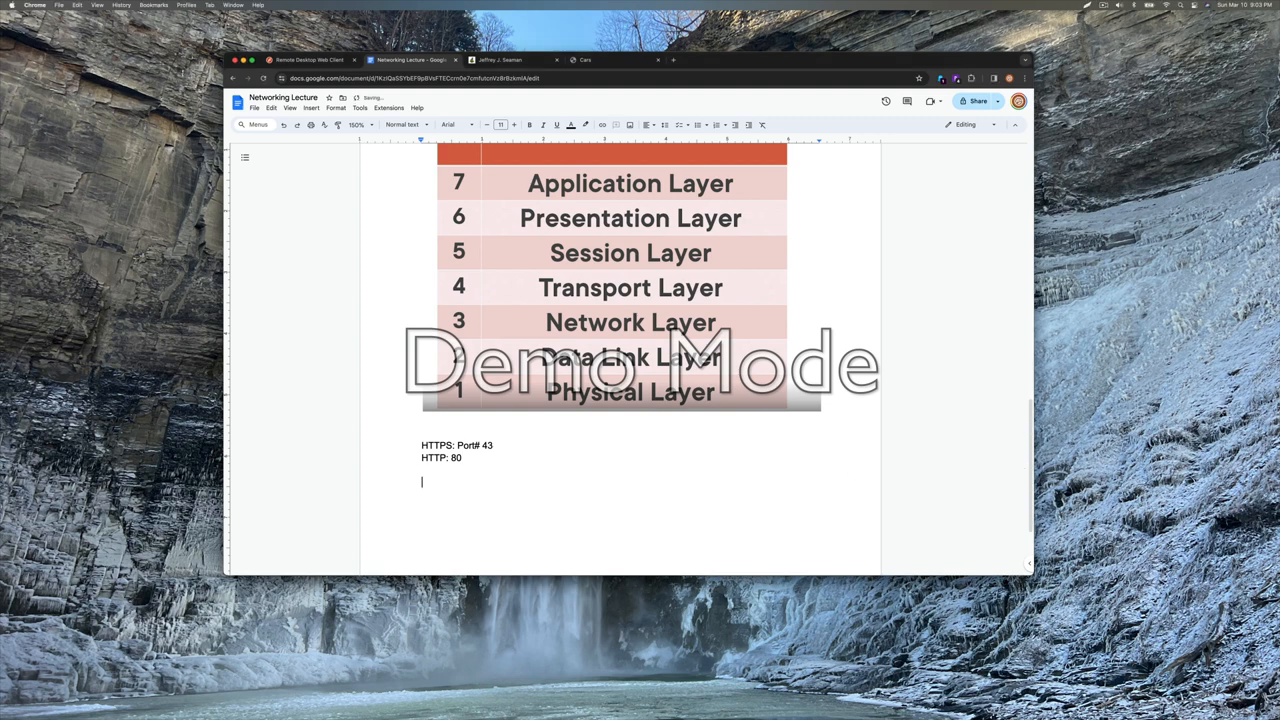
Scroll through the lecture document around the HTTP: 80 entry
scroll(down, 3)
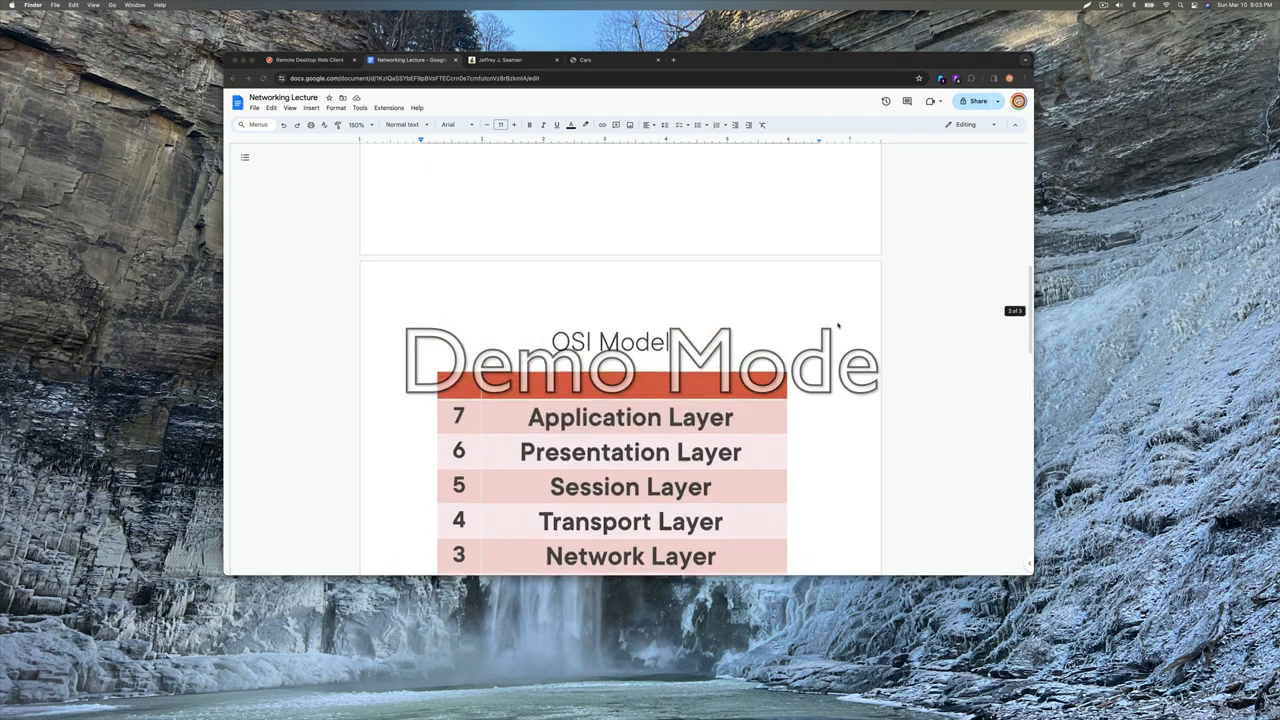
scroll(down, 3)
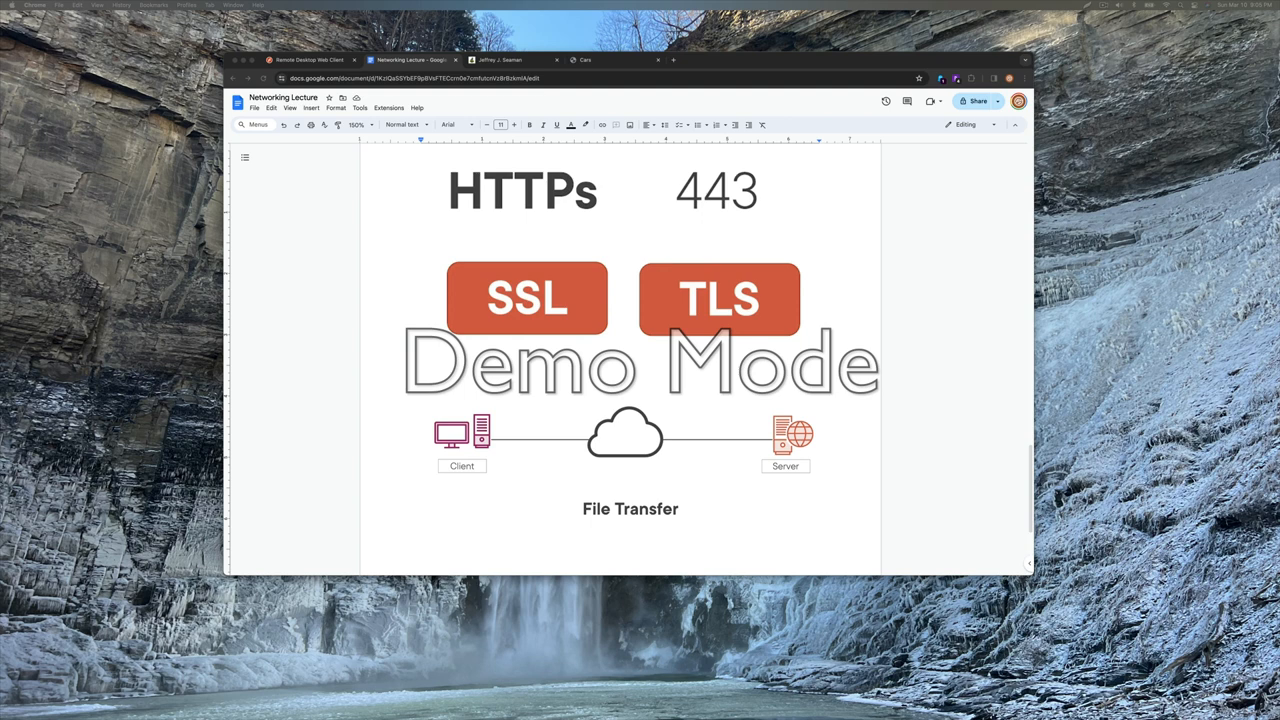
mouse_move(854, 503)
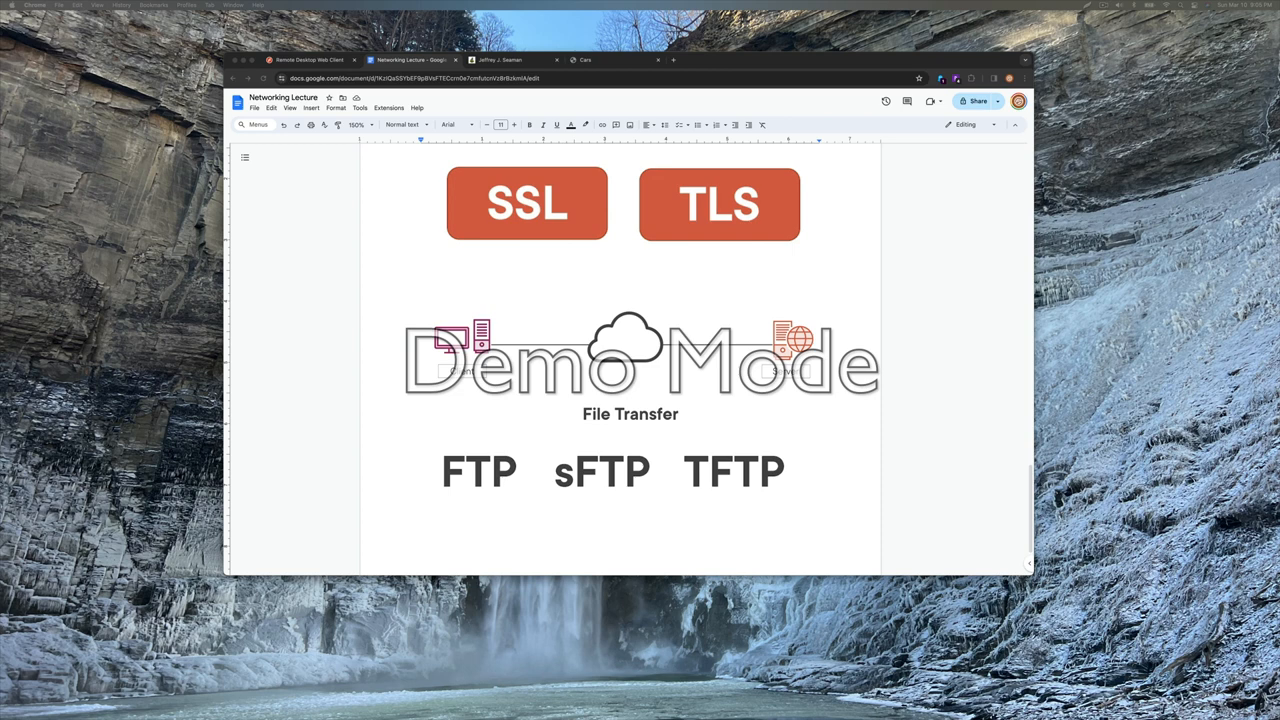
mouse_move(985, 398)
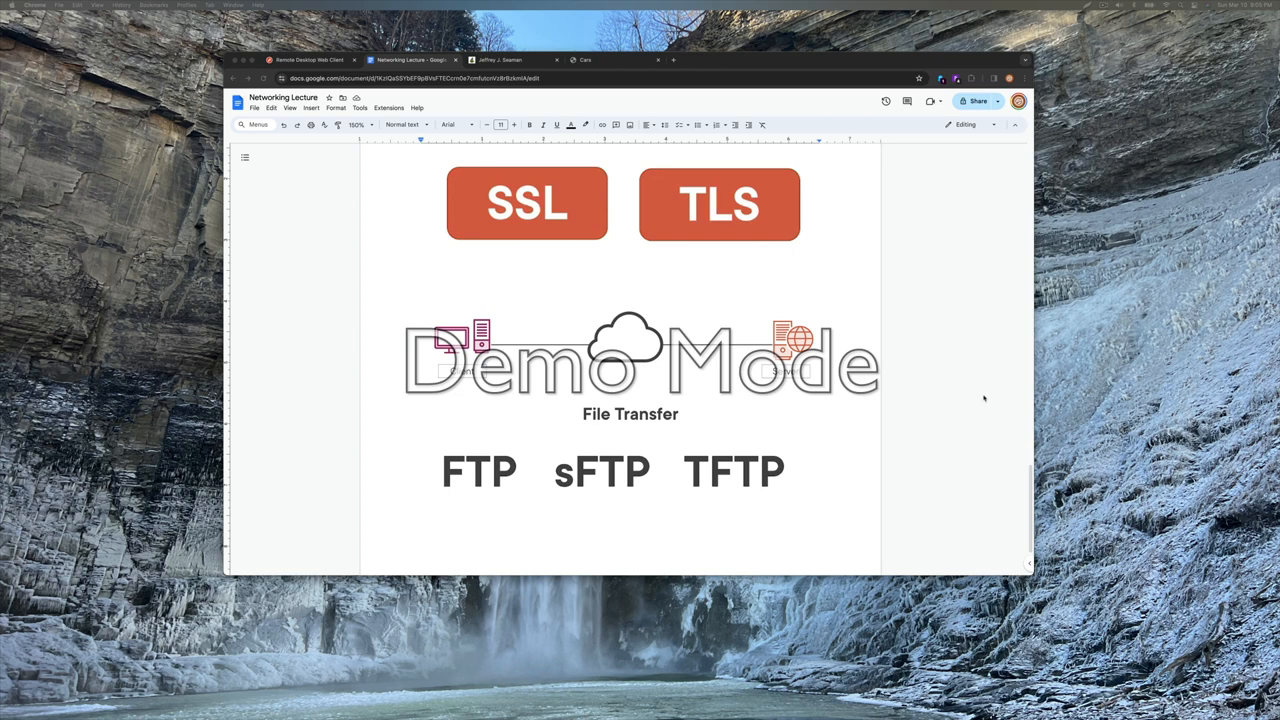
Select the FTP, sFTP and TFTP labels to begin adding their port numbers
click(623, 471)
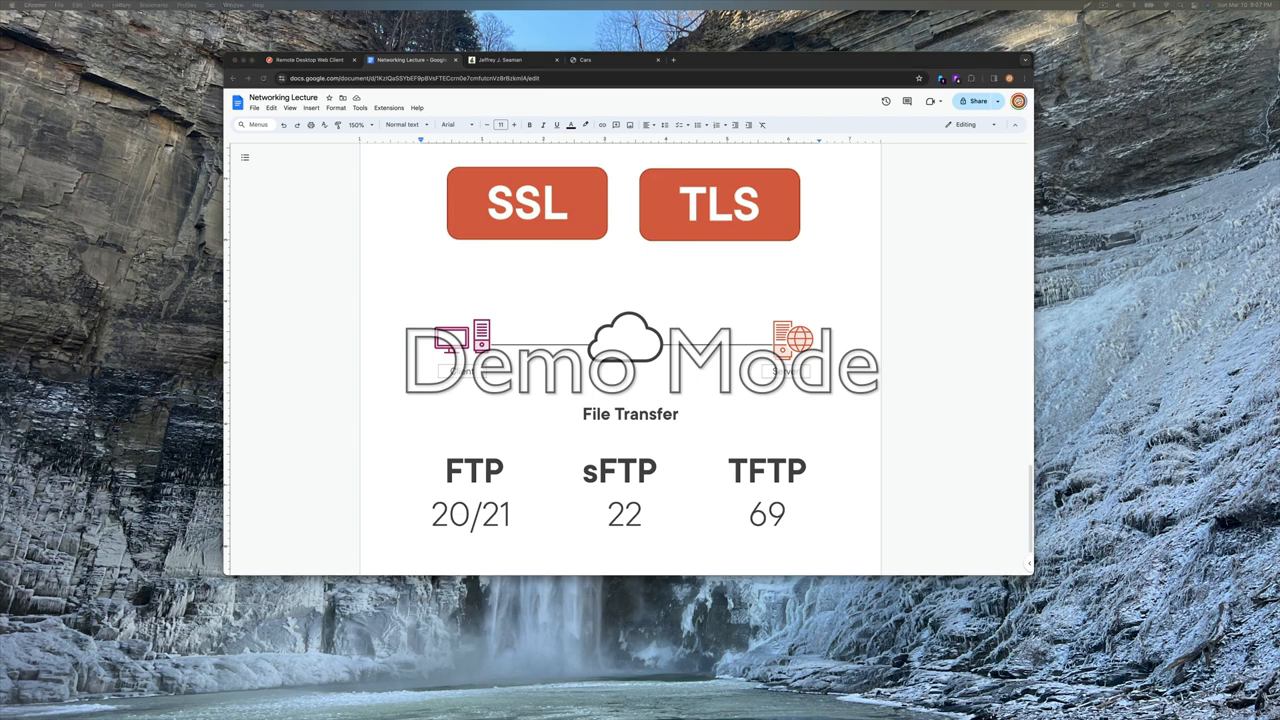
mouse_move(911, 435)
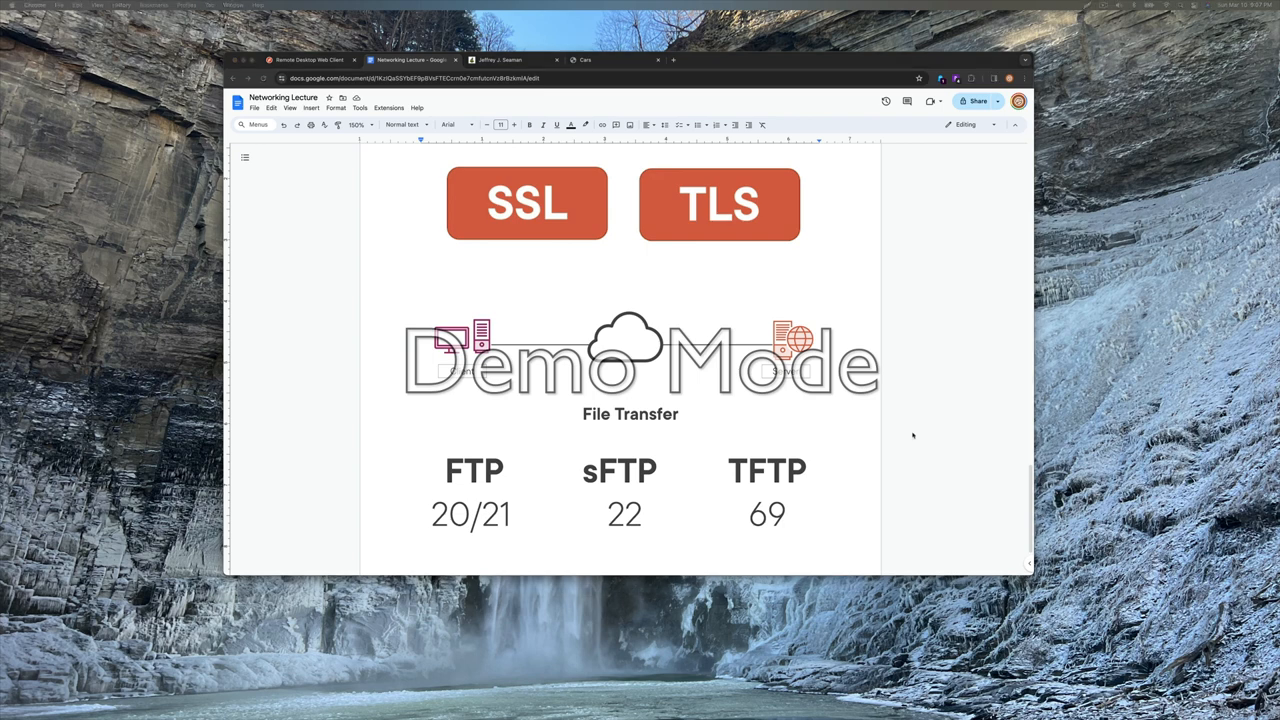
scroll(down, 3)
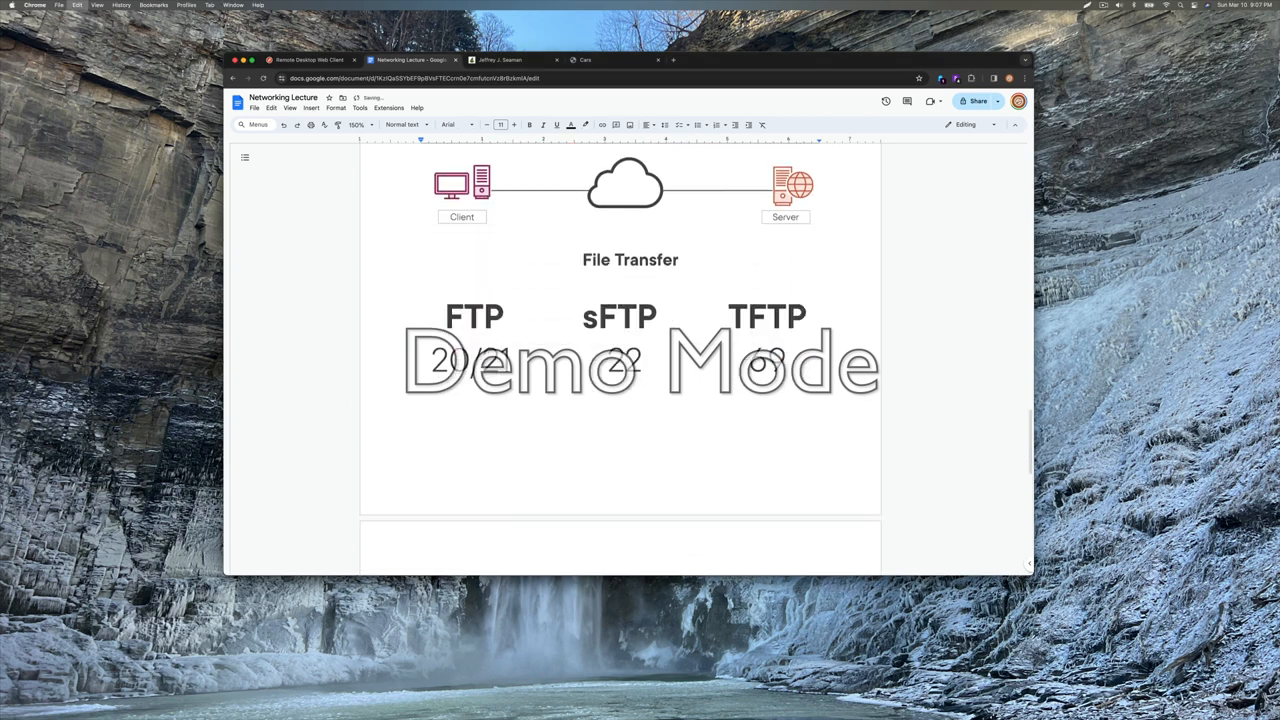
scroll(down, 3)
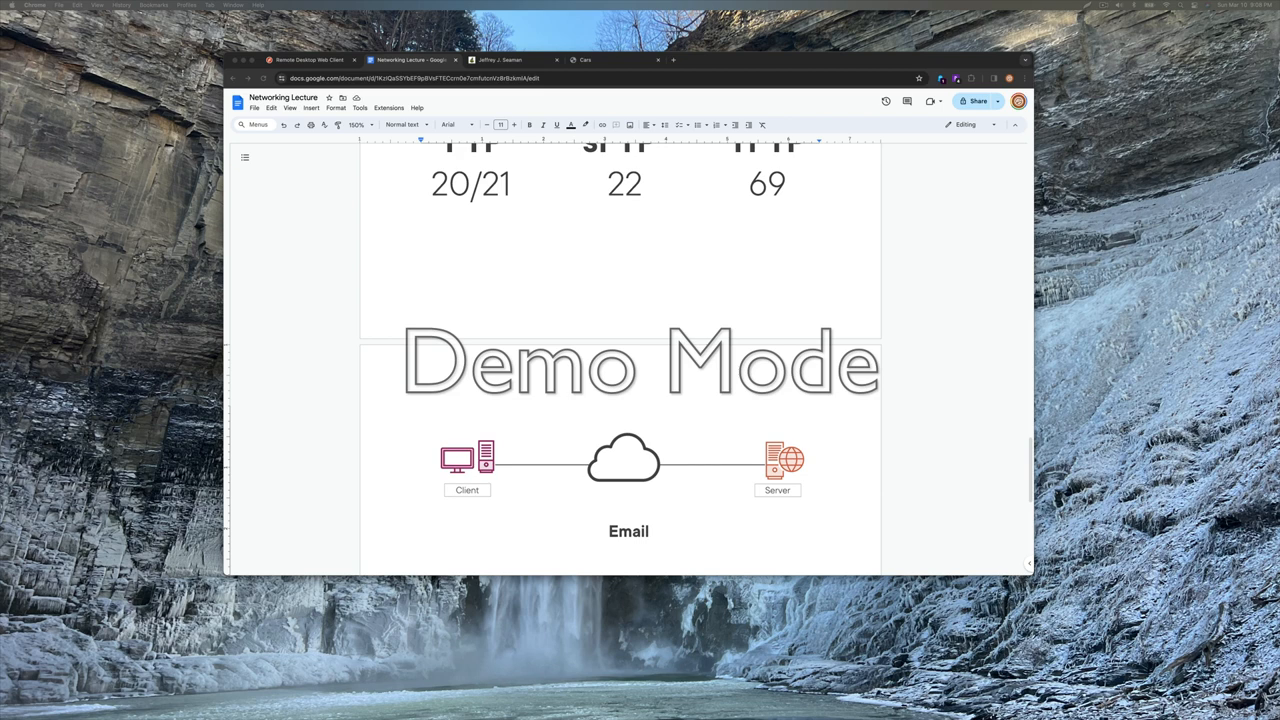
mouse_move(851, 479)
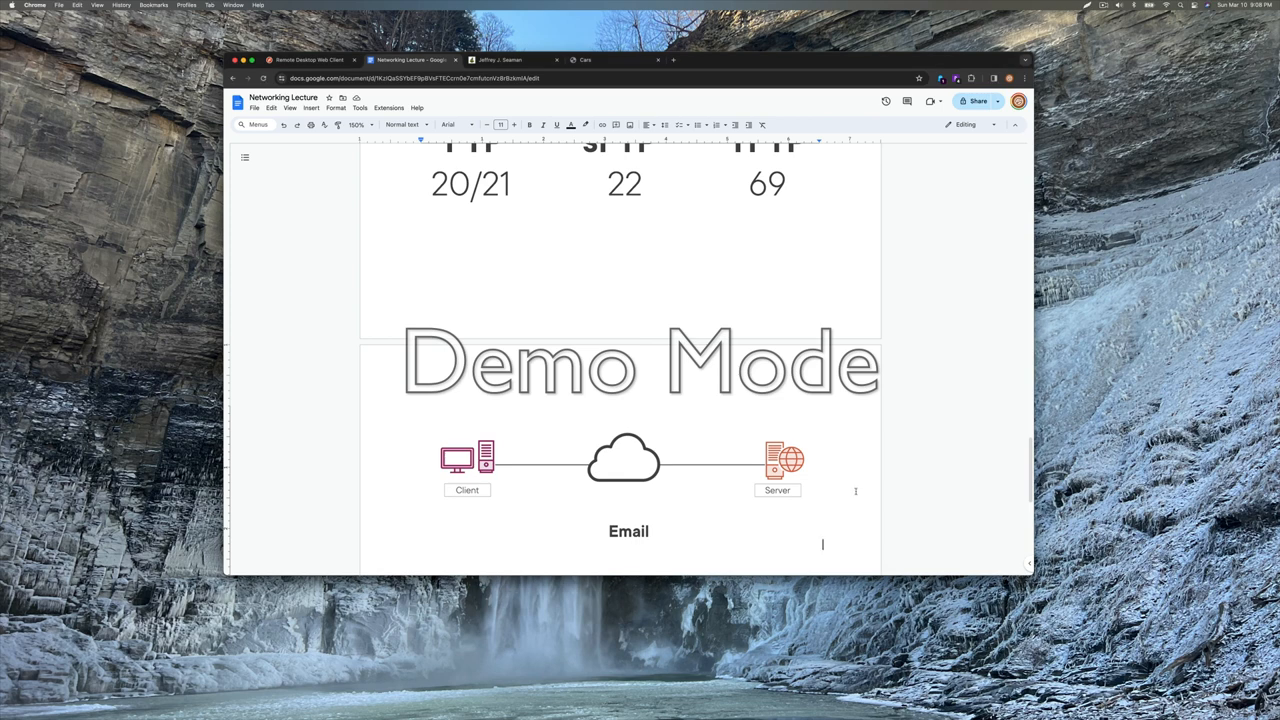
Type 'Pop3: Post Office Protocol' under the Email heading
text(P)
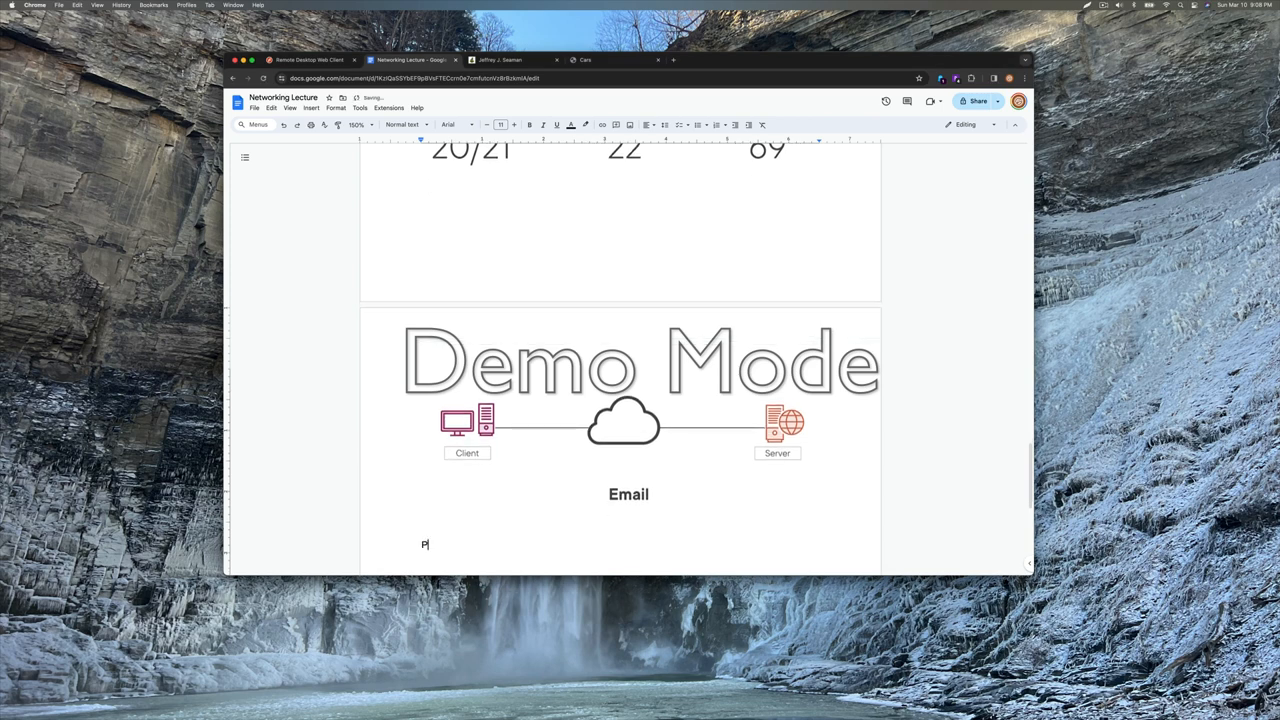
text(op3)
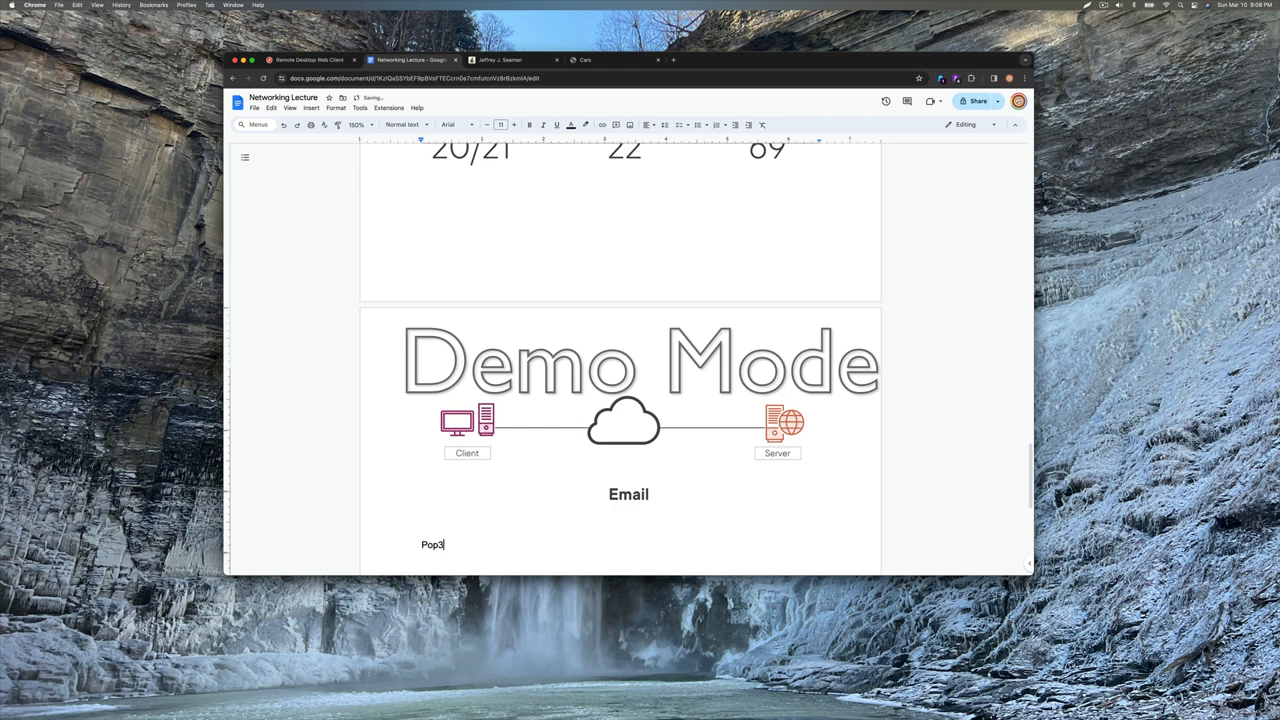
text(: Post)
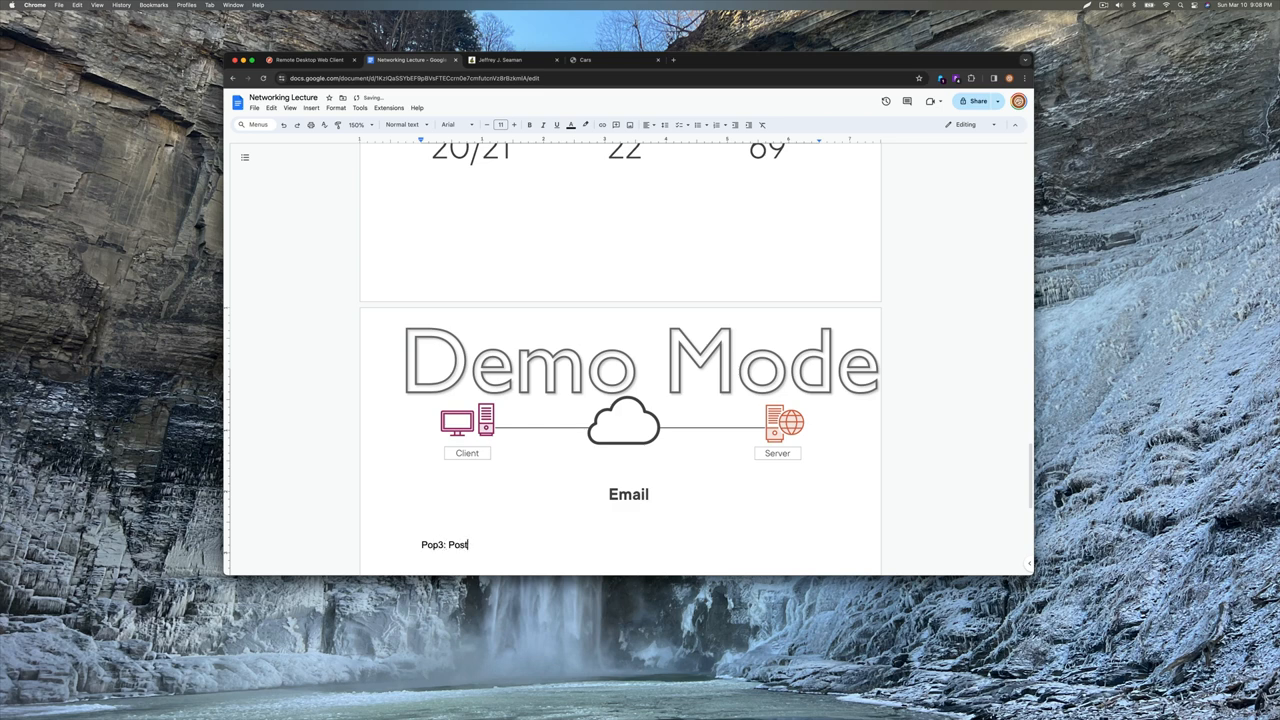
text(Office Prot)
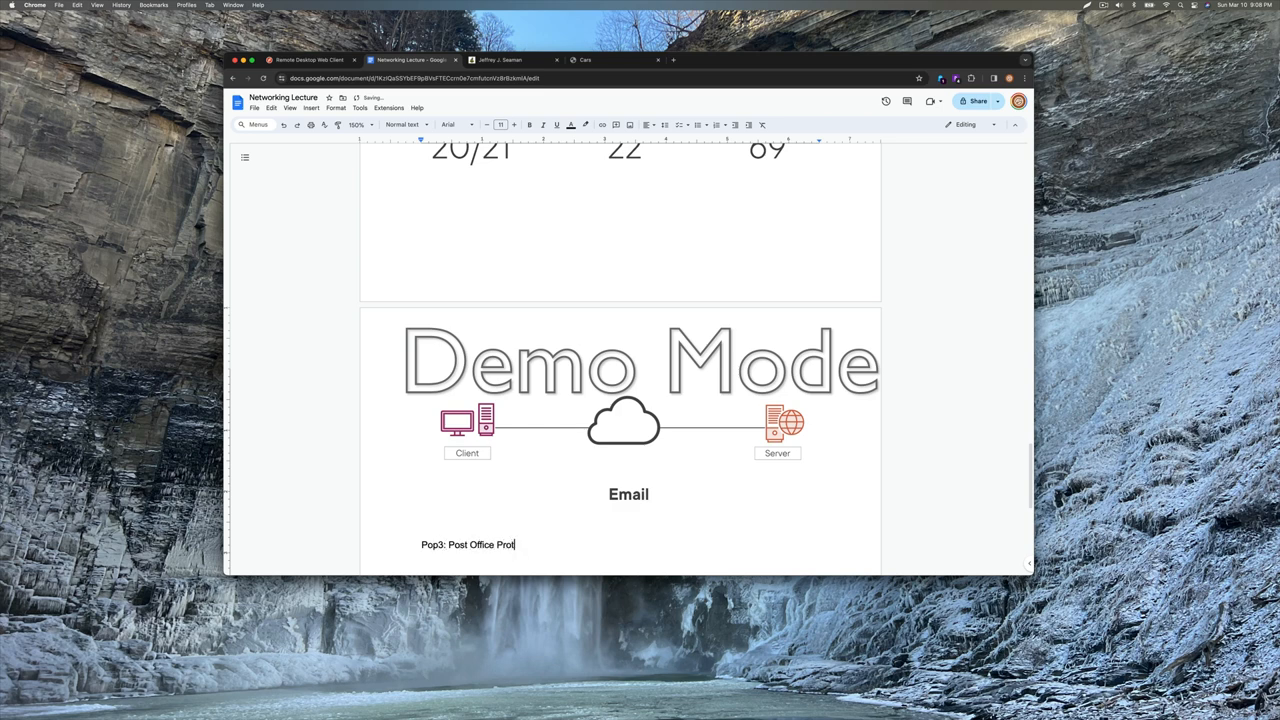
text(ocol)
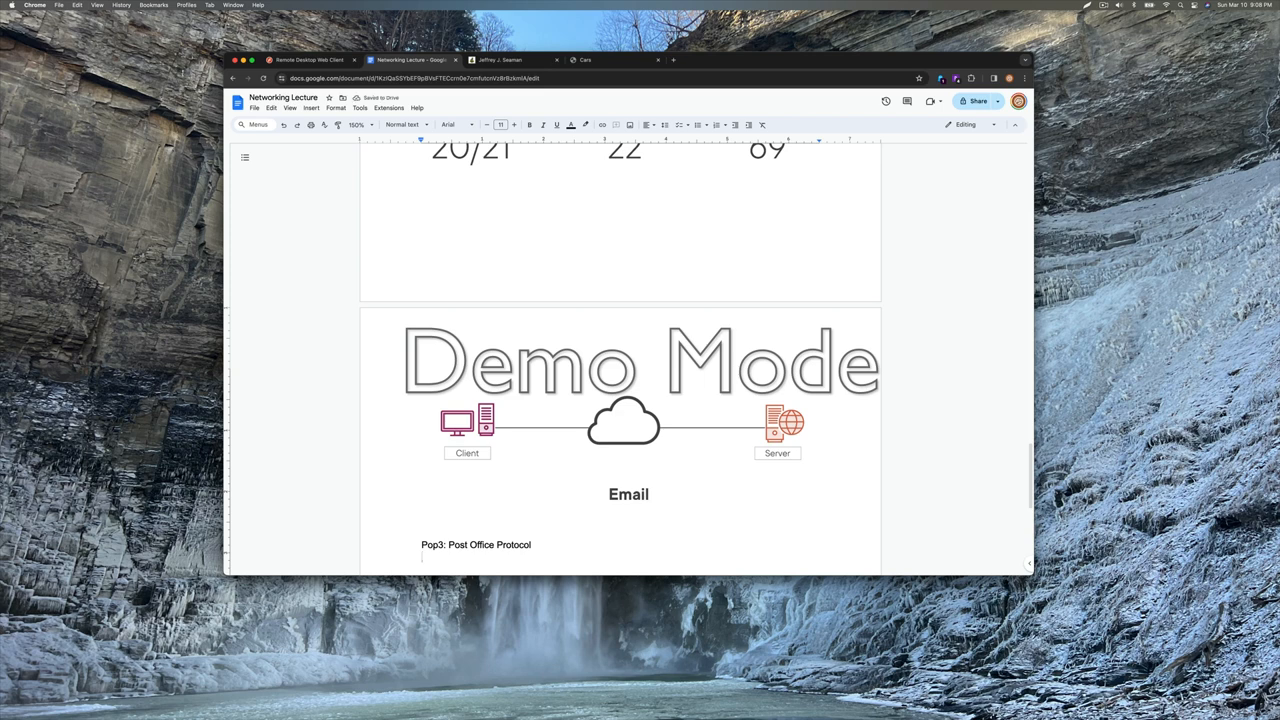
Add 'IMAP: Internet Message Access Protocol' and begin the SMTP line
text(IMAP: Inter)
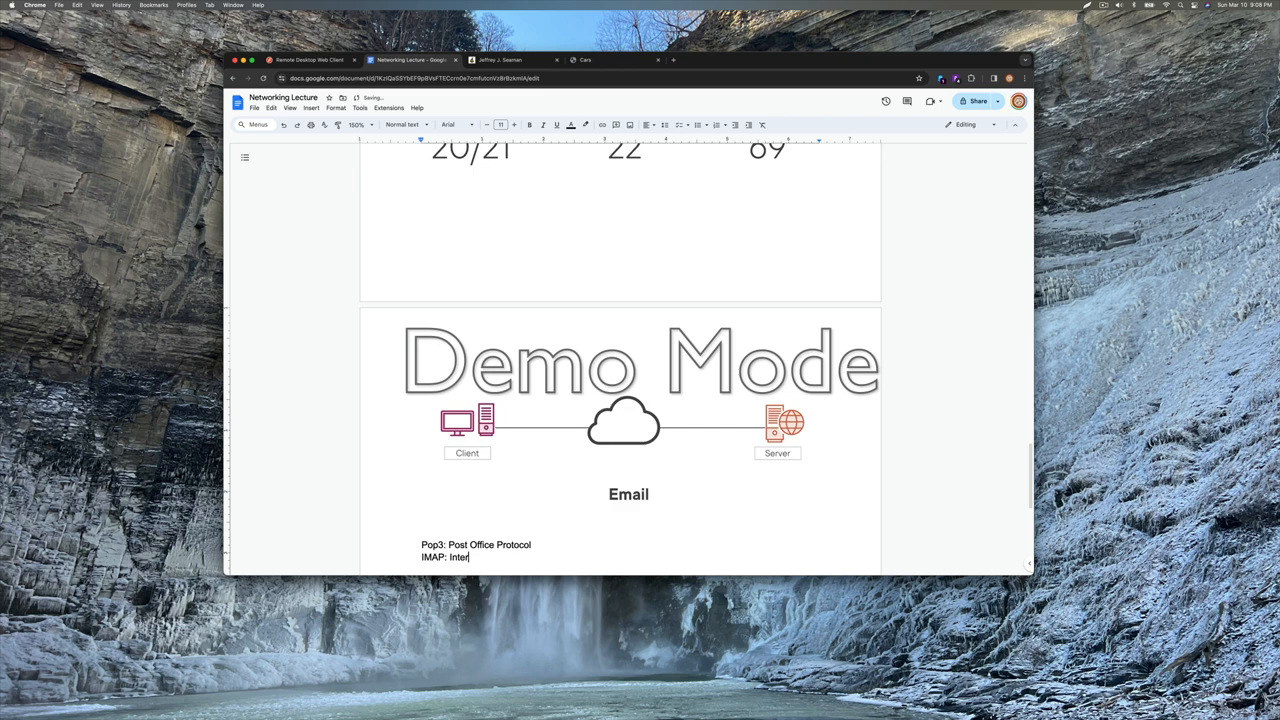
text(net Message Access Pro)
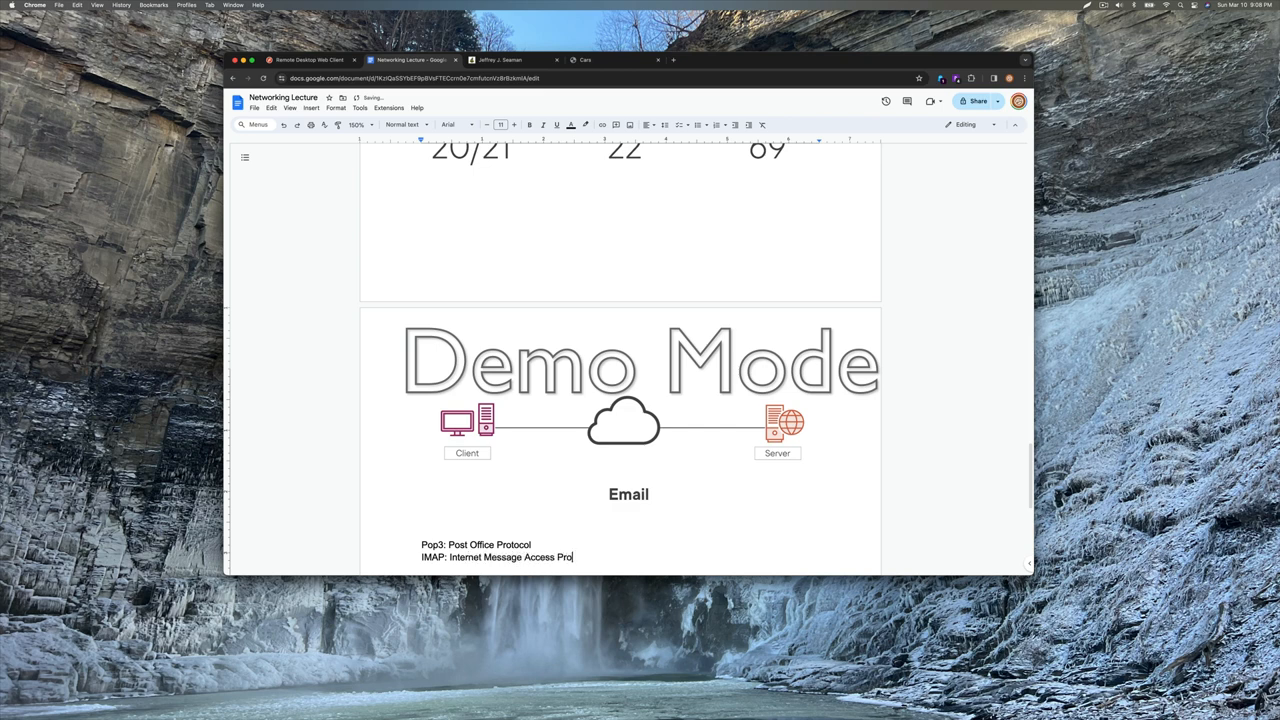
text(col)
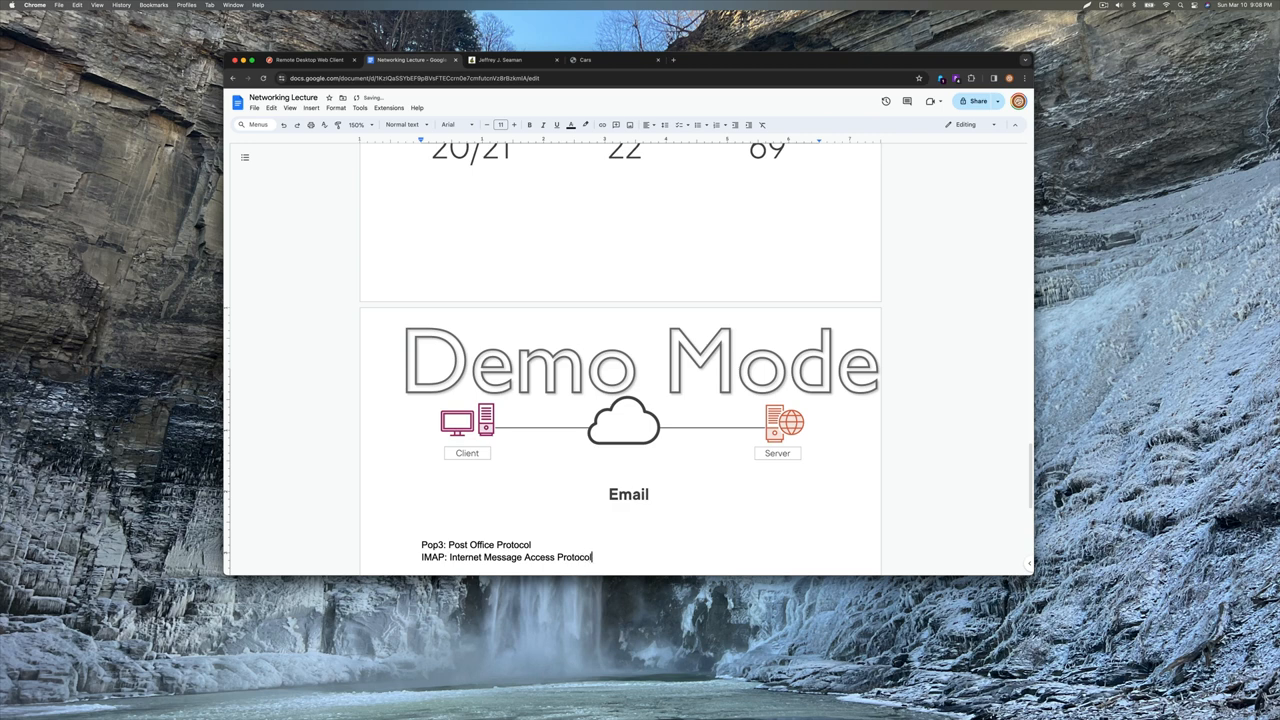
text(SMTP: Simple Mai)
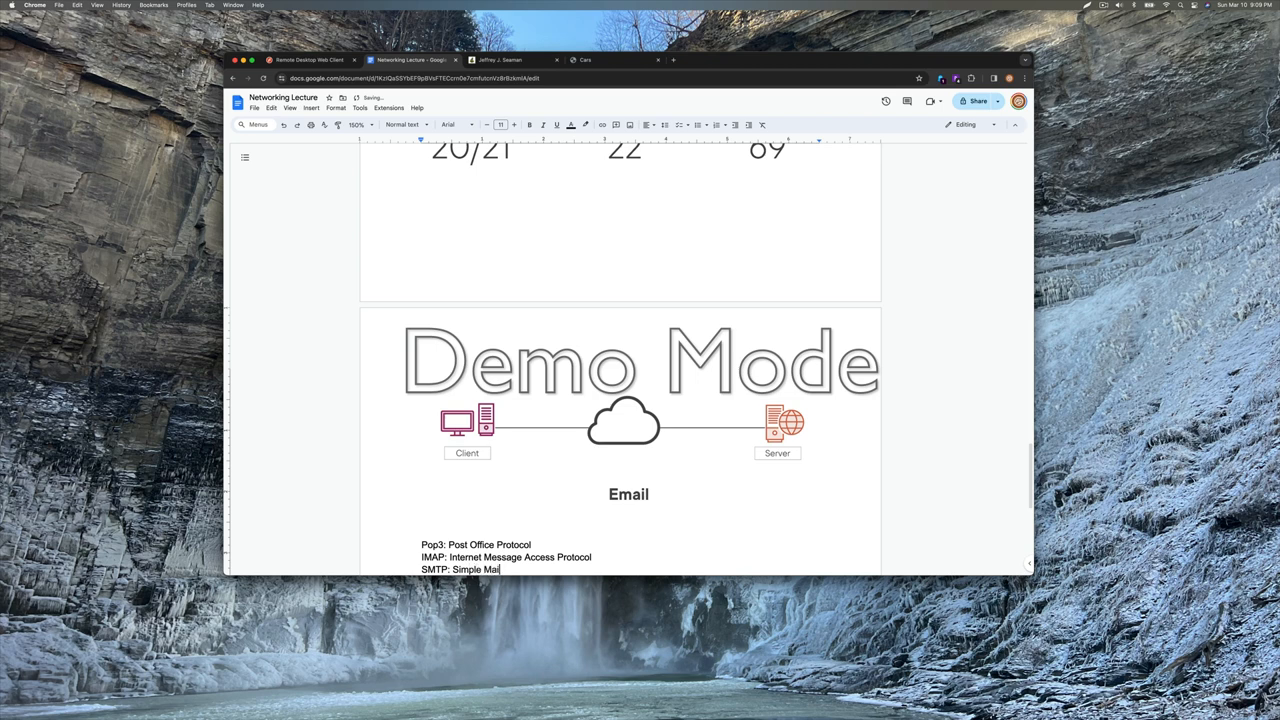
Type 'Transfer Protocol' to complete 'SMTP: Simple Mail Transfer Protocol'
text(Transfer)
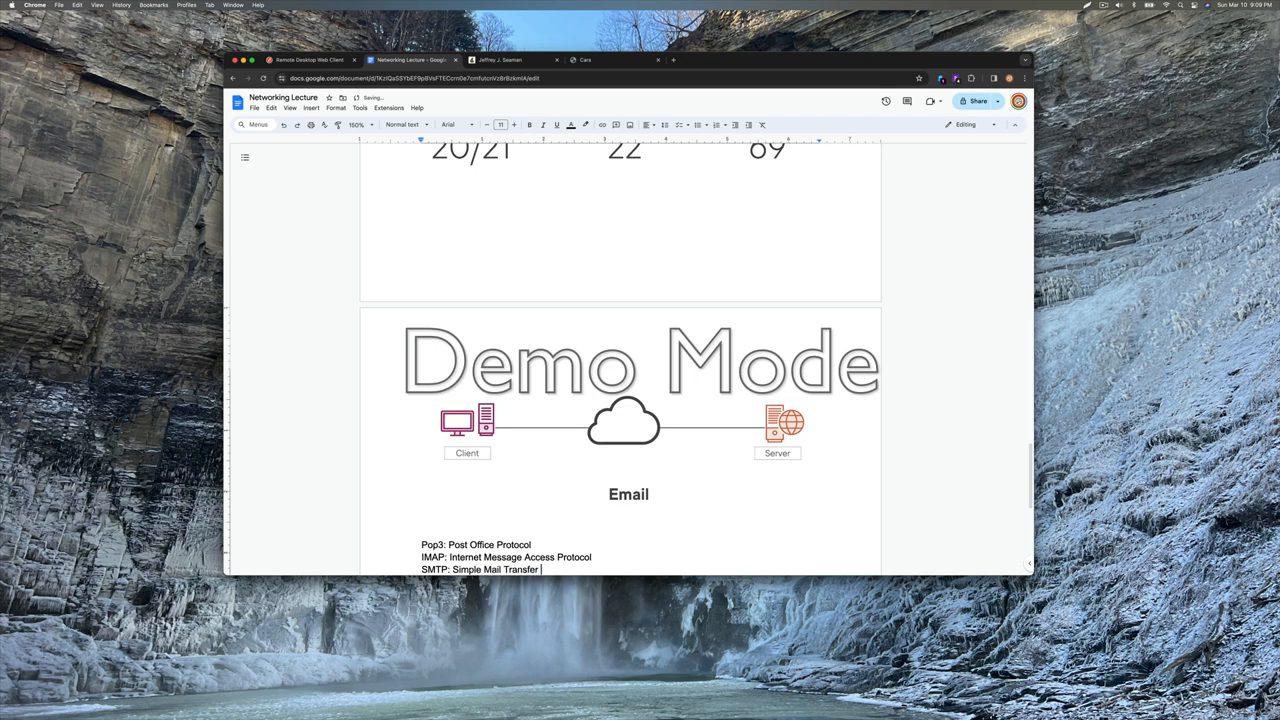
text(Protocol)
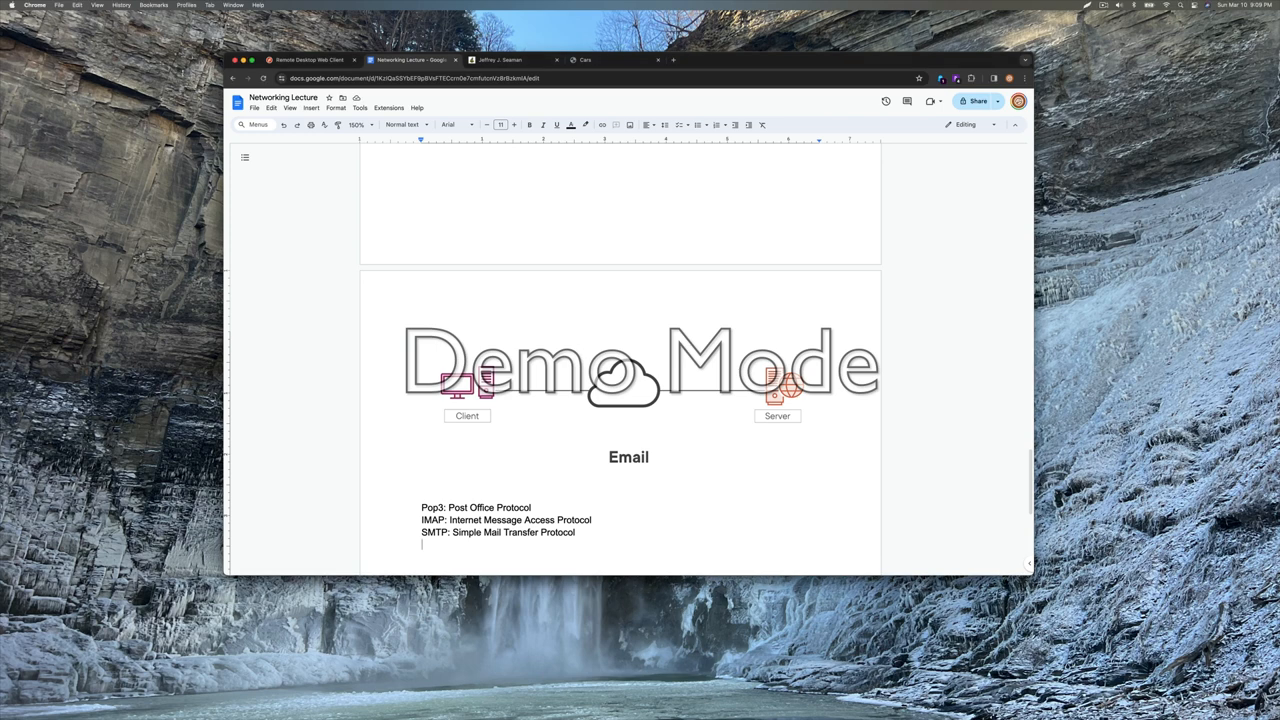
Scroll below the SMTP line to the email ports graphic (POP3 110/995, IMAP 143/993, SMTP 25/465)
scroll(down, 3)
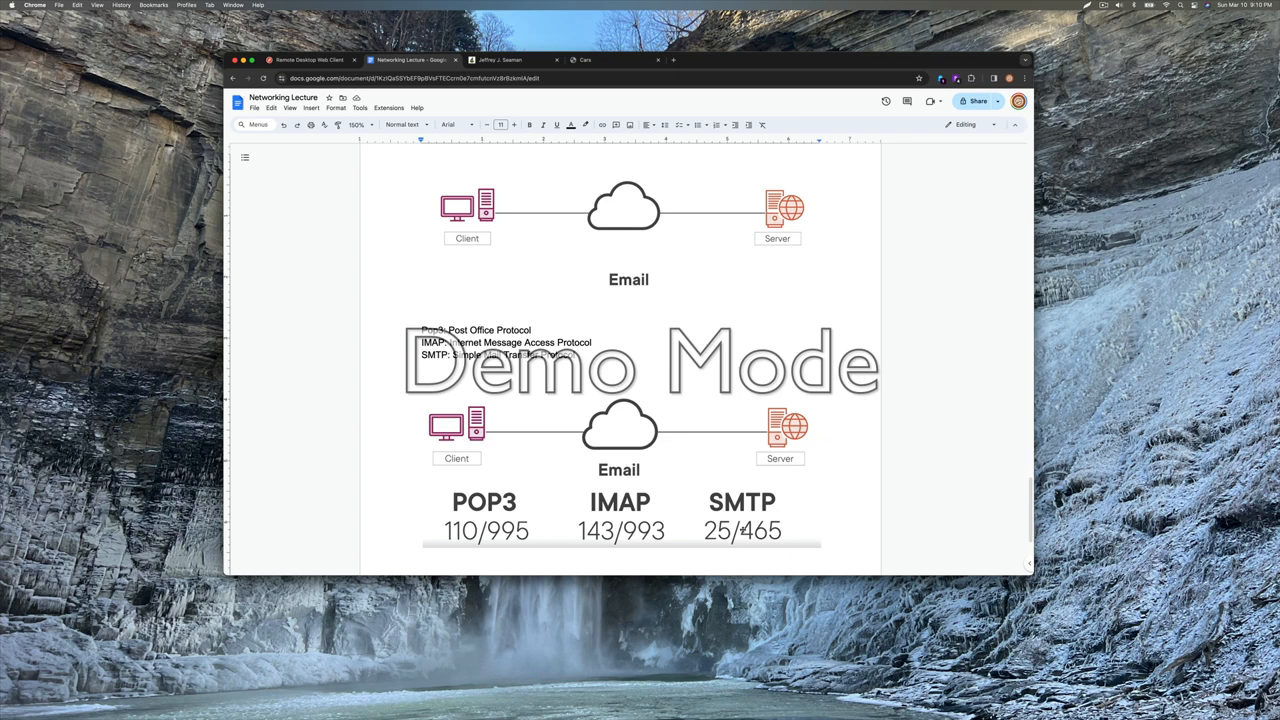
scroll(down, 3)
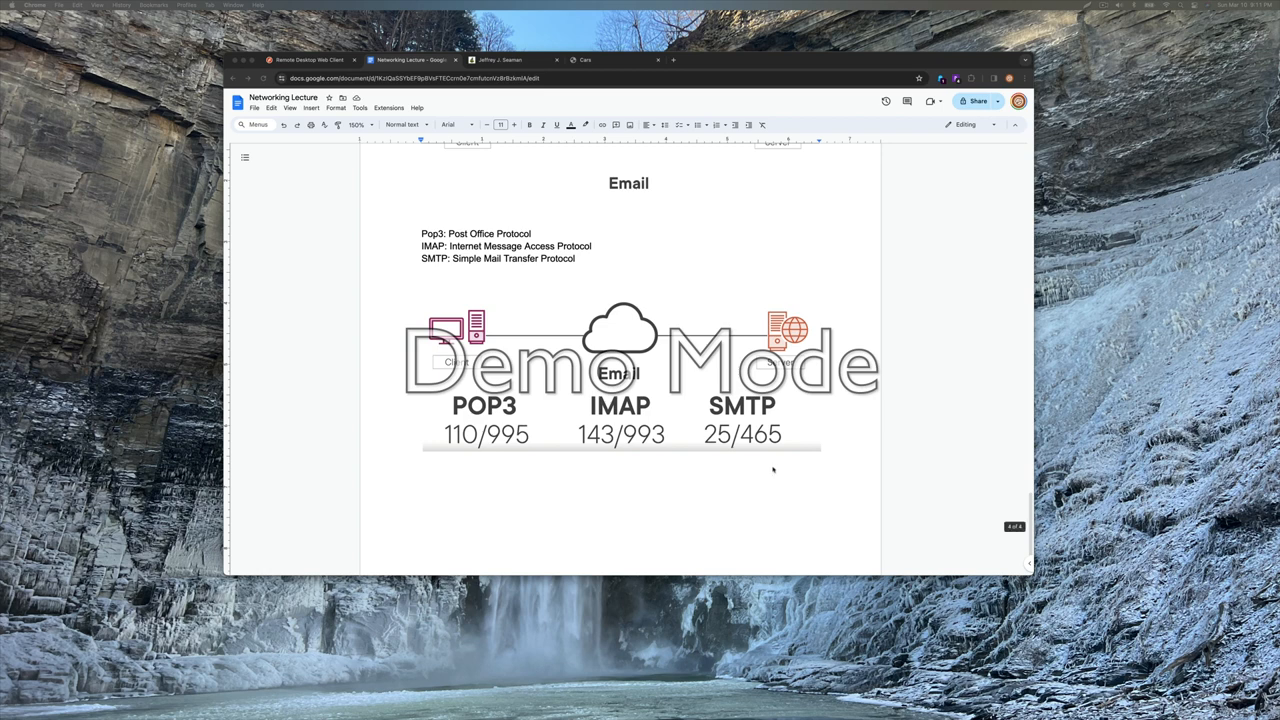
Start a new line below the email ports graphic and scroll to the Authentication diagram
click(421, 460)
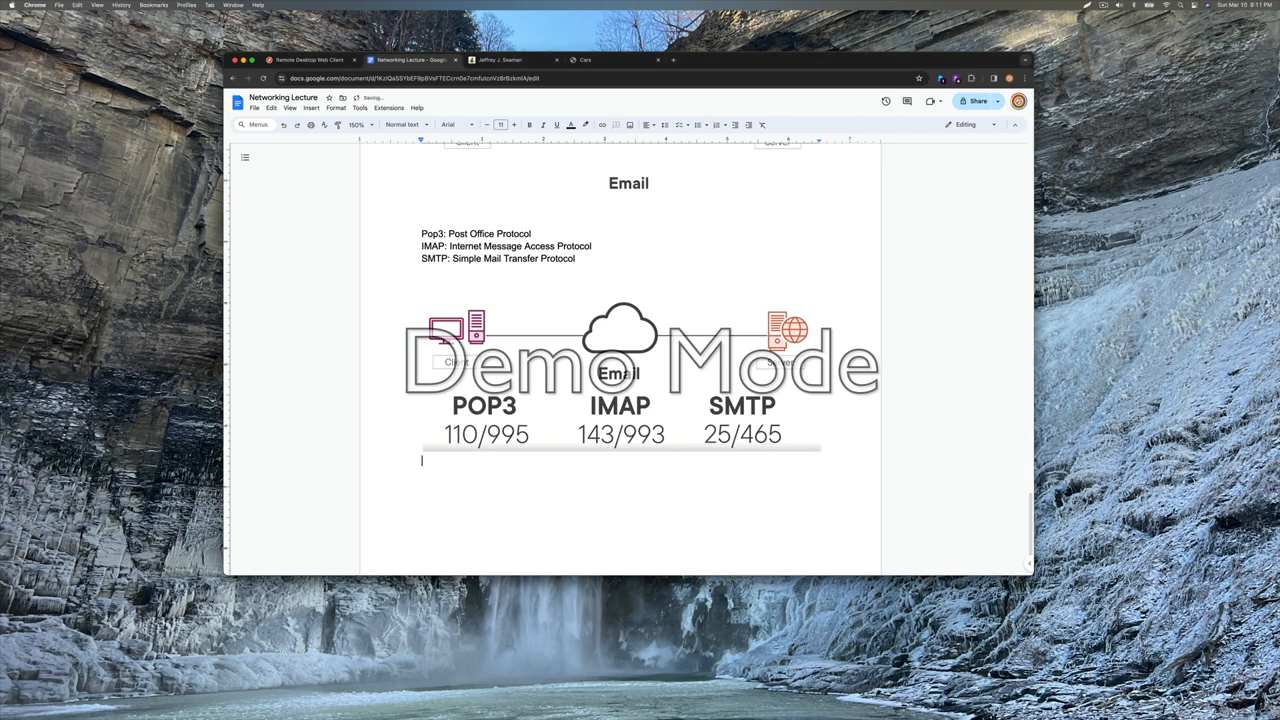
scroll(down, 3)
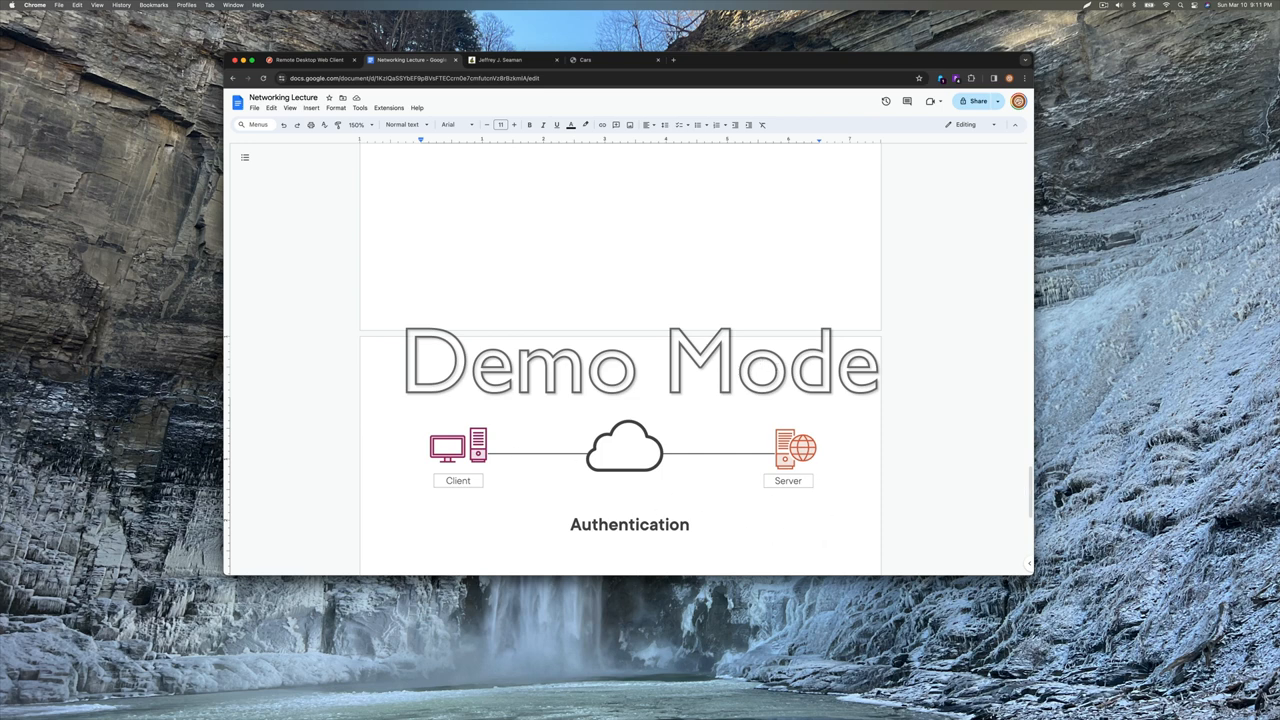
mouse_move(1016, 450)
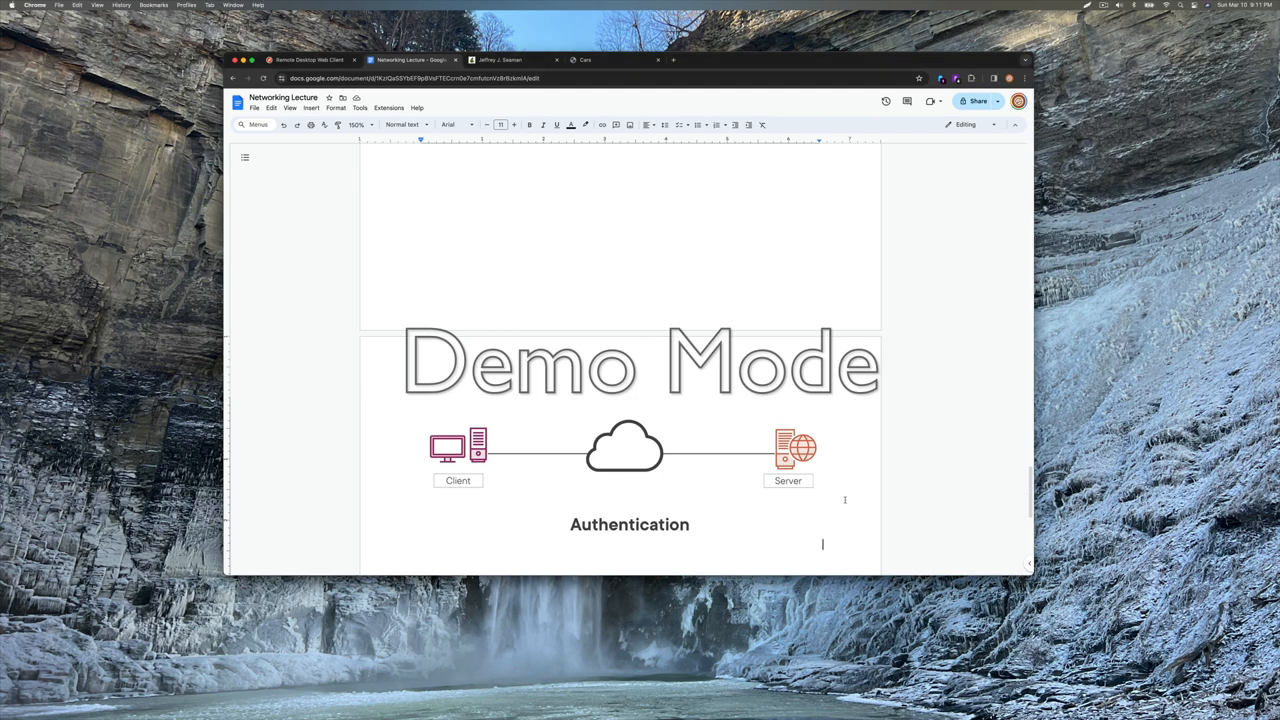
Type the LDAP and LDAPS lines, correcting spellings to 'Lightweight Directory Access Protocol Secure'
text(LDAP)
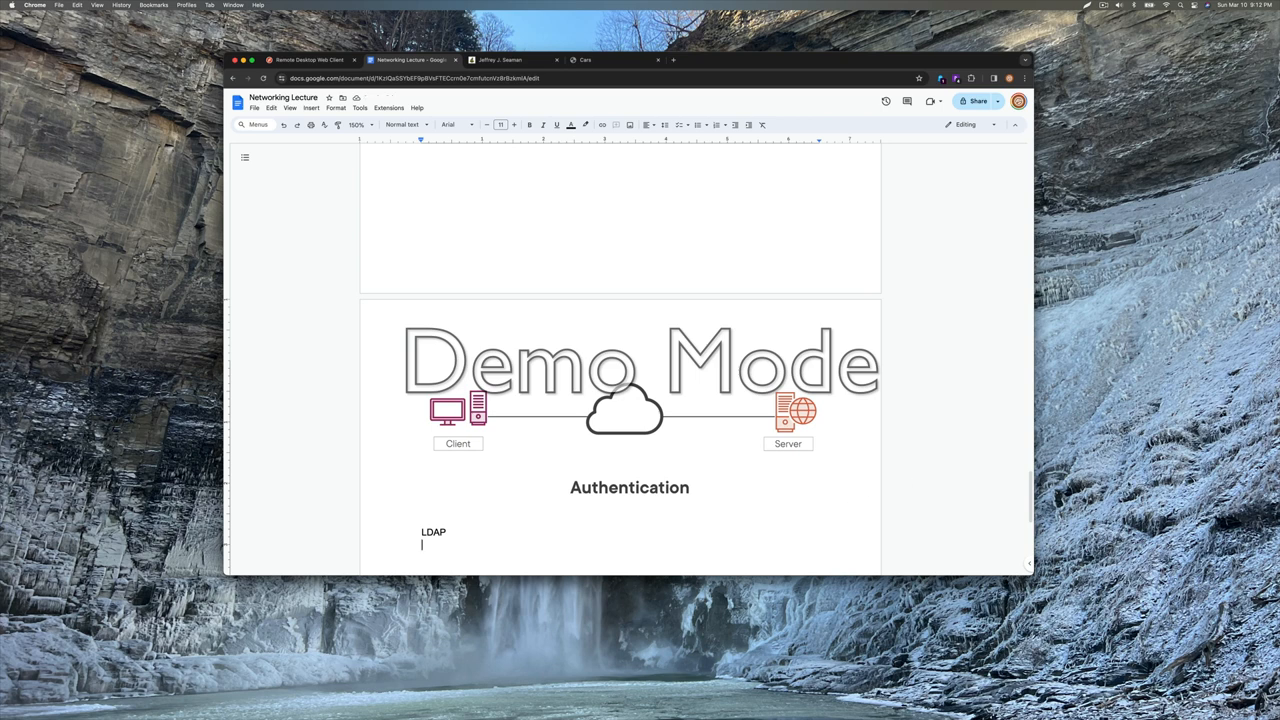
mouse_move(892, 493)
text(L)
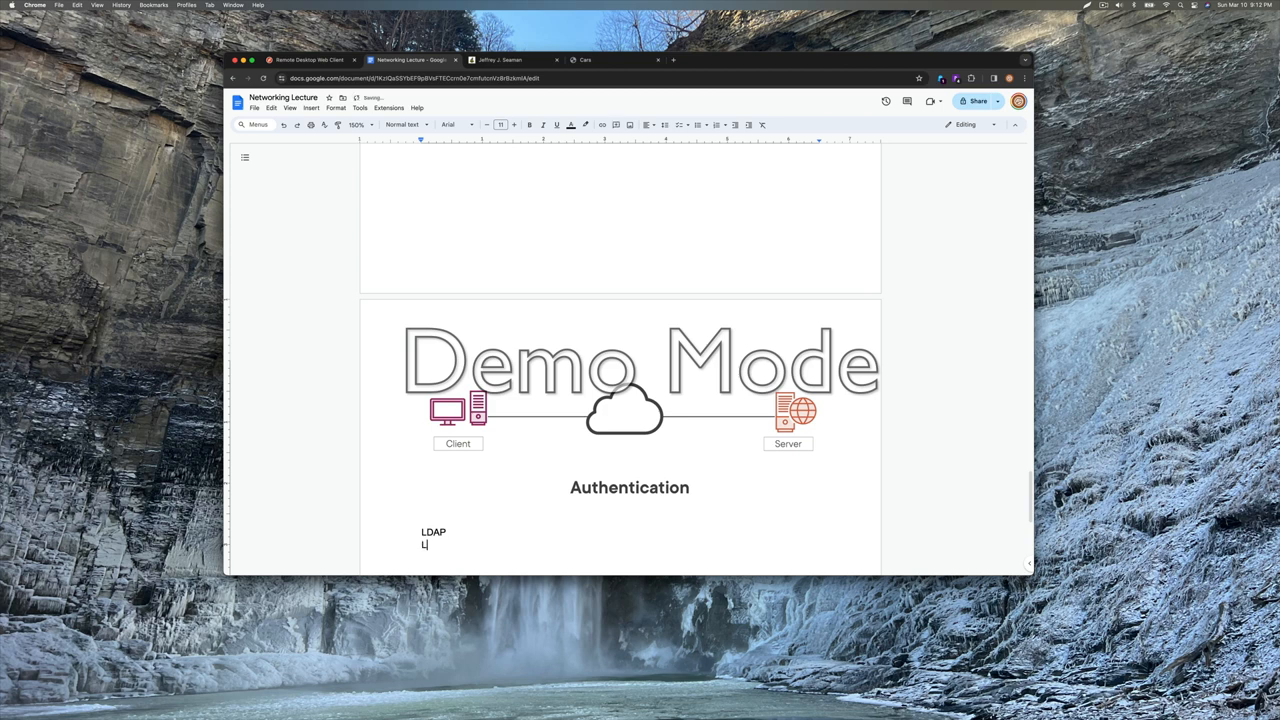
text(DA)
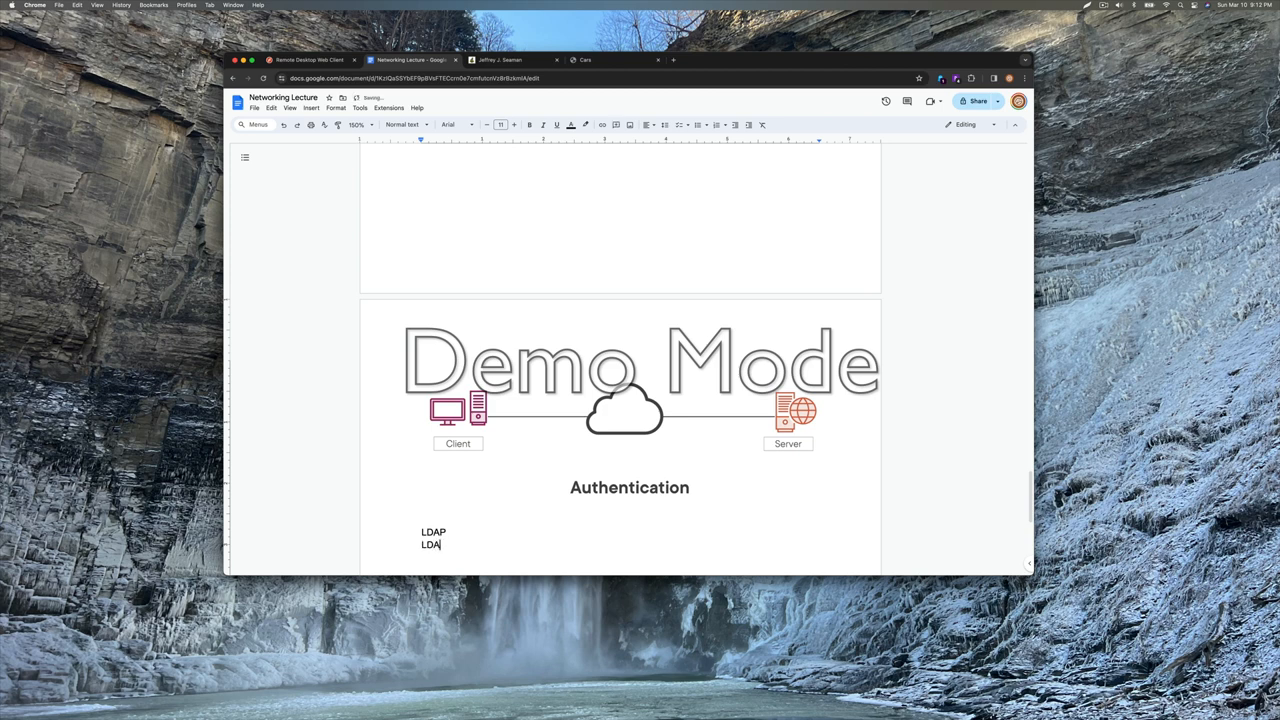
text(S)
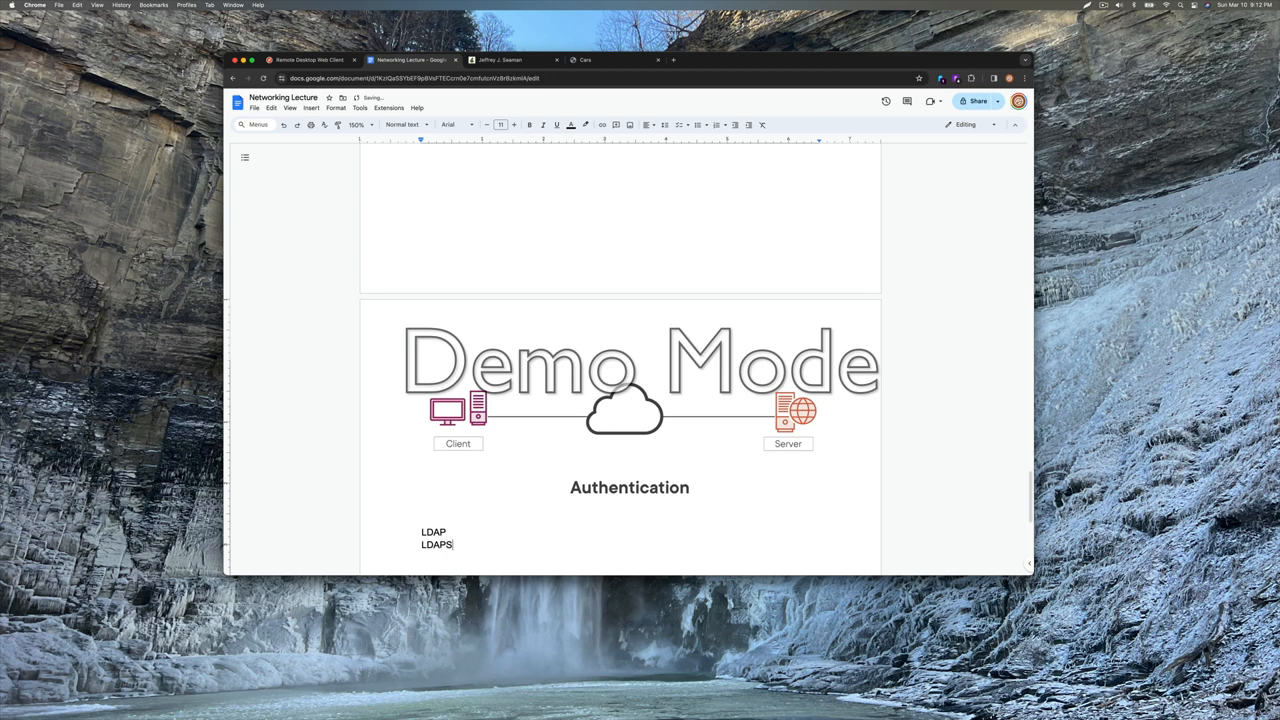
text(Lighweight Directory Access Pr)
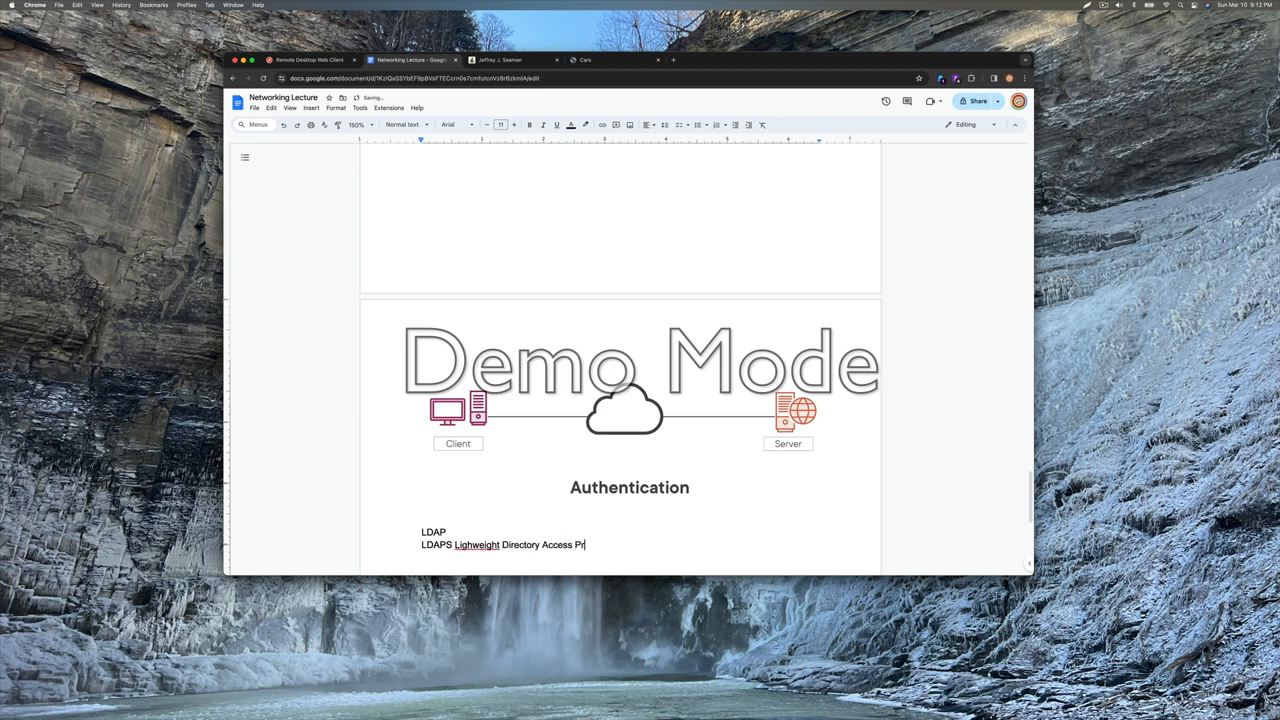
text(ococo)
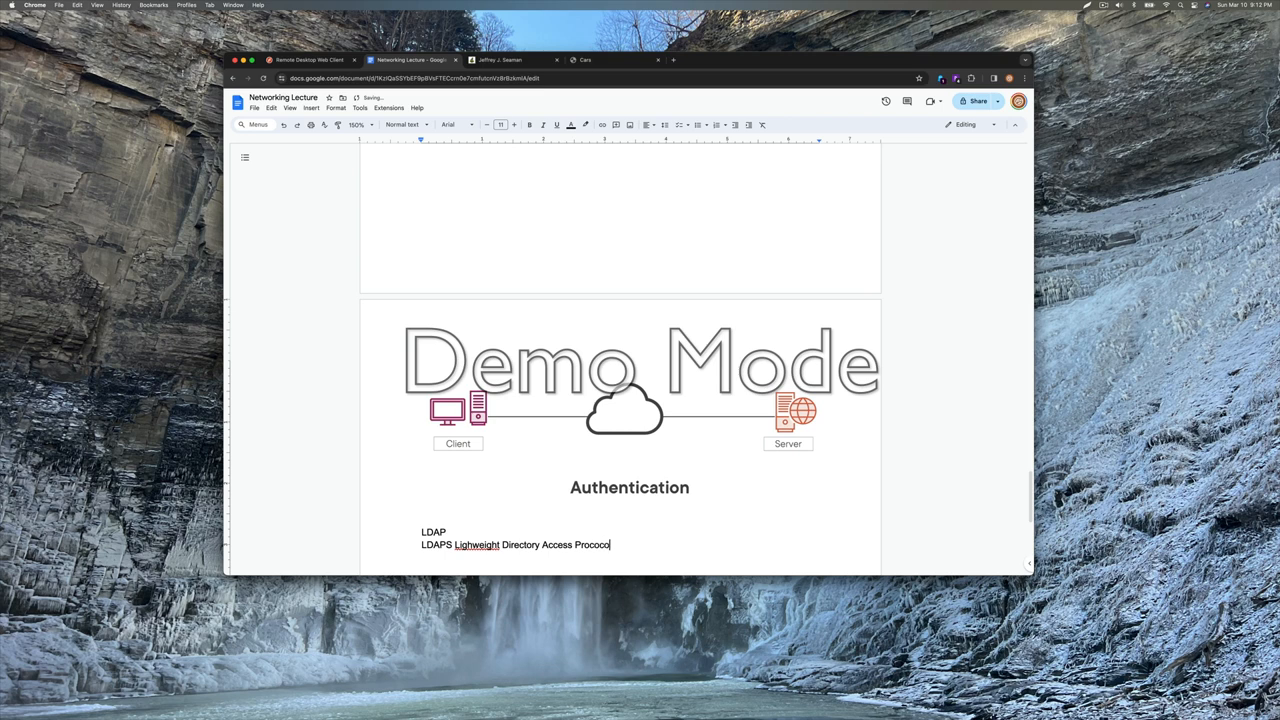
text(Secr)
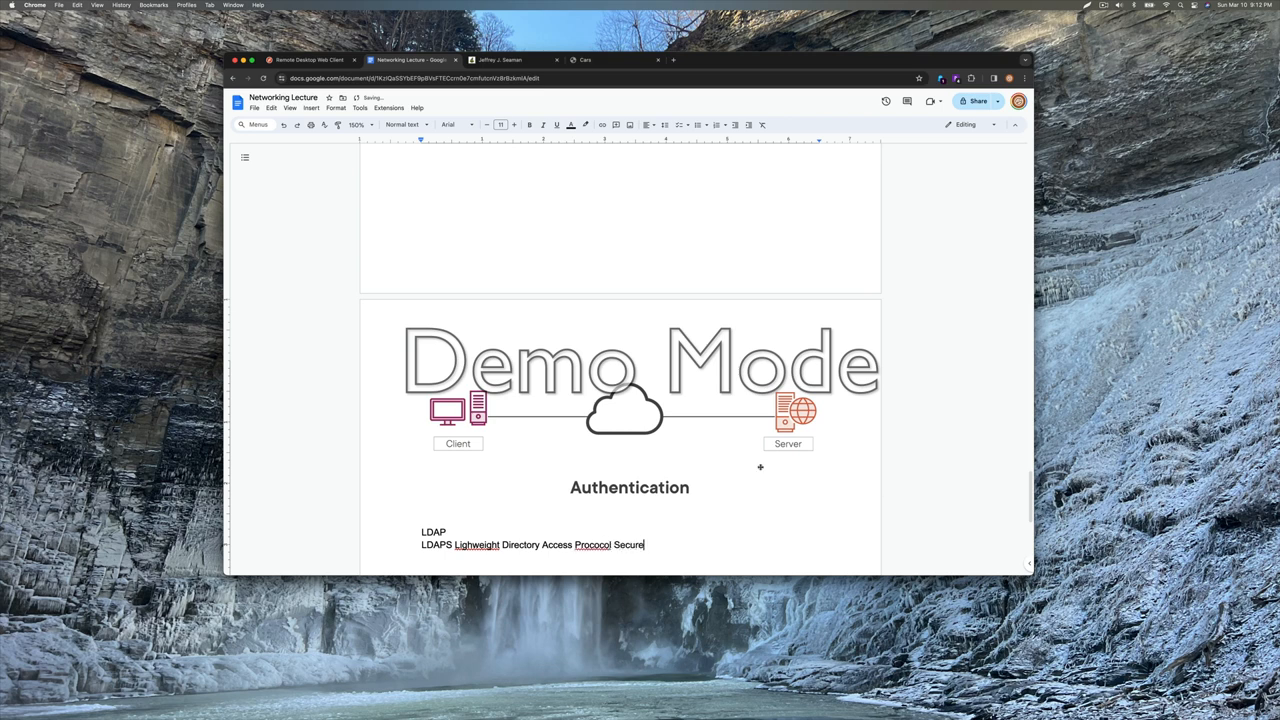
right_click(476, 545)
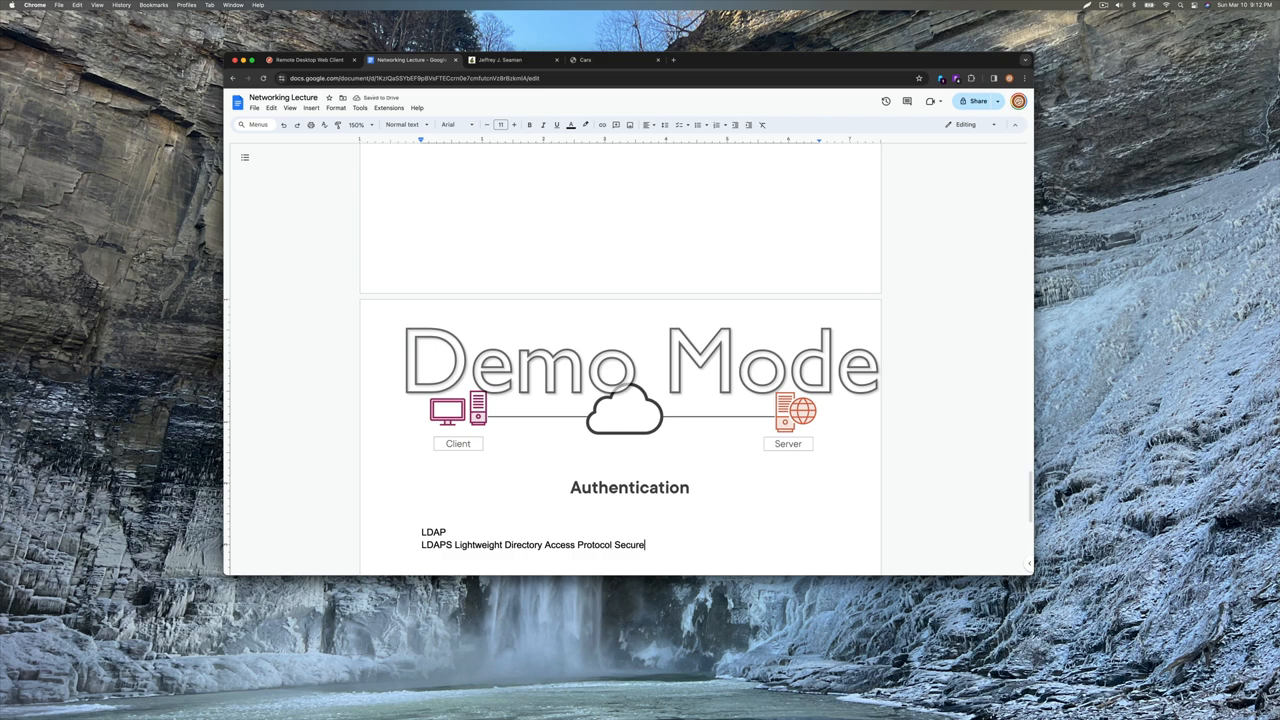
Append ': 389' after LDAP and '636' at the end of the LDAPS line
click(447, 531)
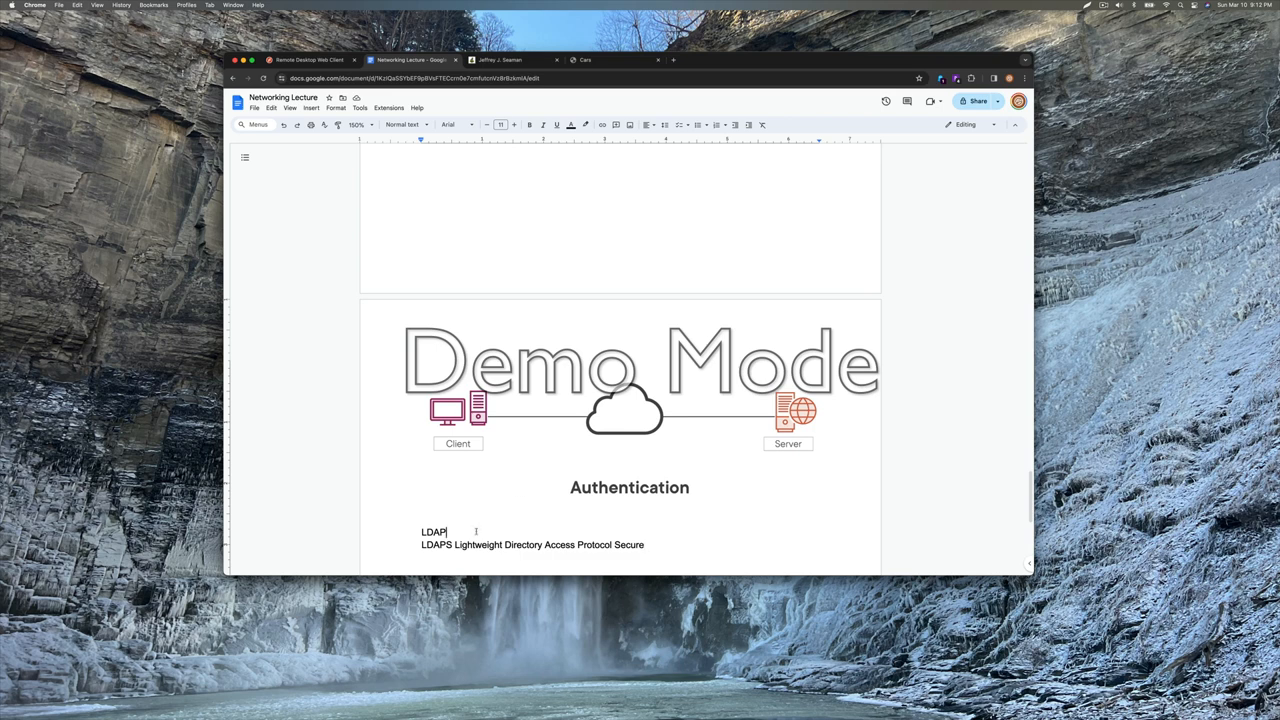
text(: 389)
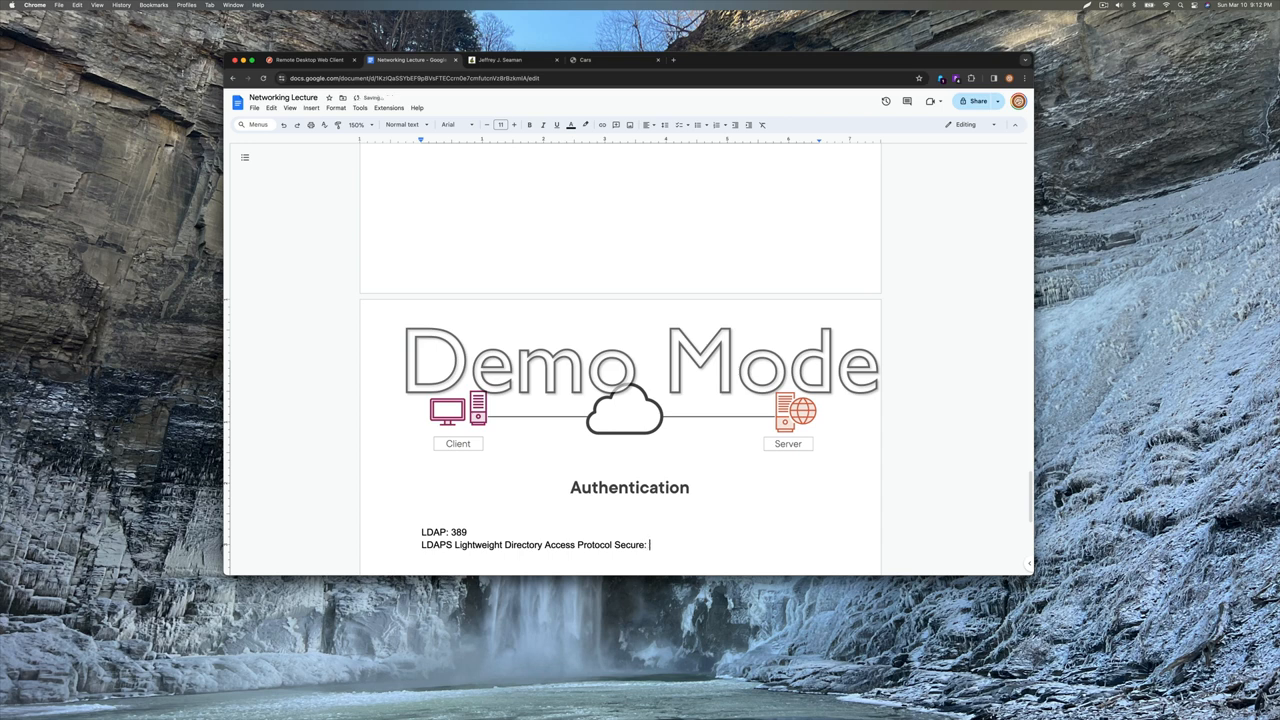
text(636)
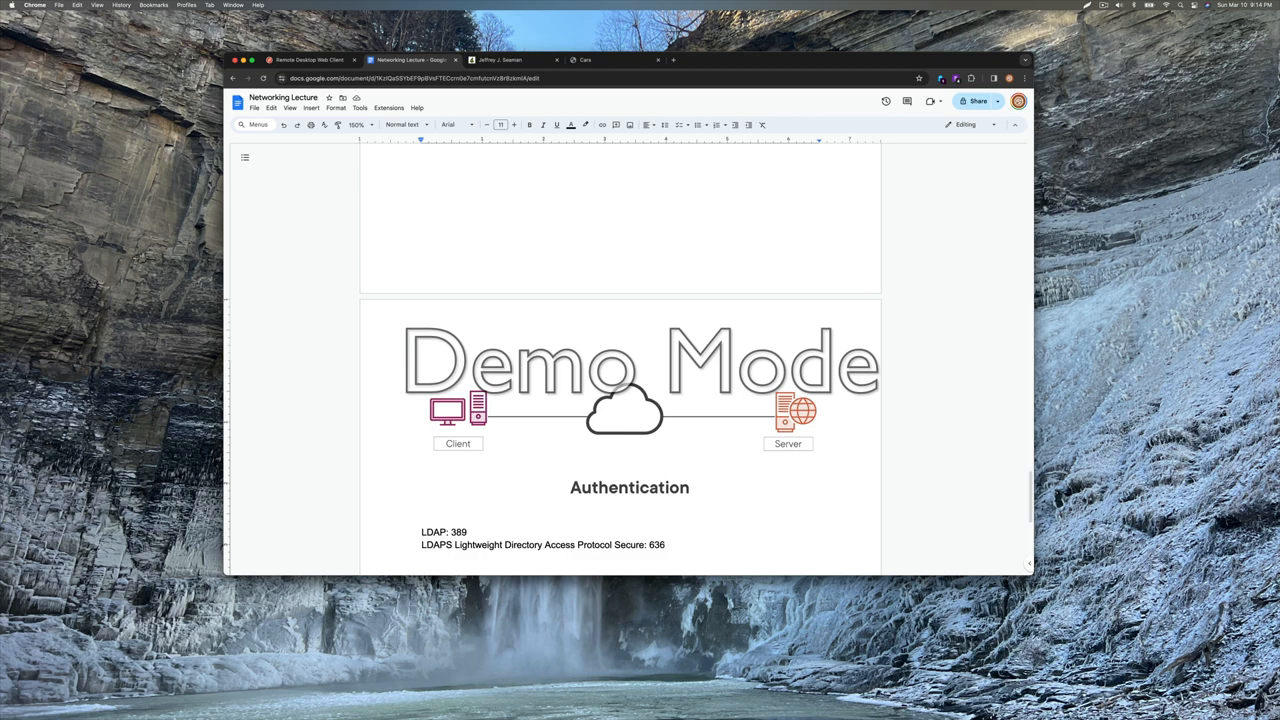
Add a 'Network Services' heading and begin the line 'DHCP: Dynamic Host'
scroll(down, 3)
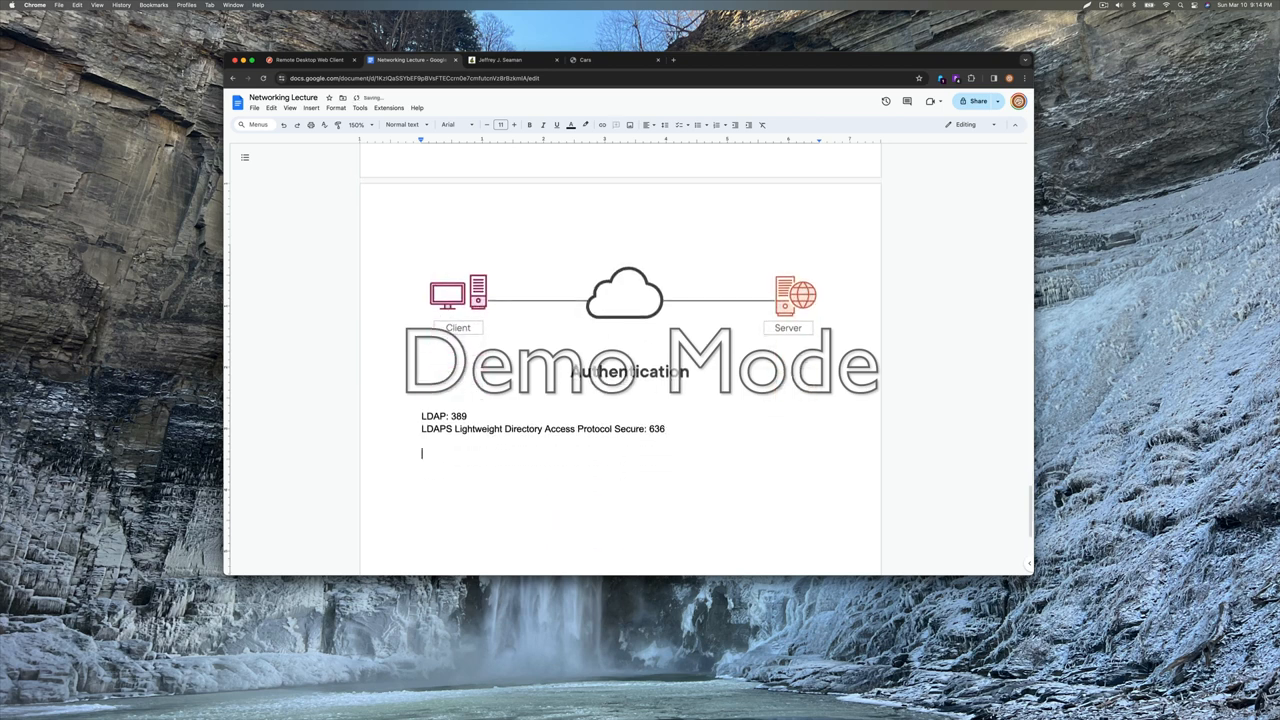
text(Network)
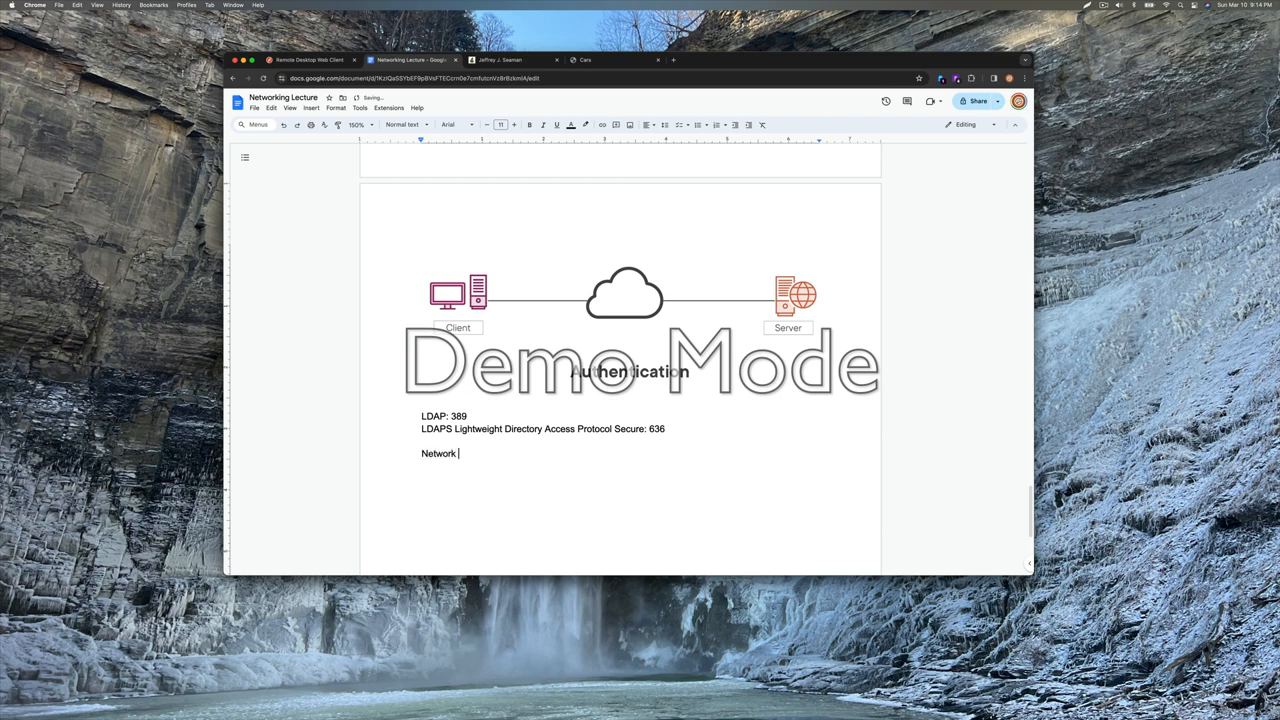
text(Services)
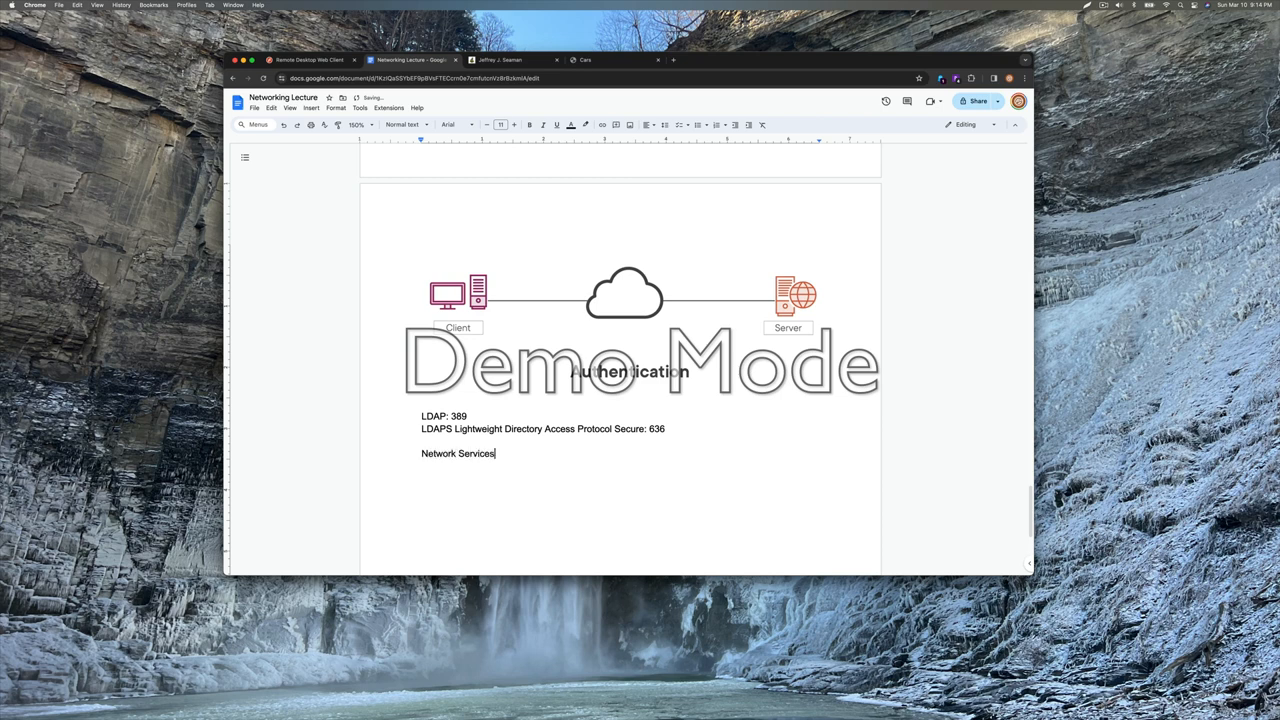
text(DH)
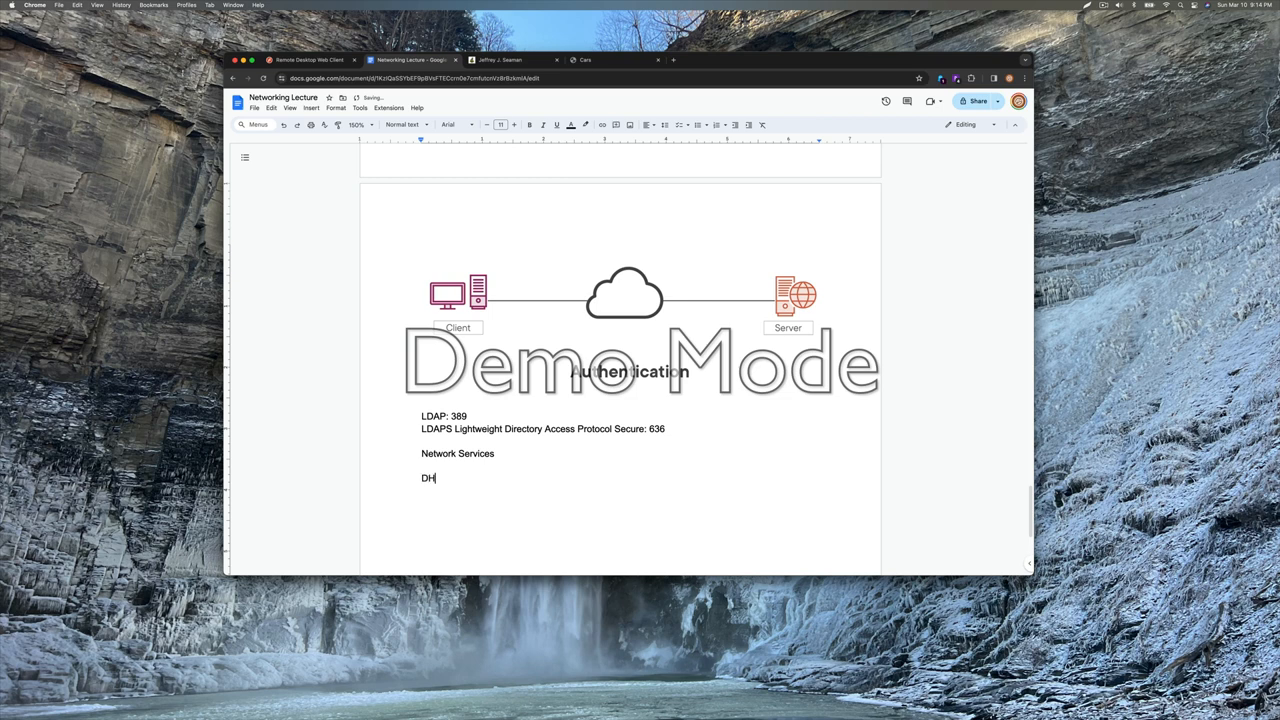
text(CP:)
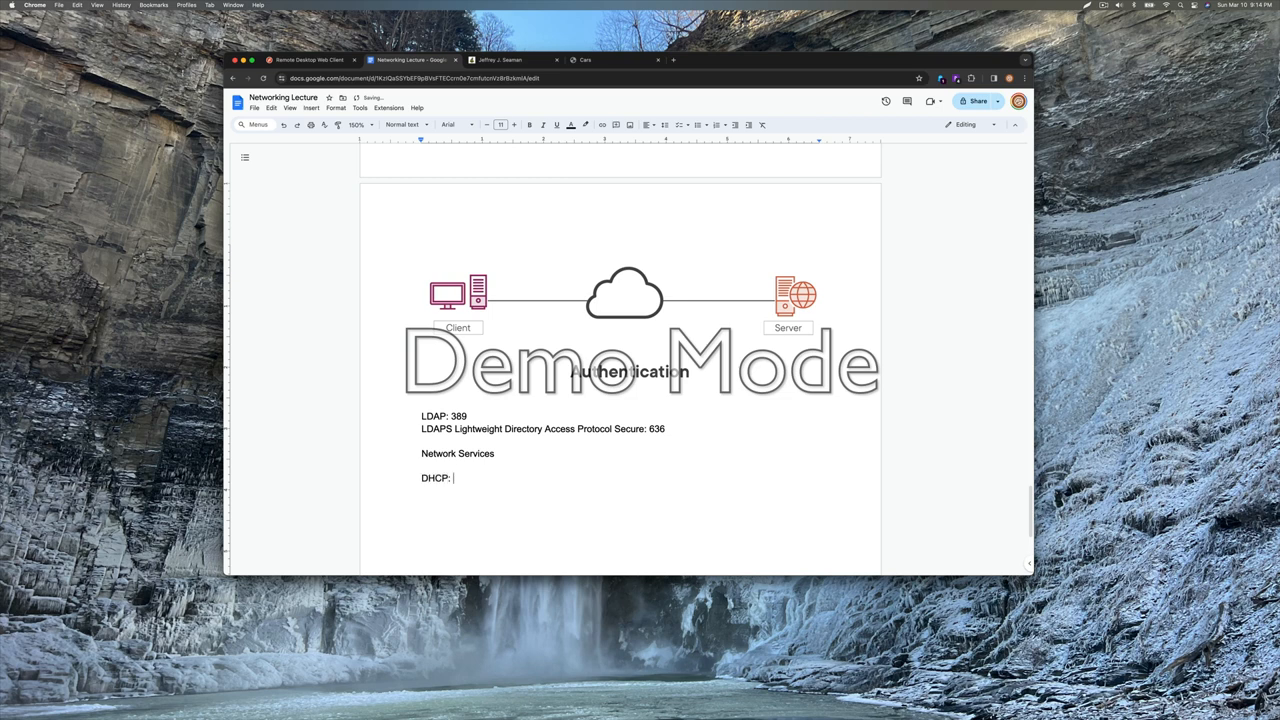
text(Dyn)
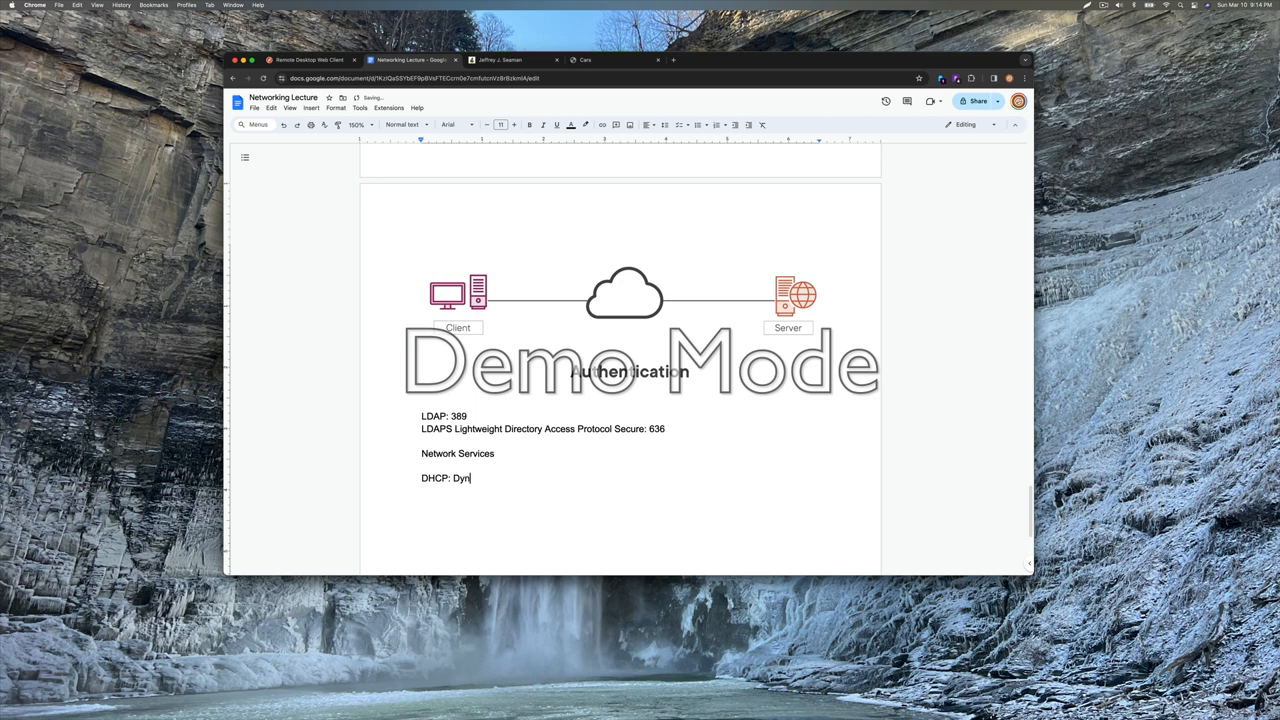
text(amic Host)
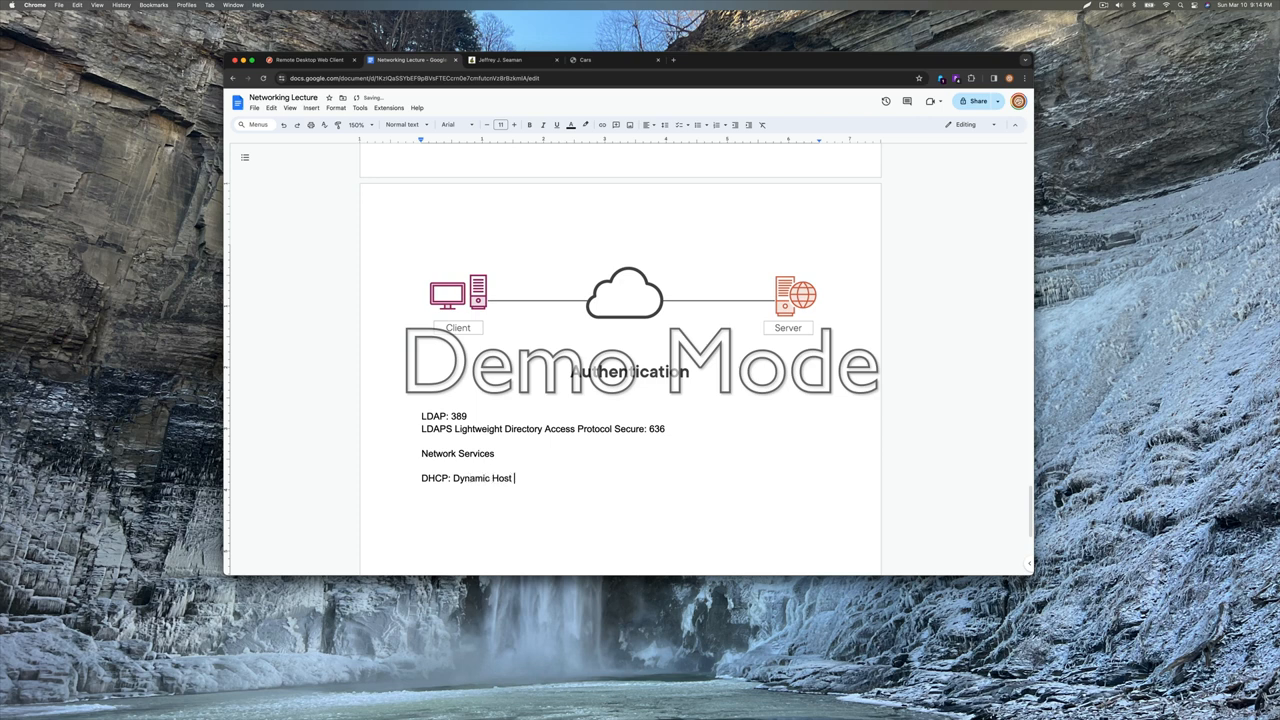
Type 'Configuration Protocol' to finish the DHCP line
text(Configuration)
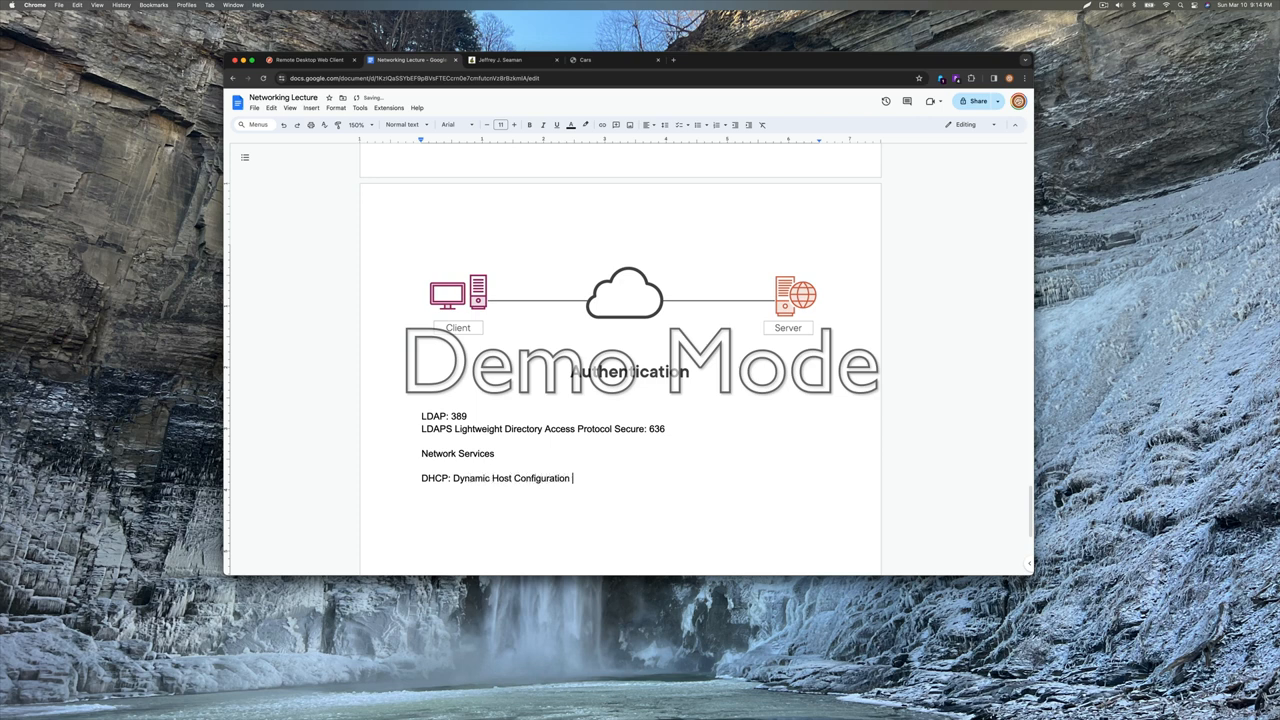
text(Protocol)
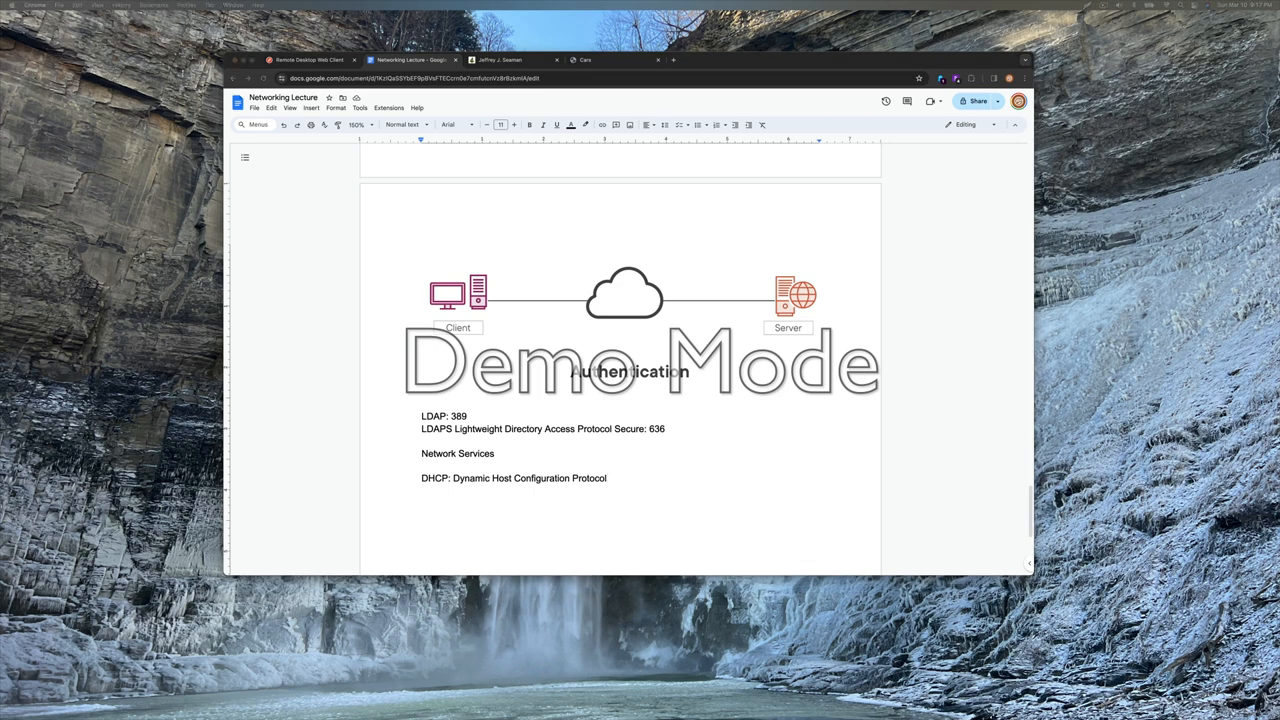
mouse_move(1019, 390)
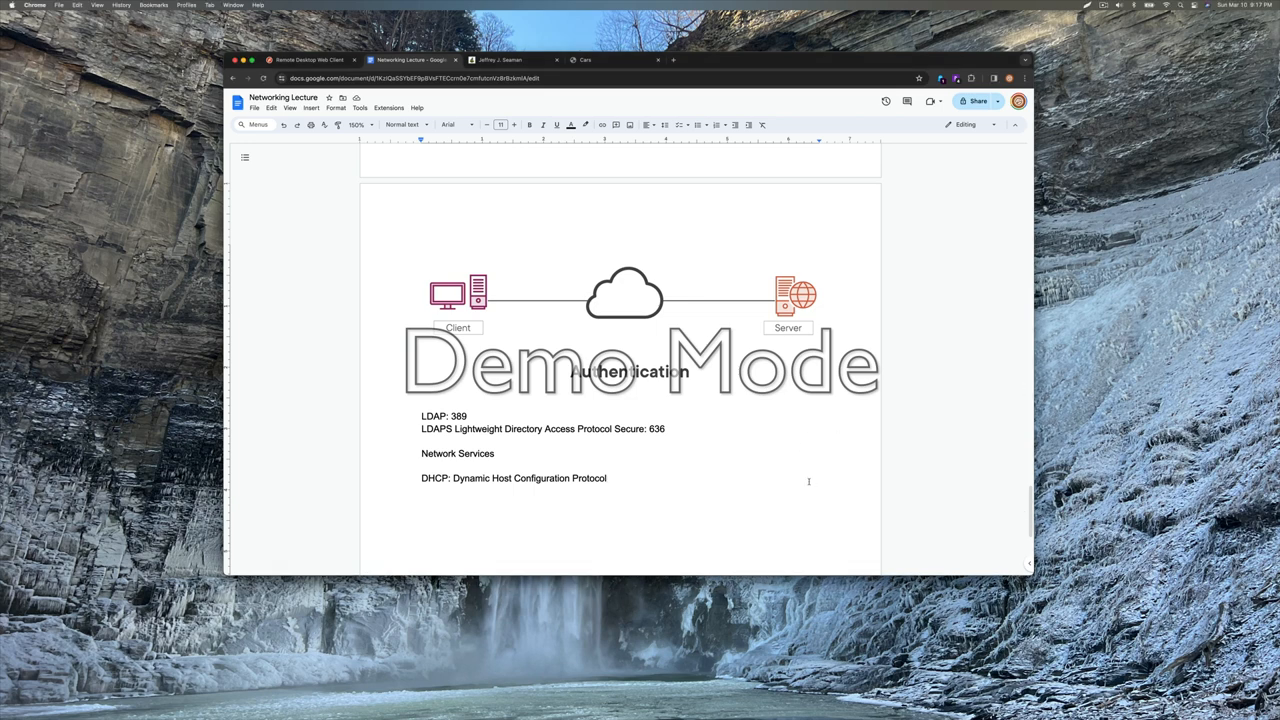
Scroll down to the Domain Name System client–server diagram
scroll(down, 3)
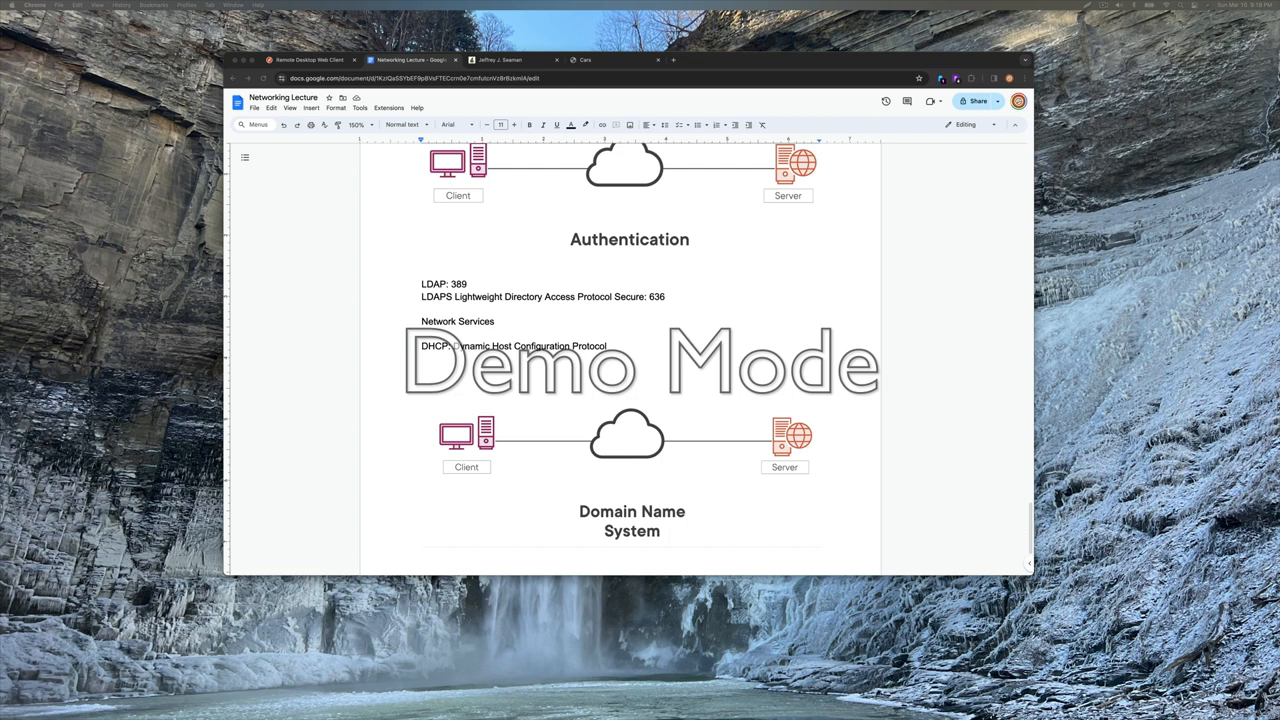
key(cmd+space)
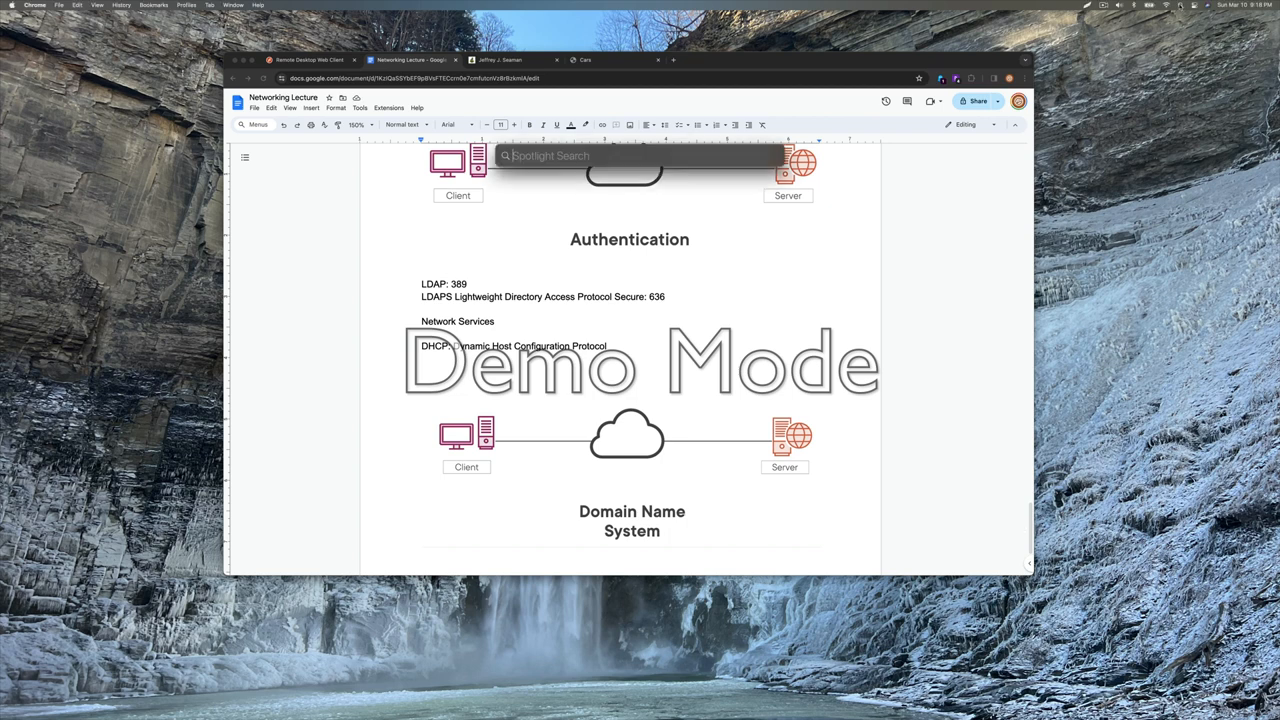
key(escape)
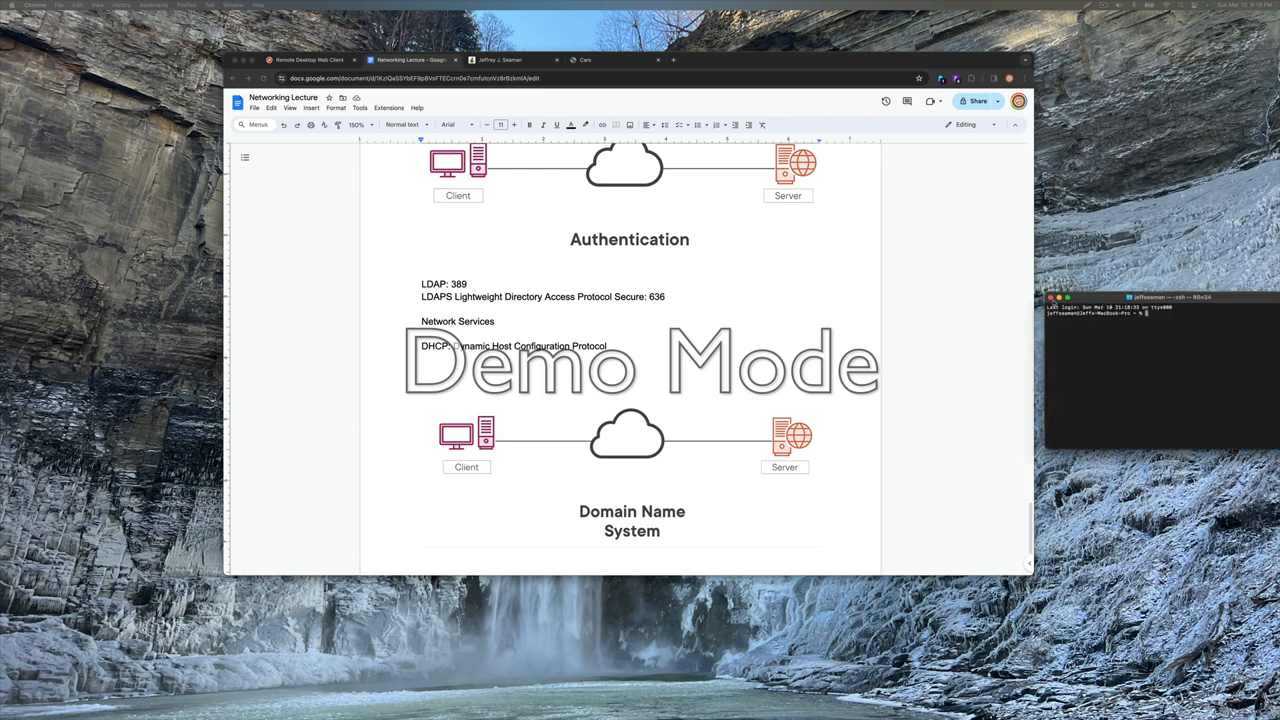
drag(1130, 297, 660, 318)
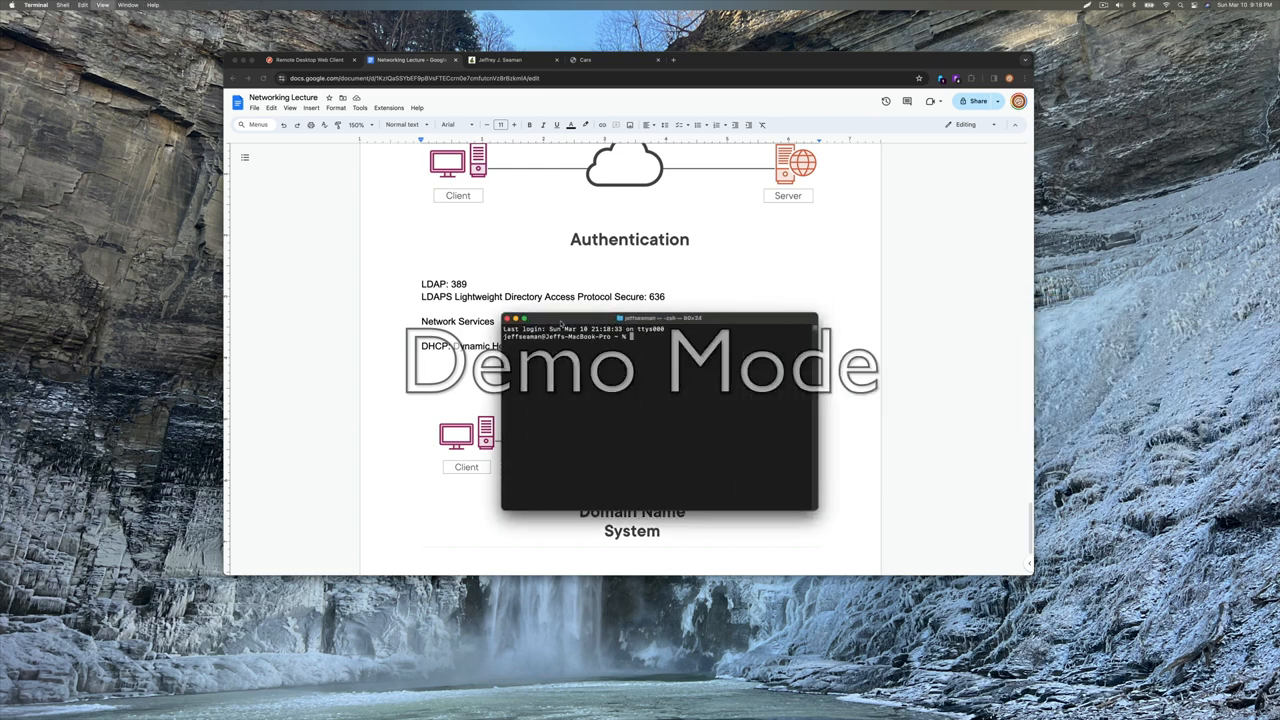
text(ping)
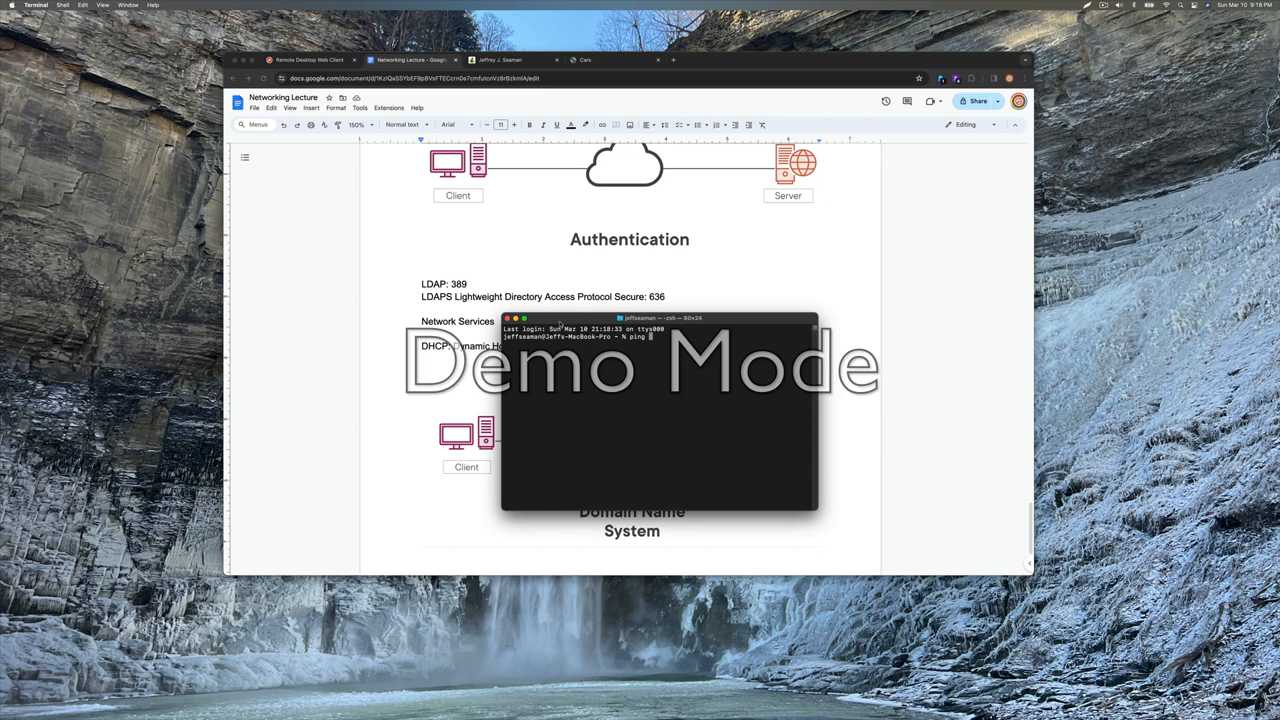
text(www.facebook.com)
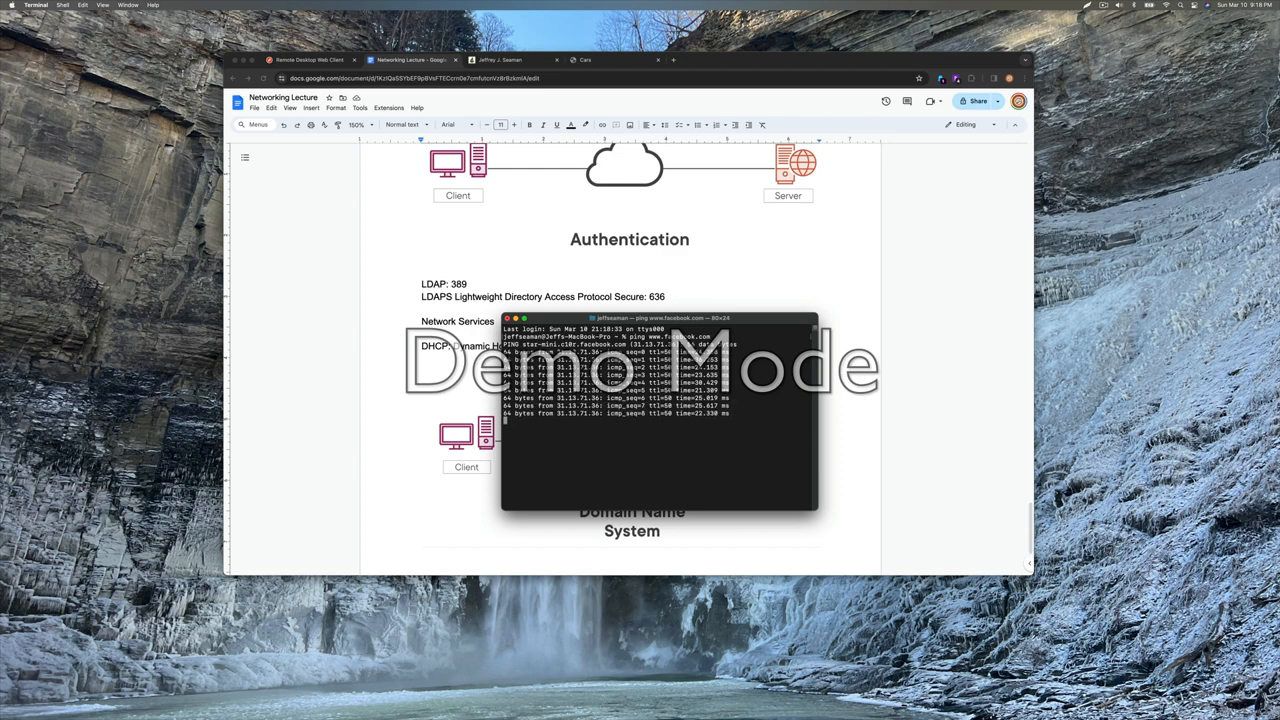
key(ctrl+c)
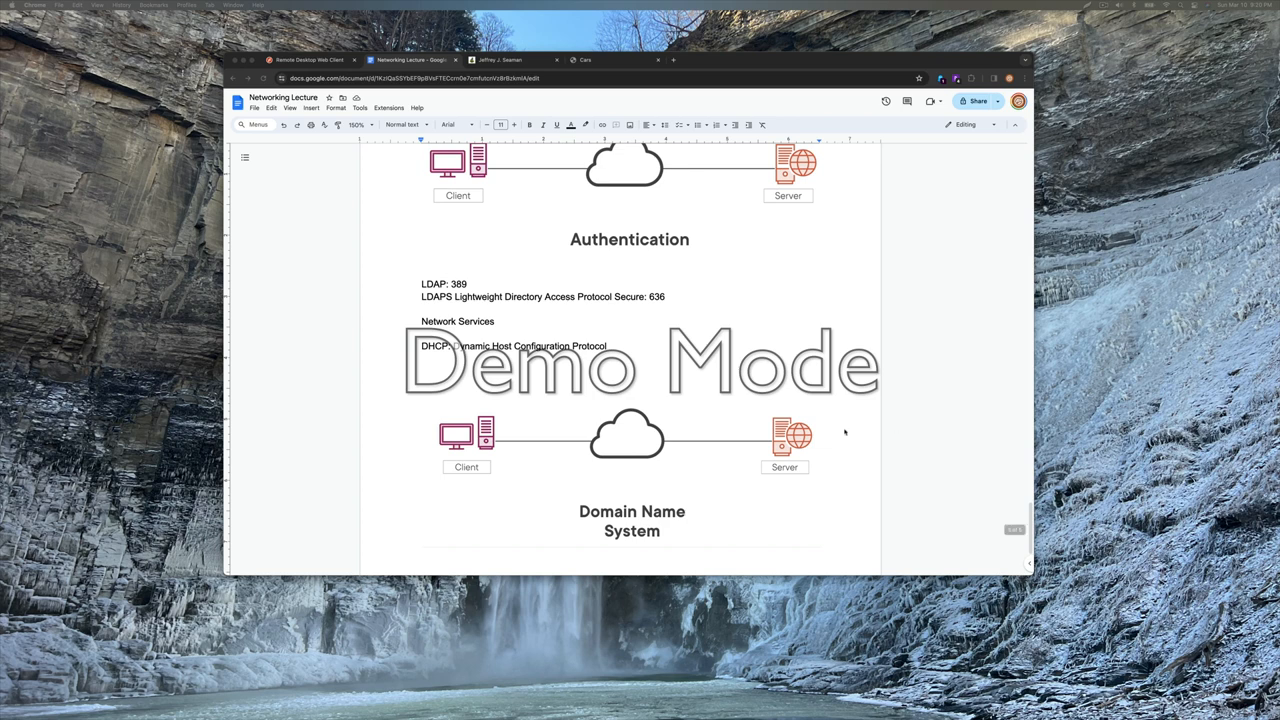
Scroll past the Domain Name System graphic to the Network Time Protocol and Telnet/SSH diagrams
scroll(down, 3)
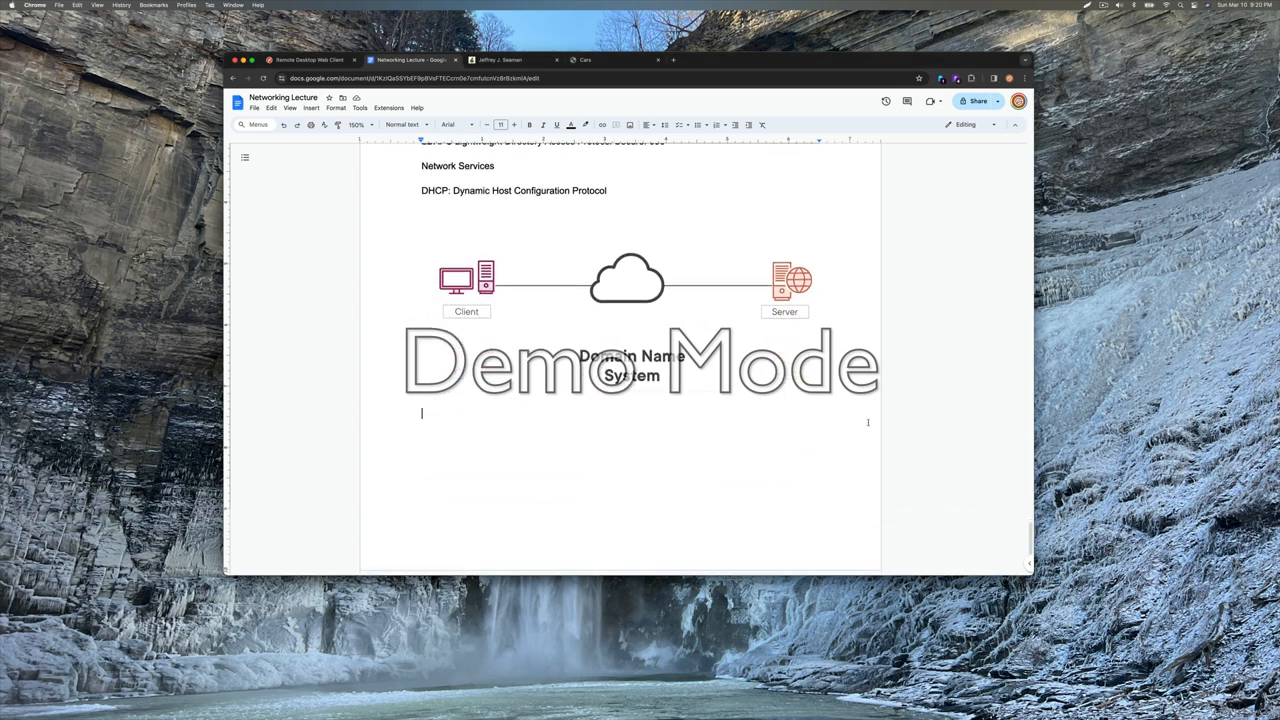
scroll(down, 3)
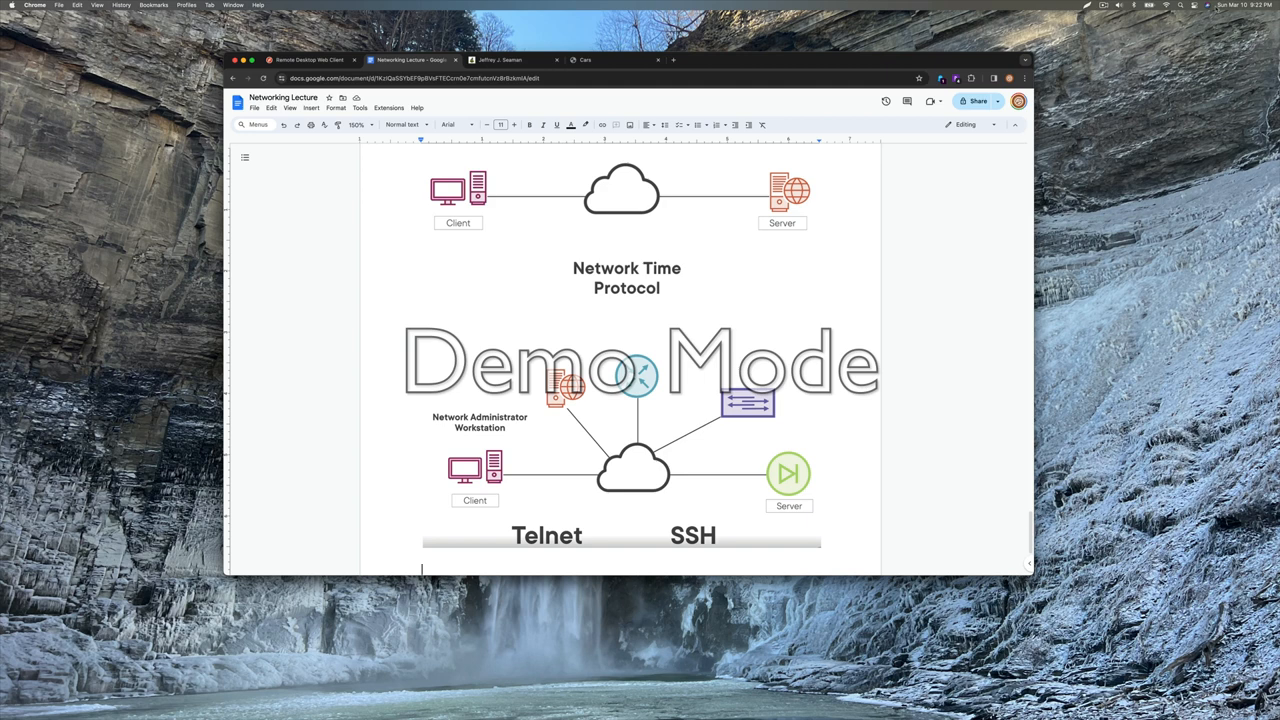
key(cmd+space)
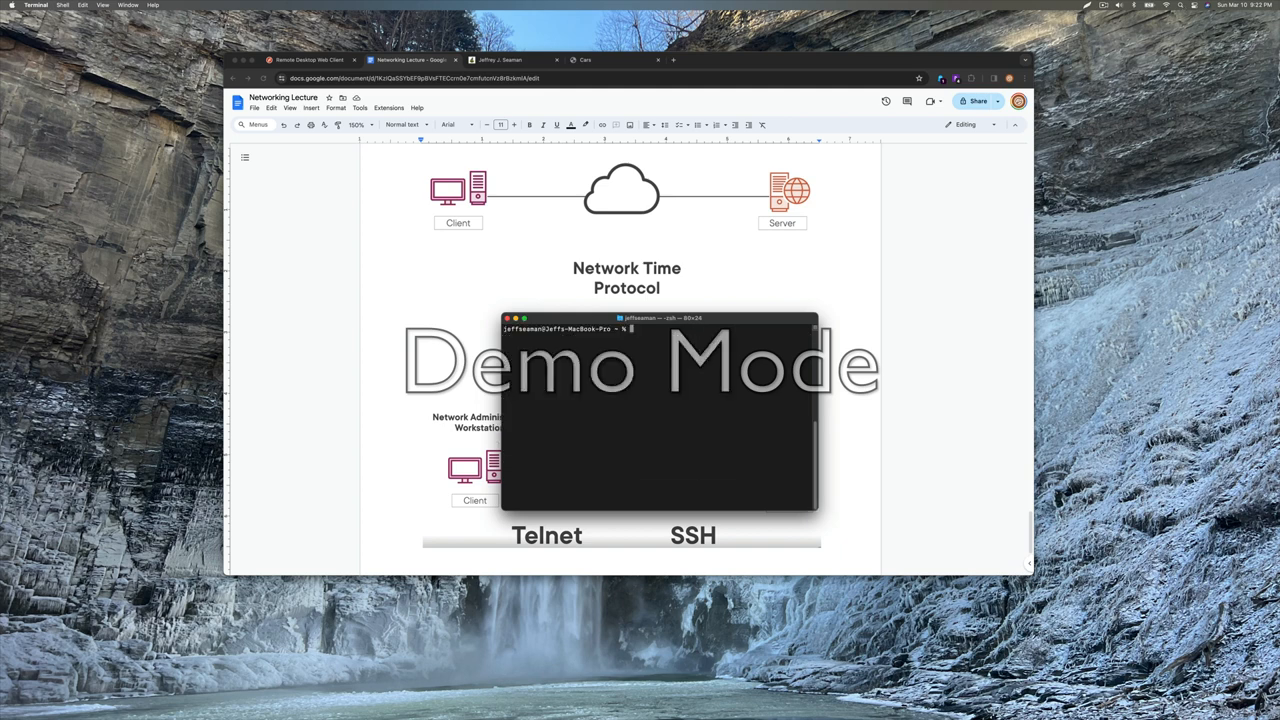
text(telnet 1)
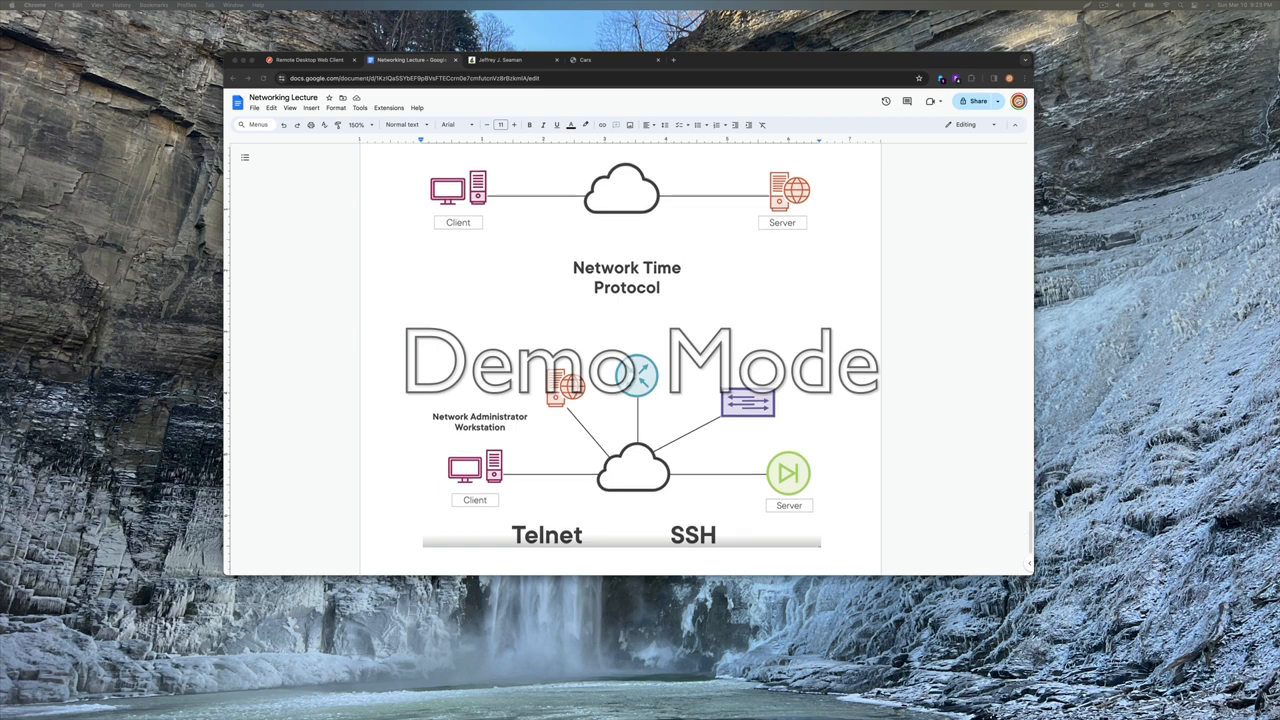
Scroll past the Telnet/SSH graphic to the SNMP server–client diagram page
scroll(down, 3)
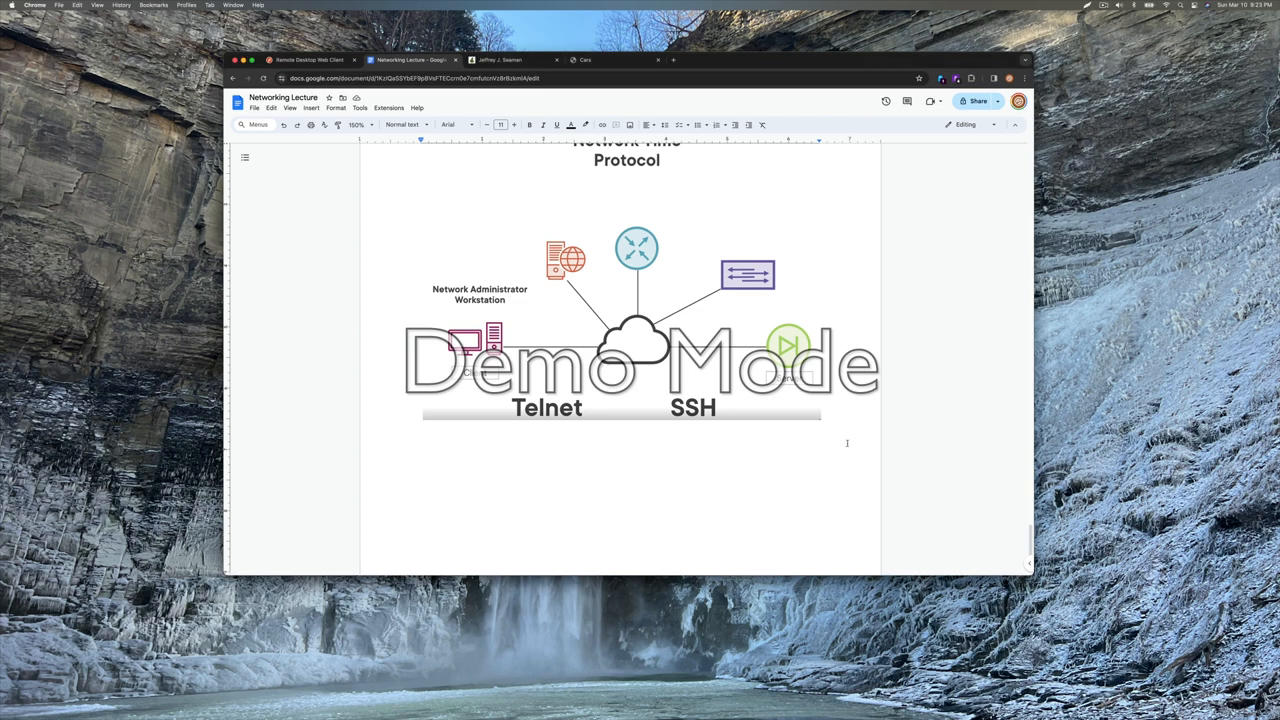
scroll(down, 3)
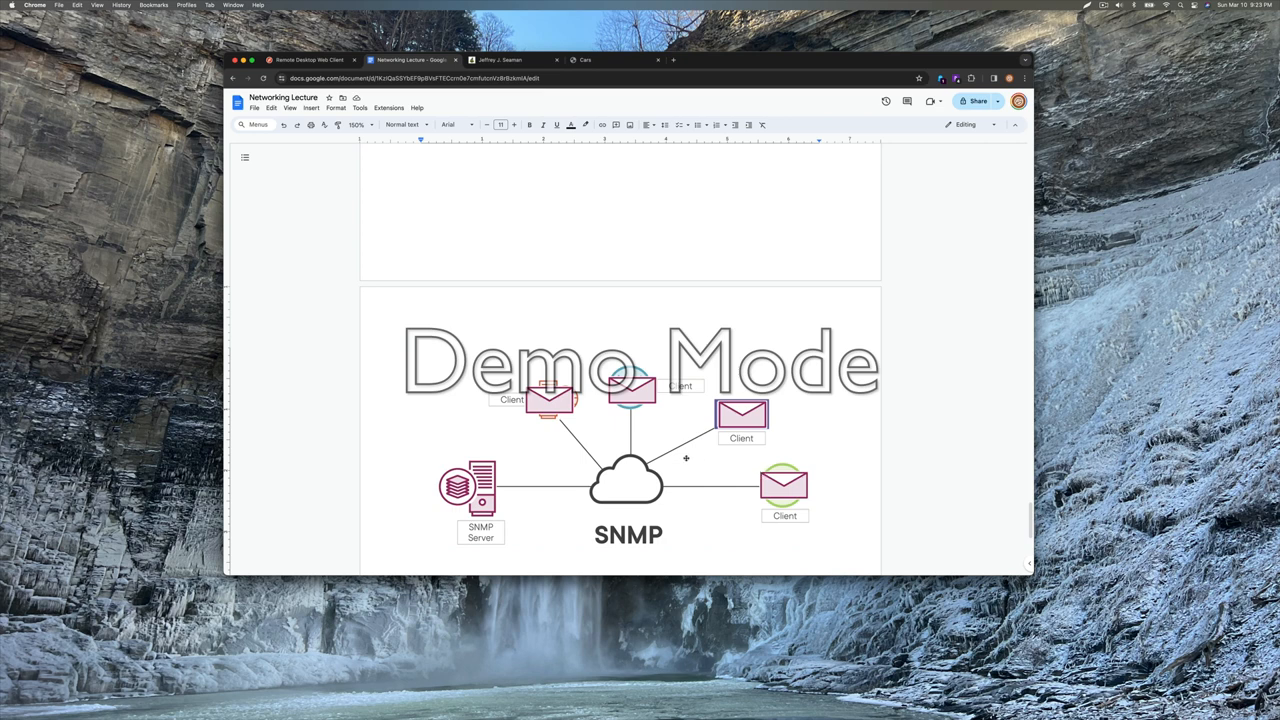
mouse_move(595, 512)
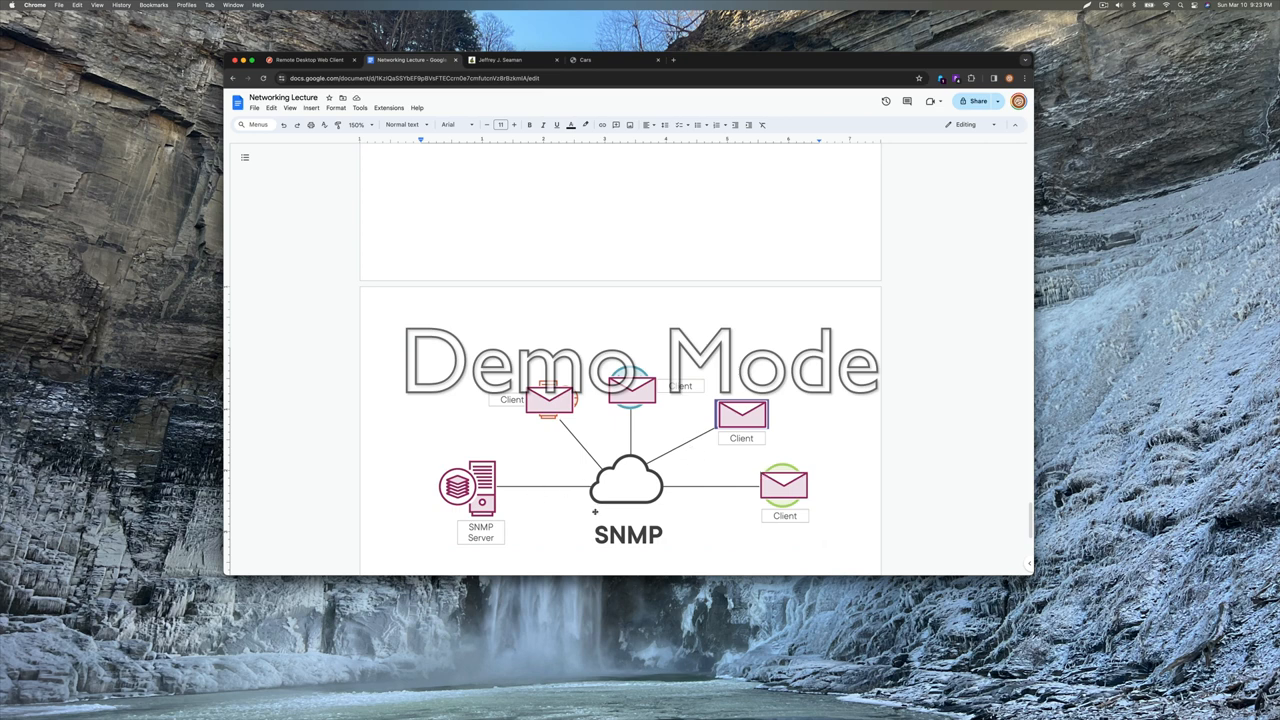
mouse_move(745, 525)
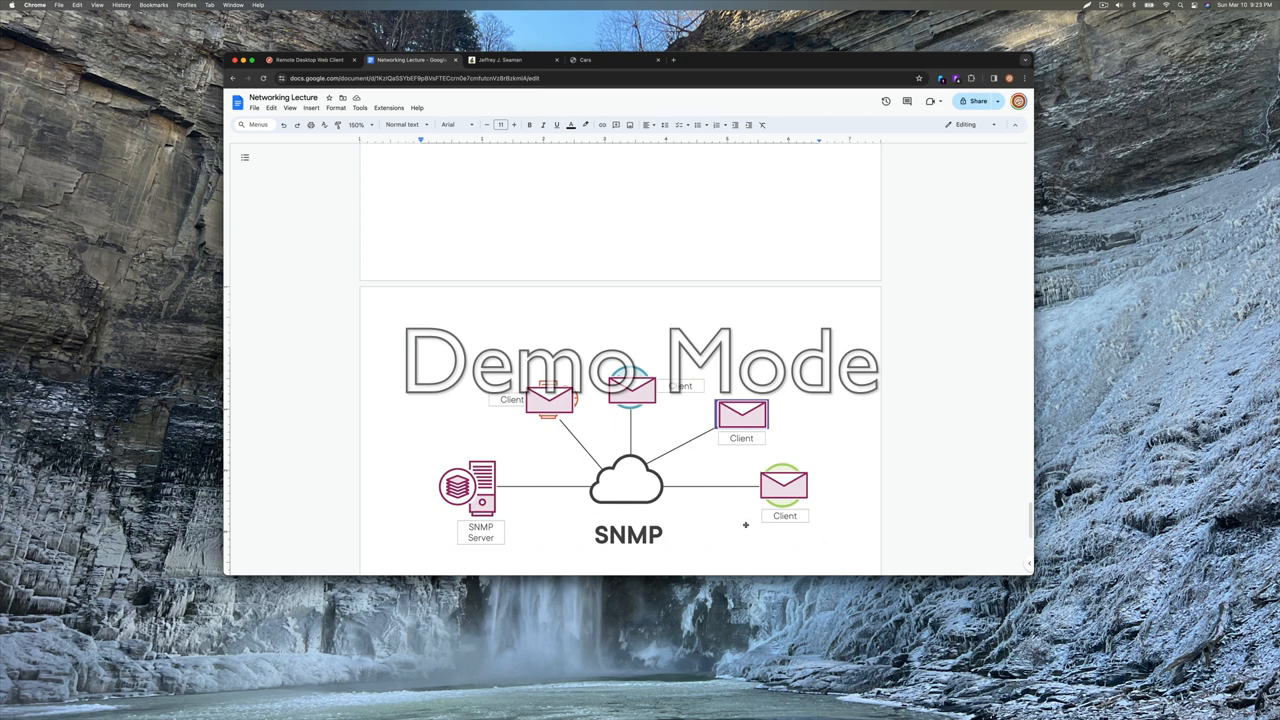
Type 'Simple Network Management Protocol' under the SNMP server–client diagram
text(Simple Network)
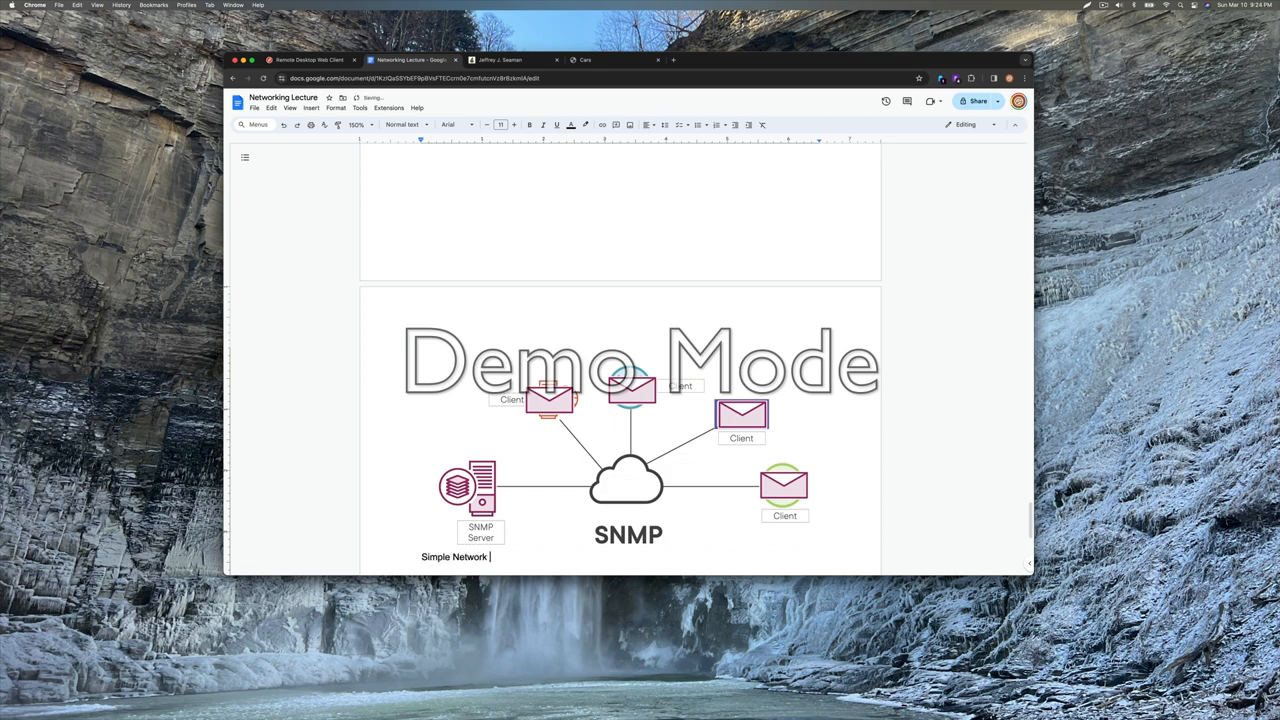
text(Management Pro)
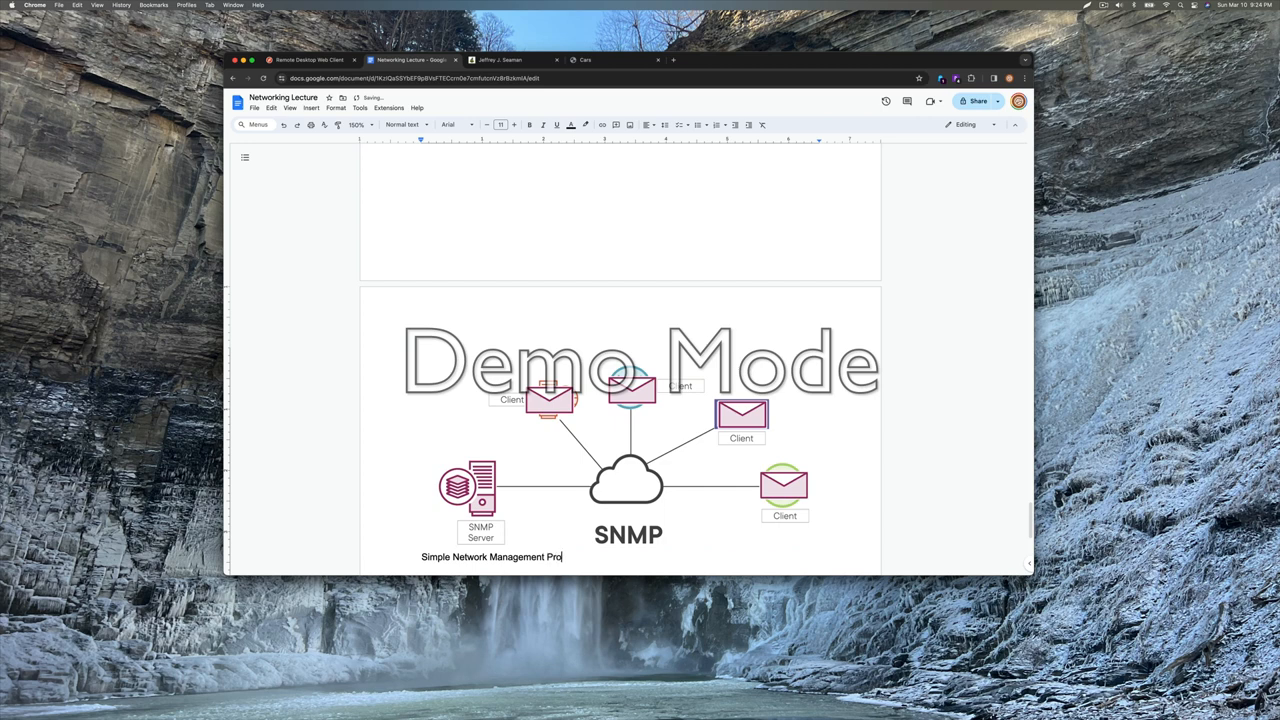
text(tocol)
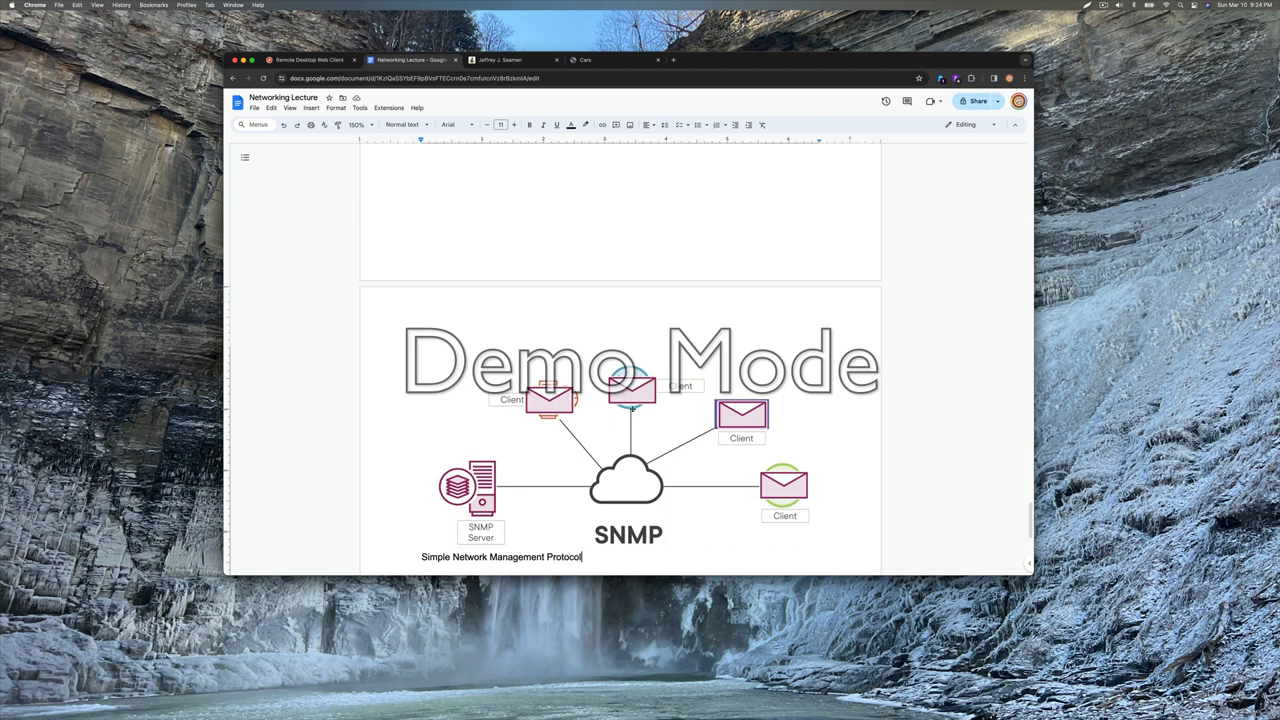
mouse_move(589, 411)
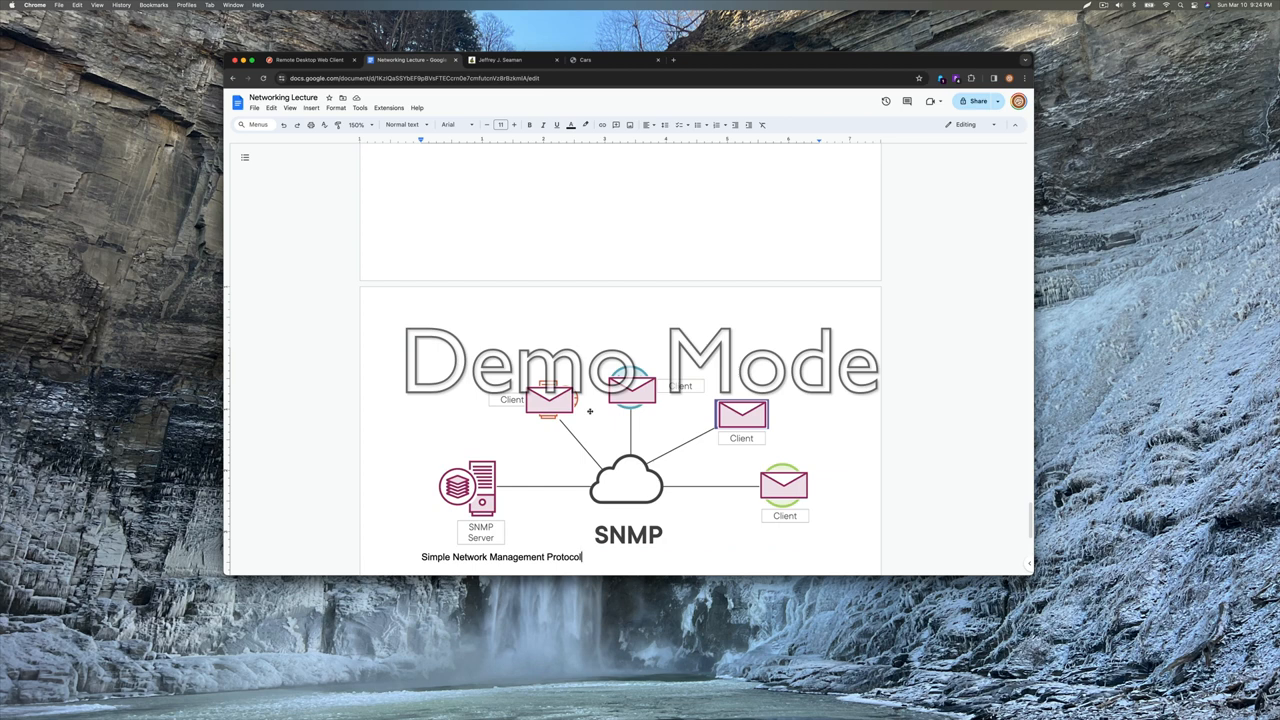
mouse_move(857, 430)
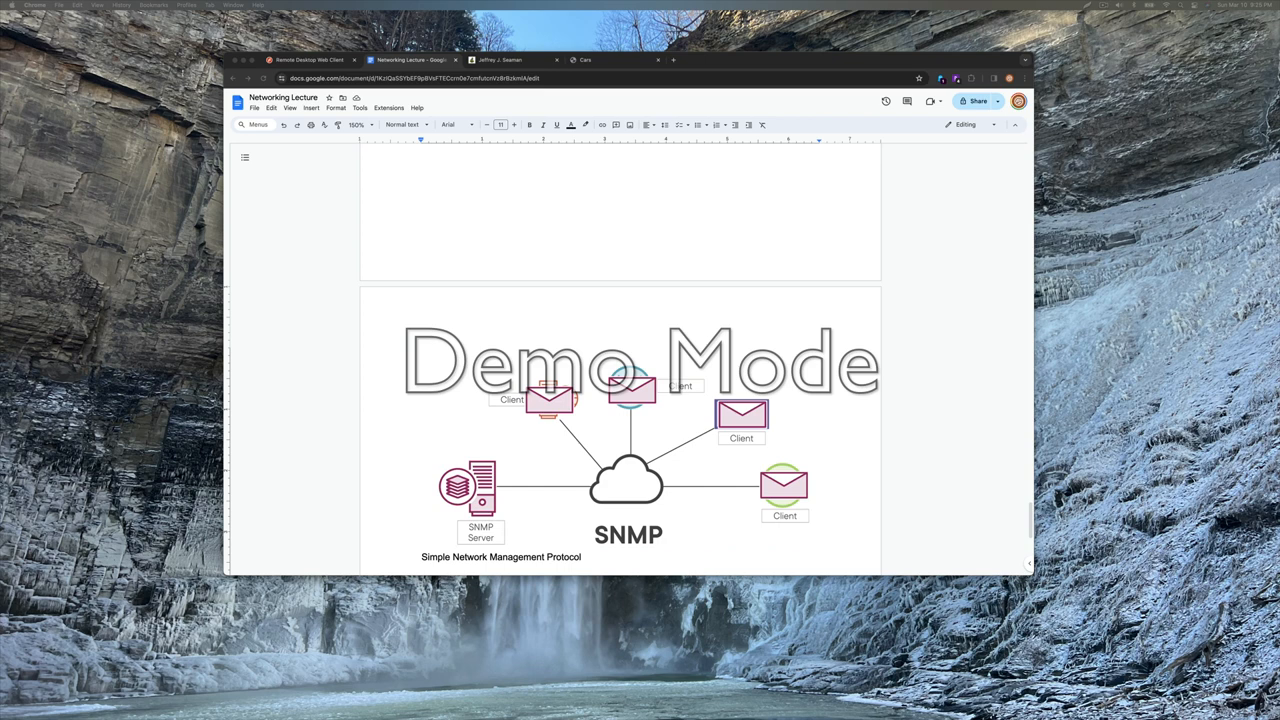
mouse_move(800, 490)
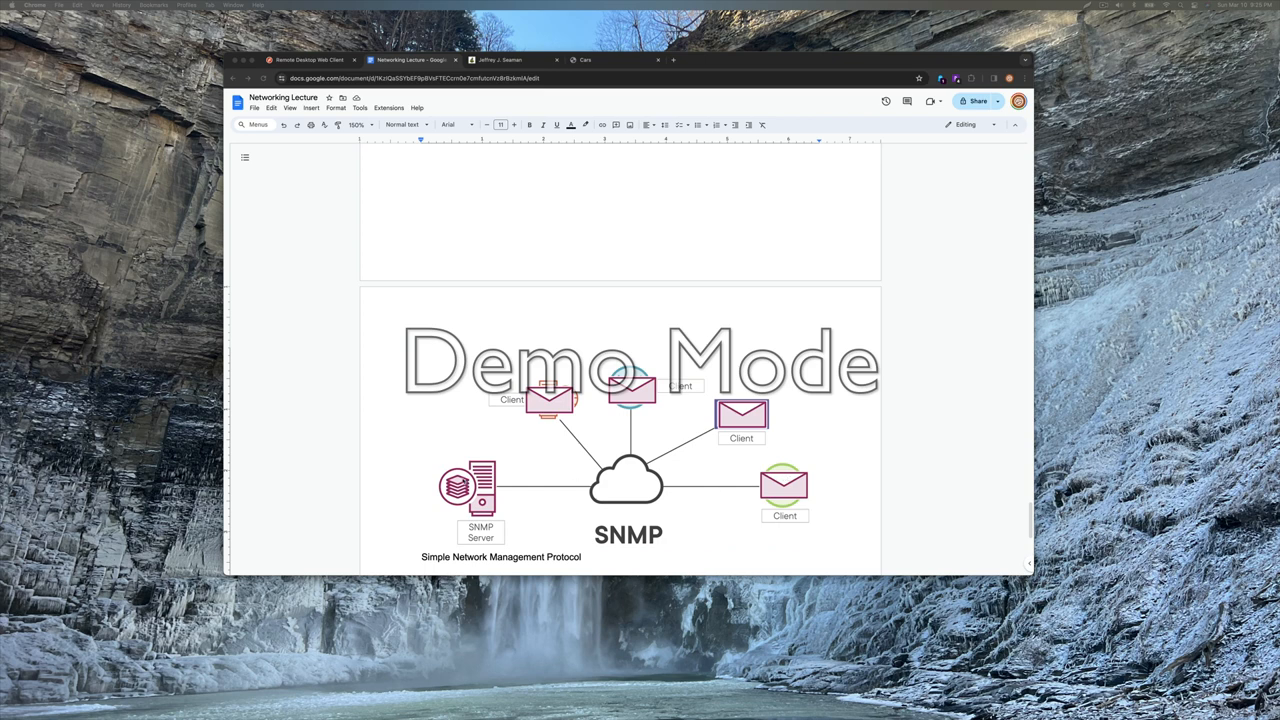
mouse_move(537, 500)
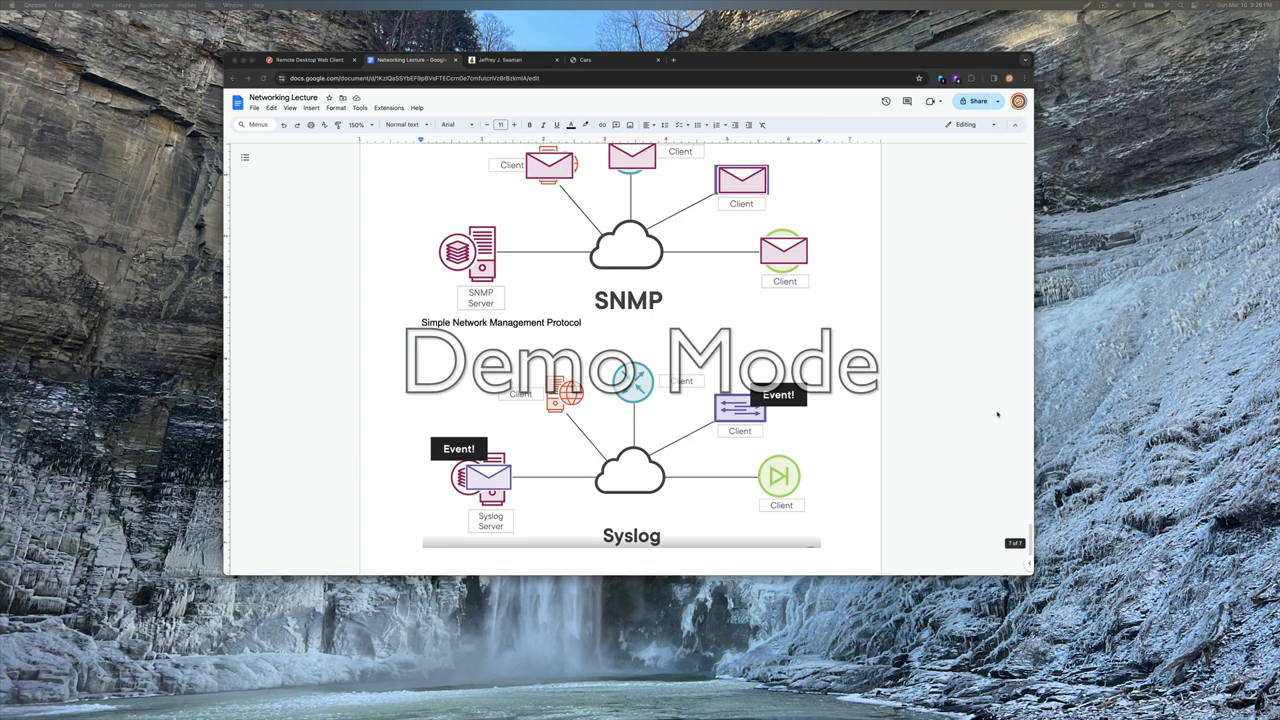
Scroll down past the Syslog page until the RDP client–server diagram is visible
scroll(down, 3)
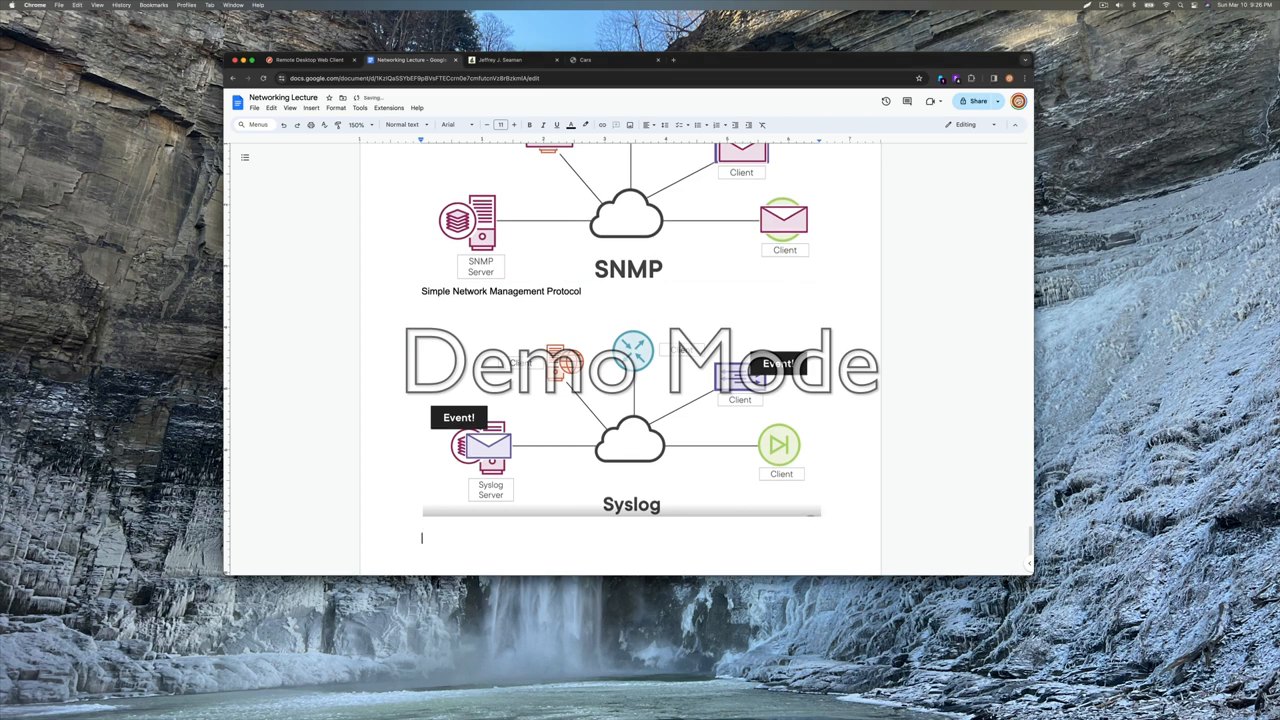
scroll(down, 3)
text(re)
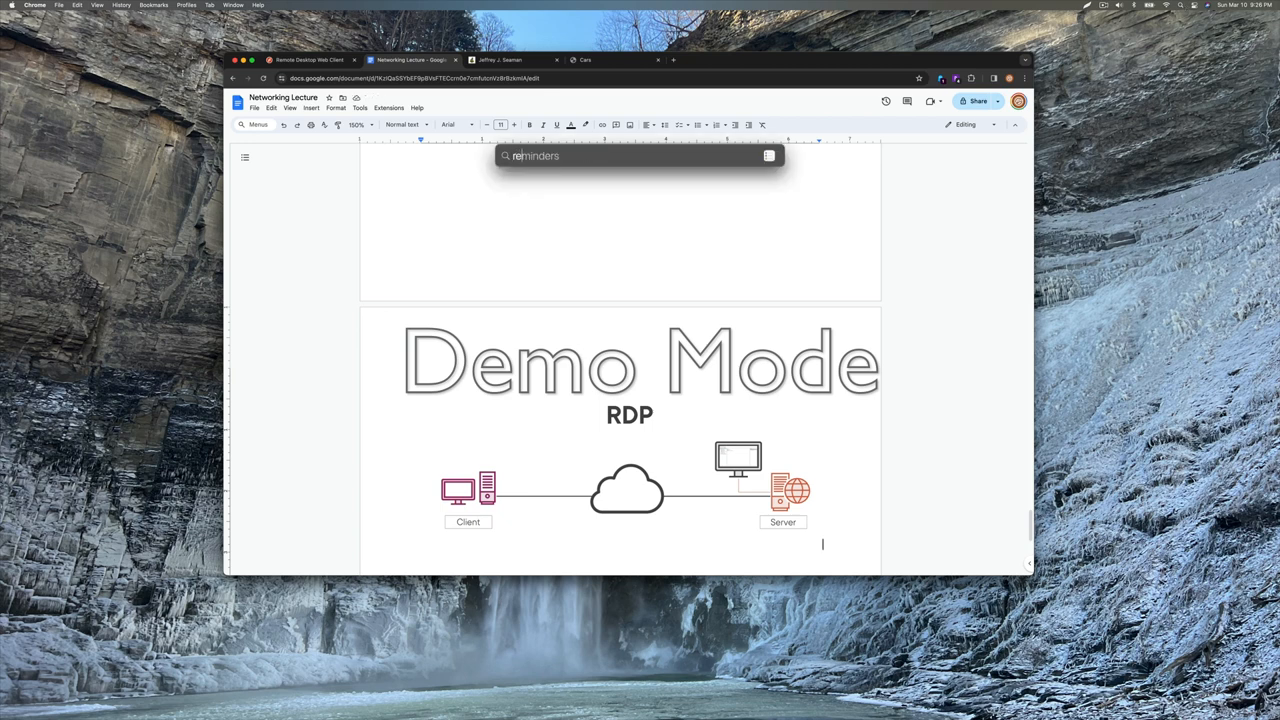
Search Spotlight for 'rdp' to list Remote Desktop Protocol results
text(rdp)
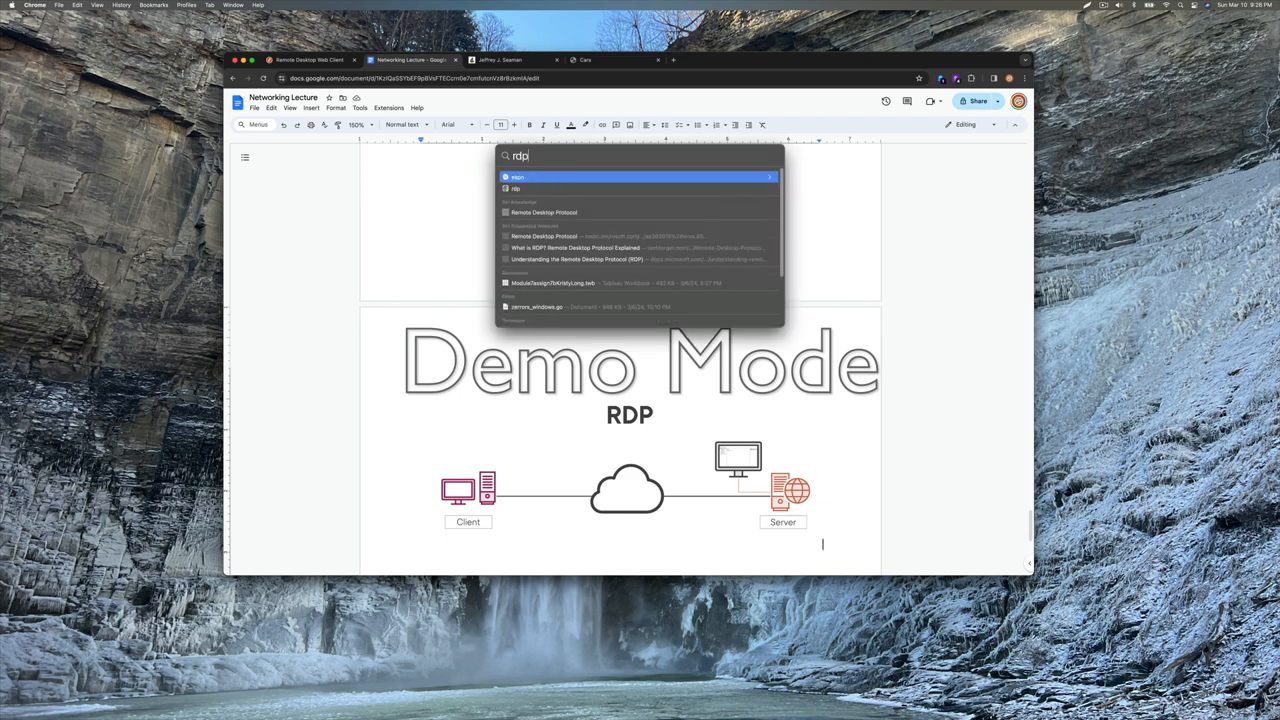
key(backspace)
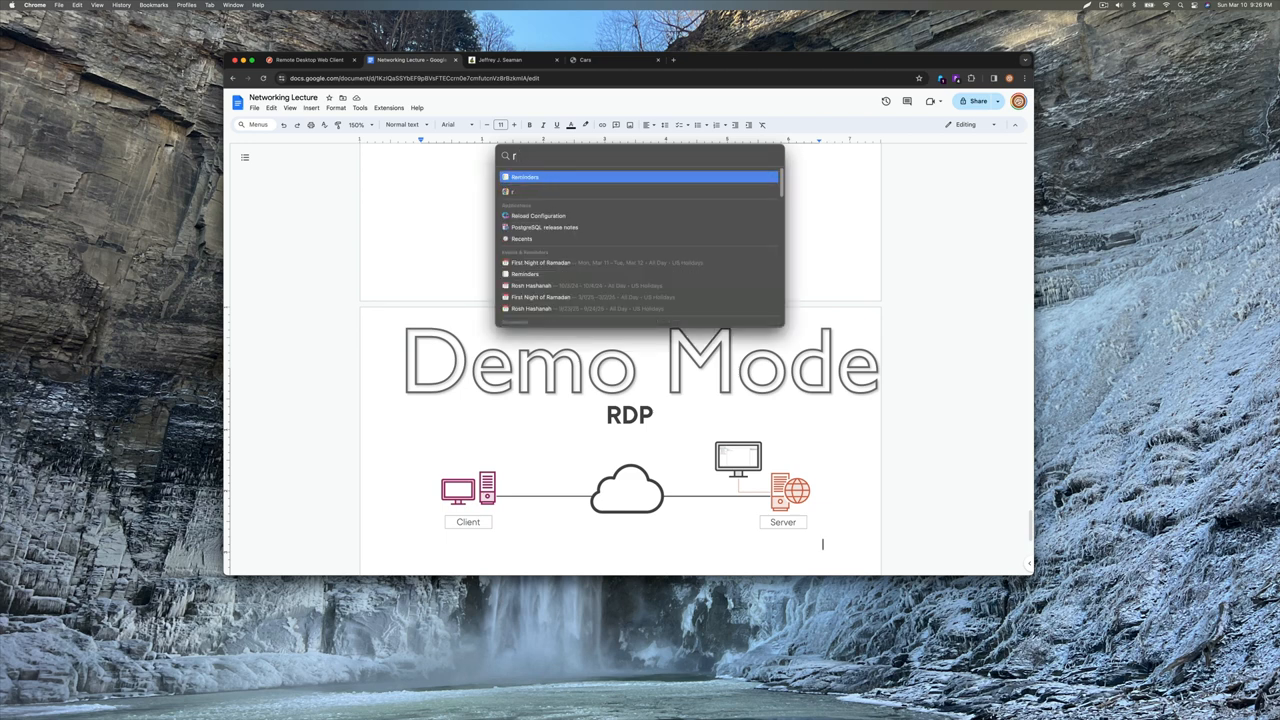
text(dp)
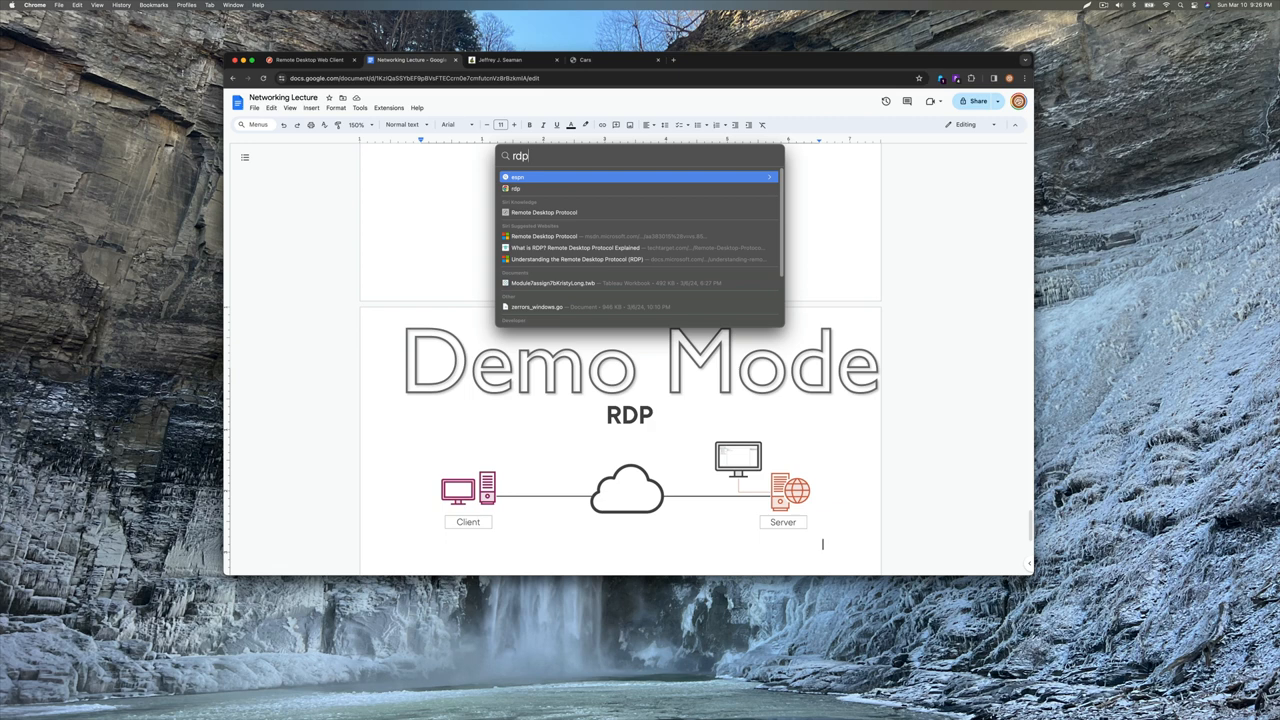
mouse_move(636, 237)
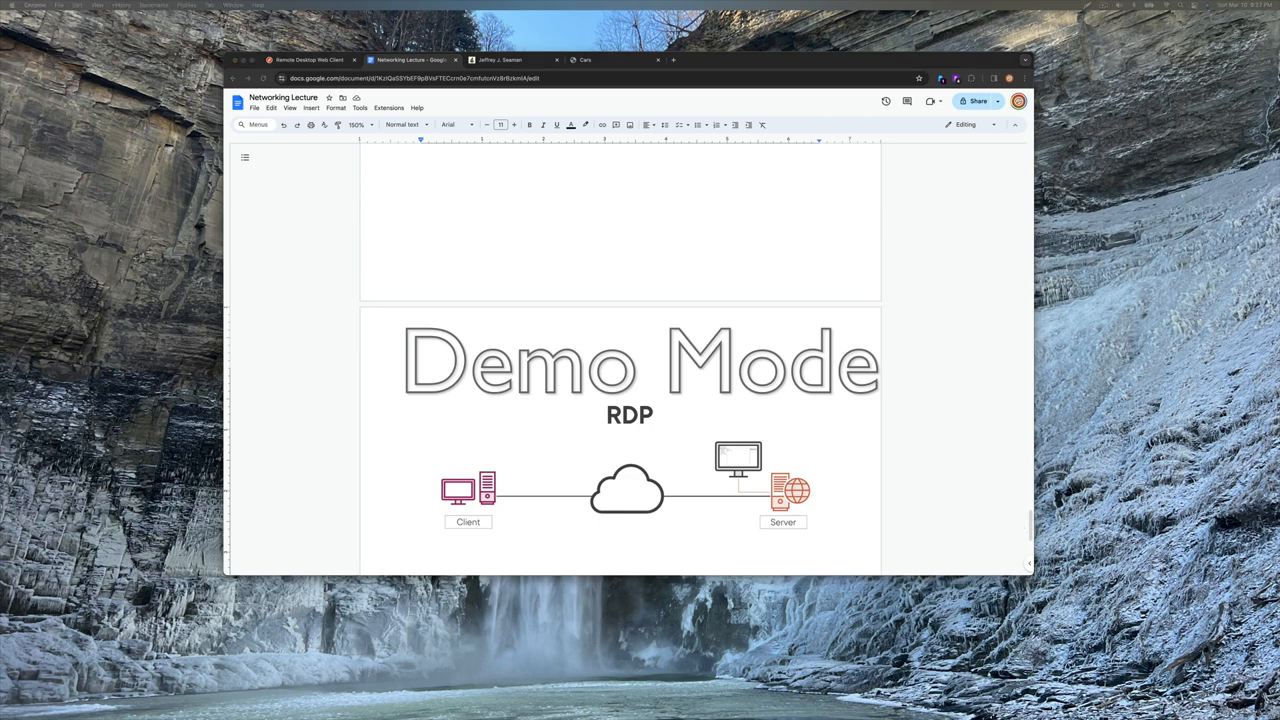
mouse_move(872, 430)
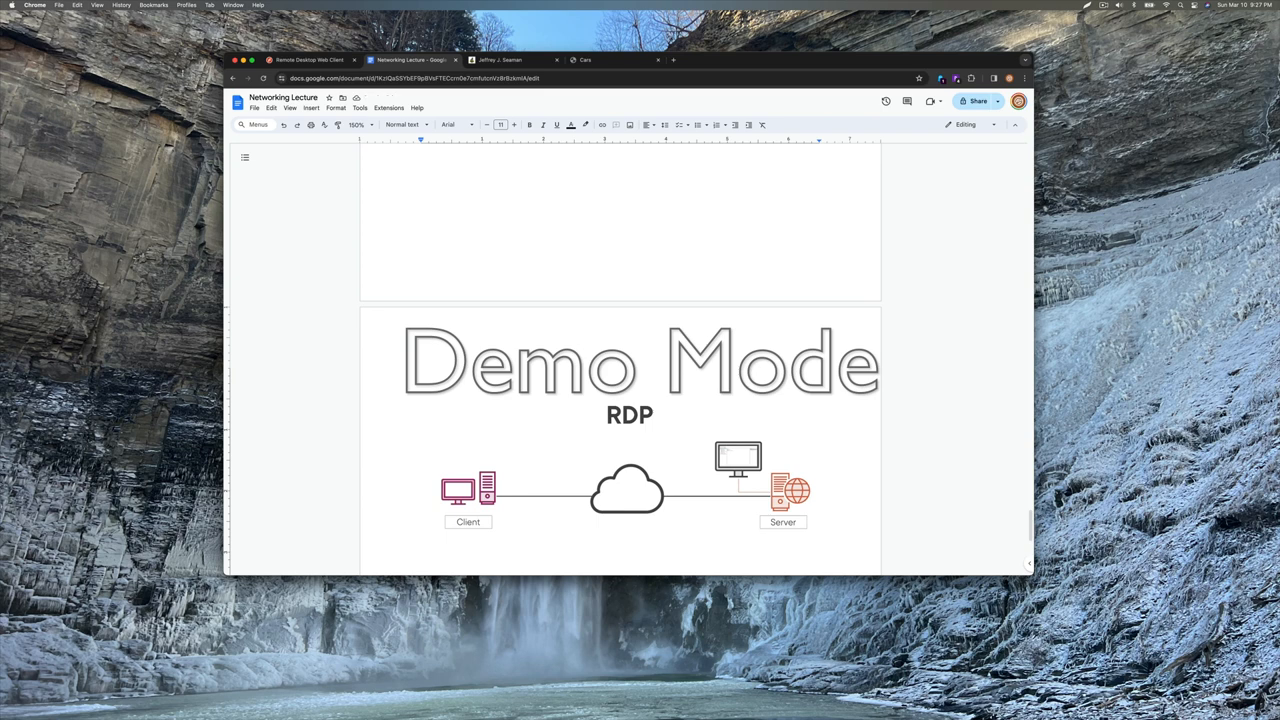
Scroll past the RDP and SIP 5060/5061 graphics to the SQL client–server diagram
scroll(down, 3)
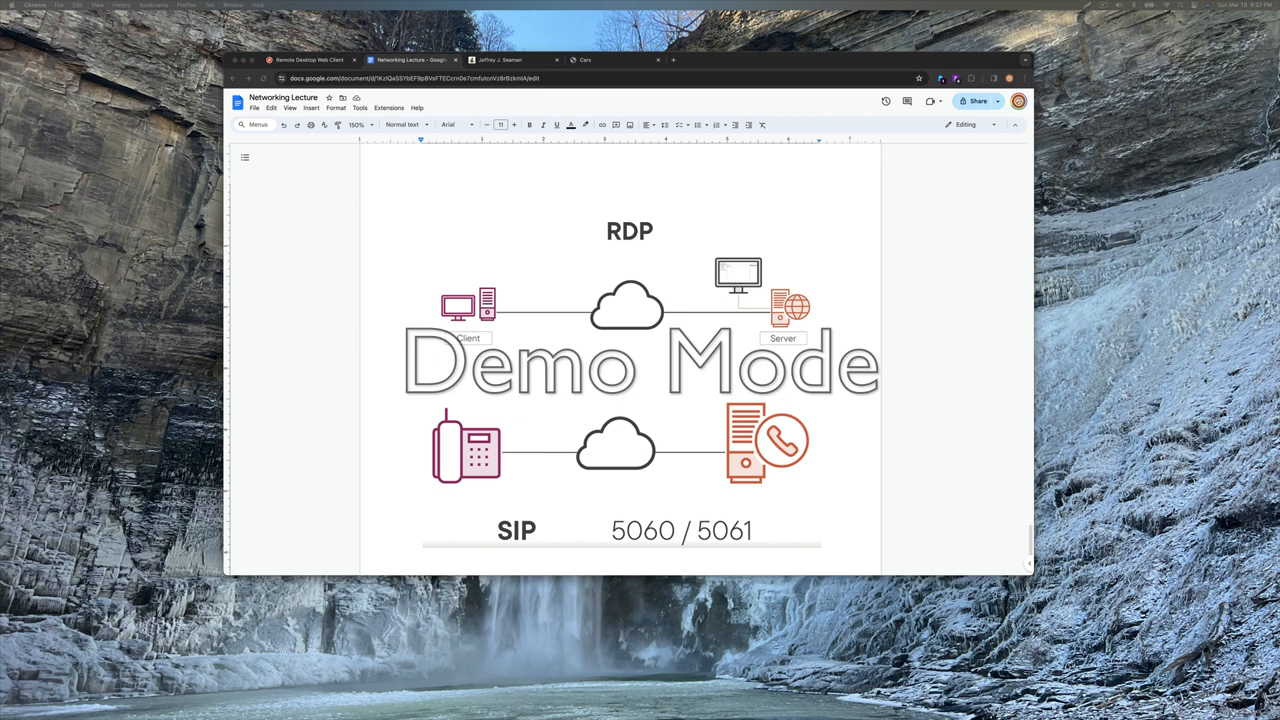
scroll(down, 3)
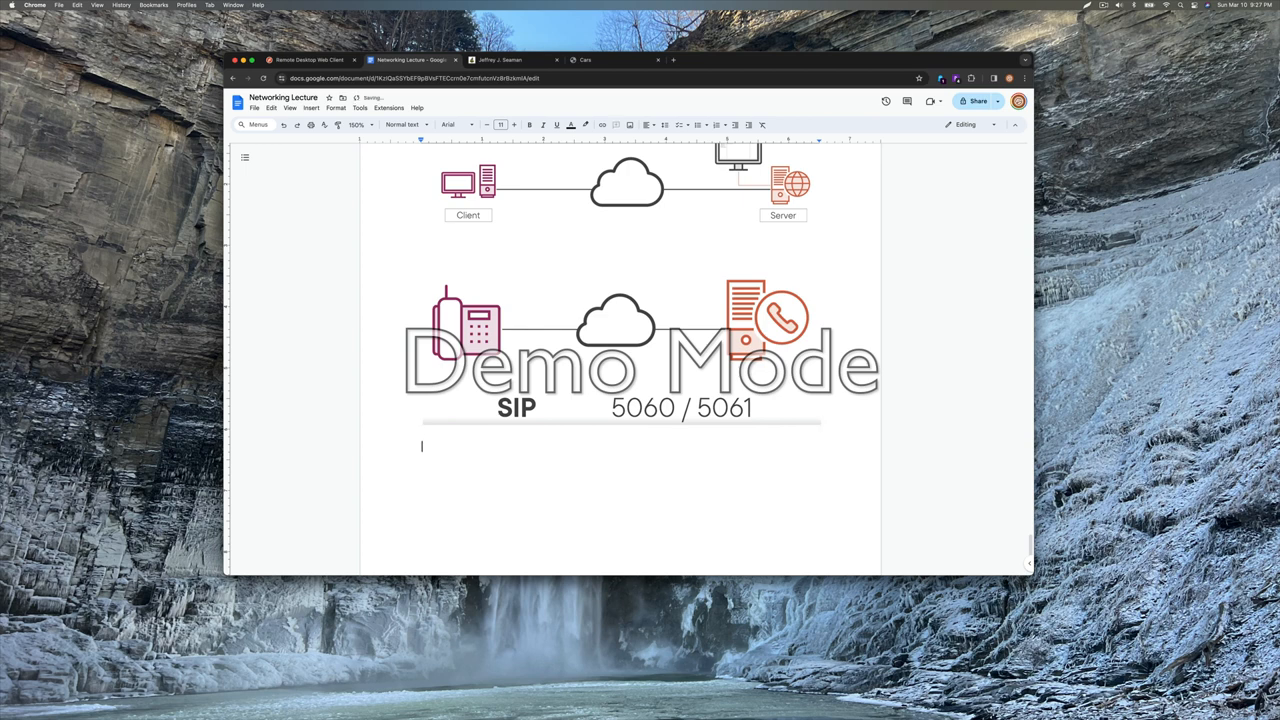
scroll(down, 3)
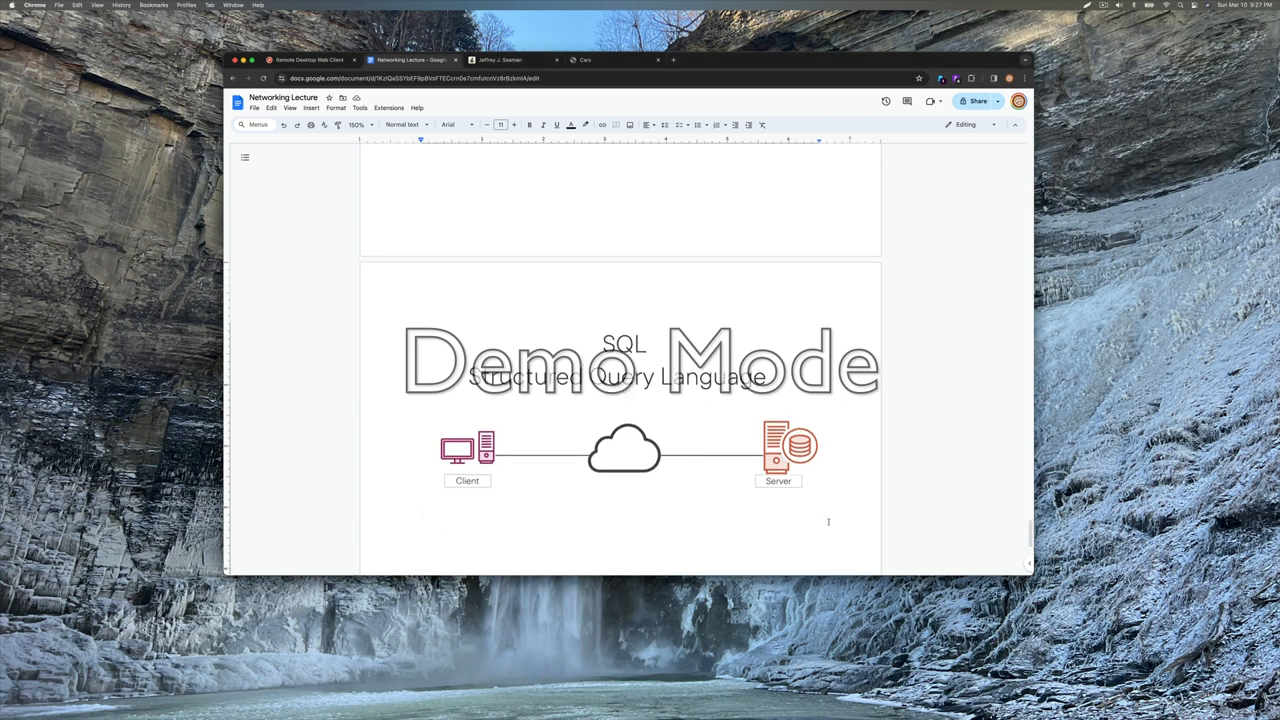
Type the port lines MySQL: 3306, SQLnet: 1521, SQL Server: 1433, PostGres: 5432
text(MySQL)
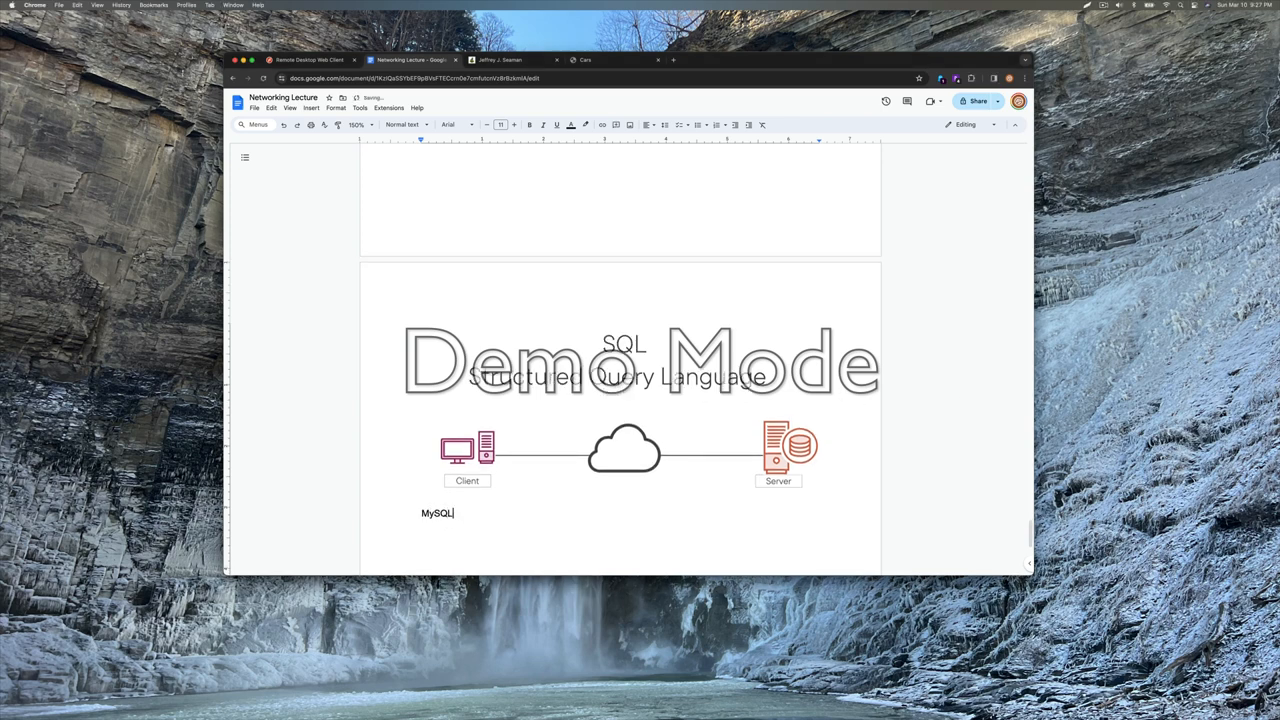
text(: 3306)
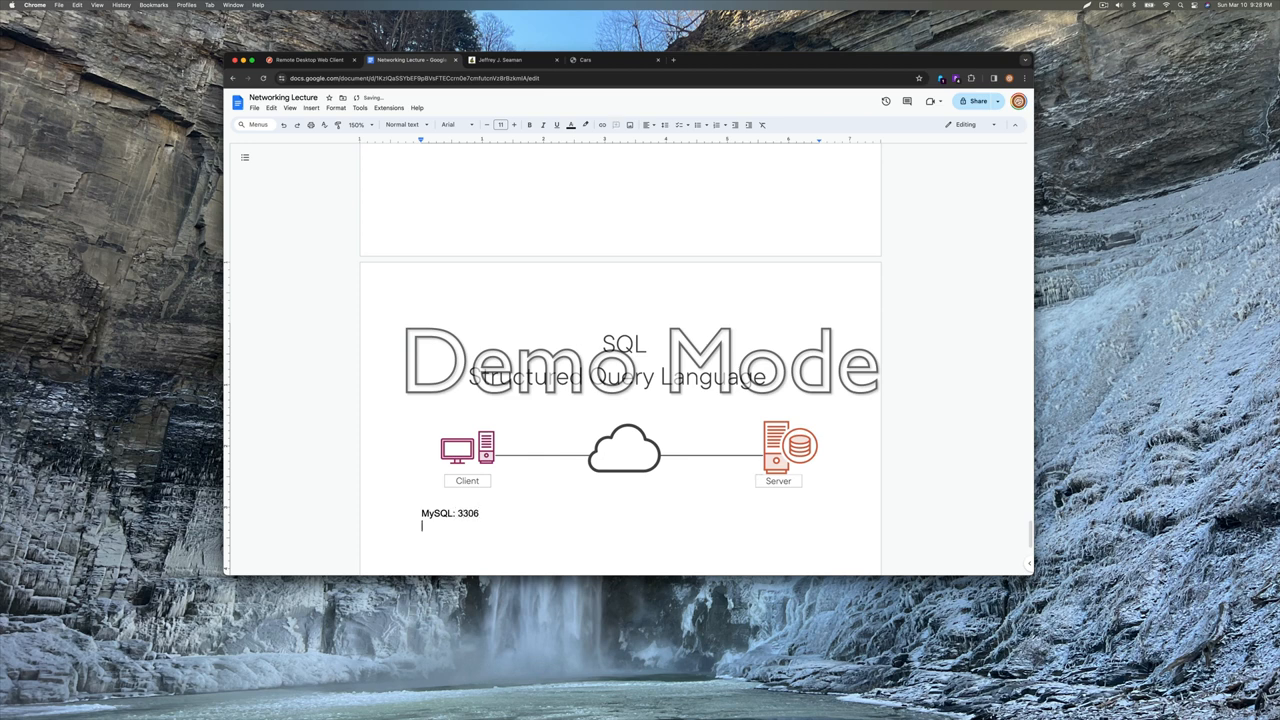
text(SQL)
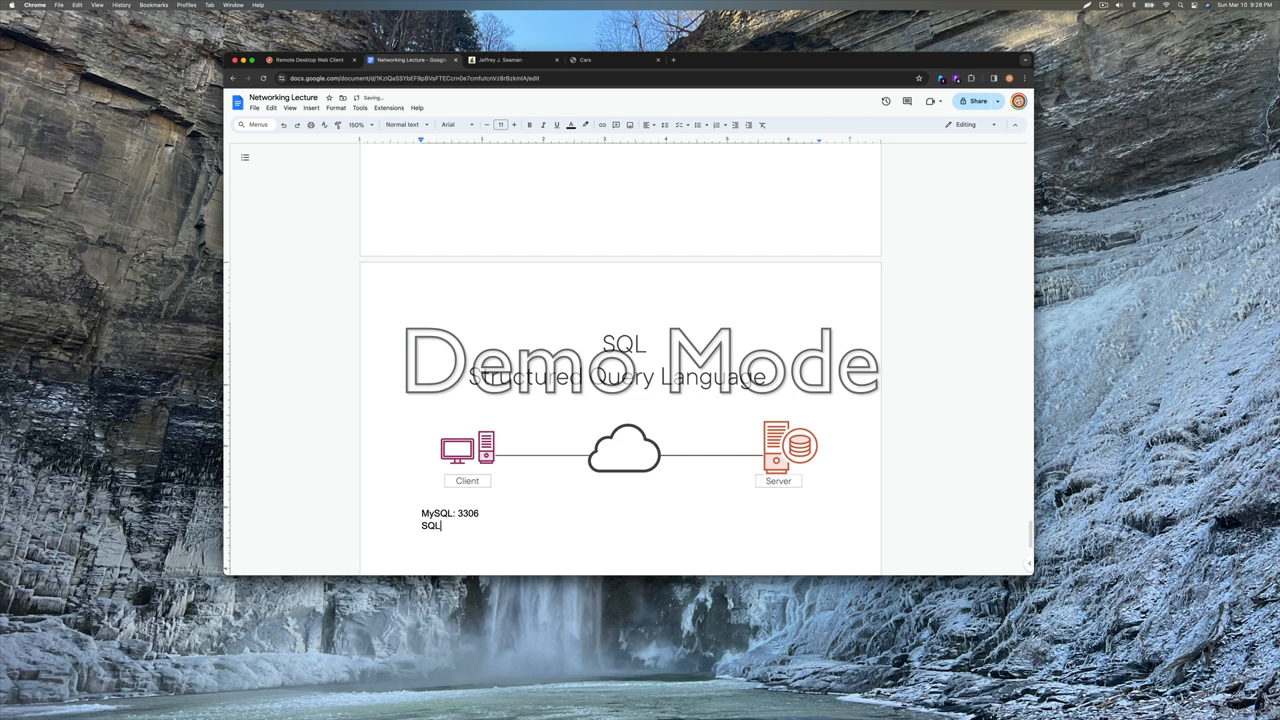
text(net: 1521)
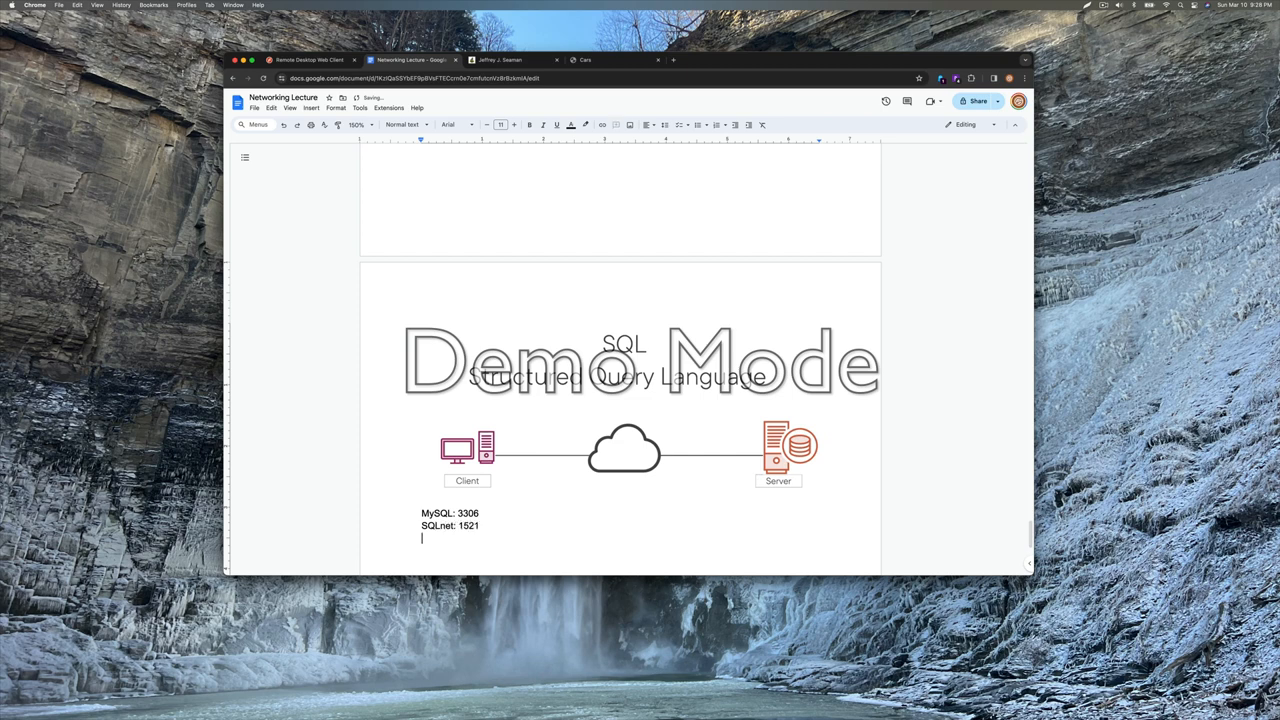
text(SQWL S)
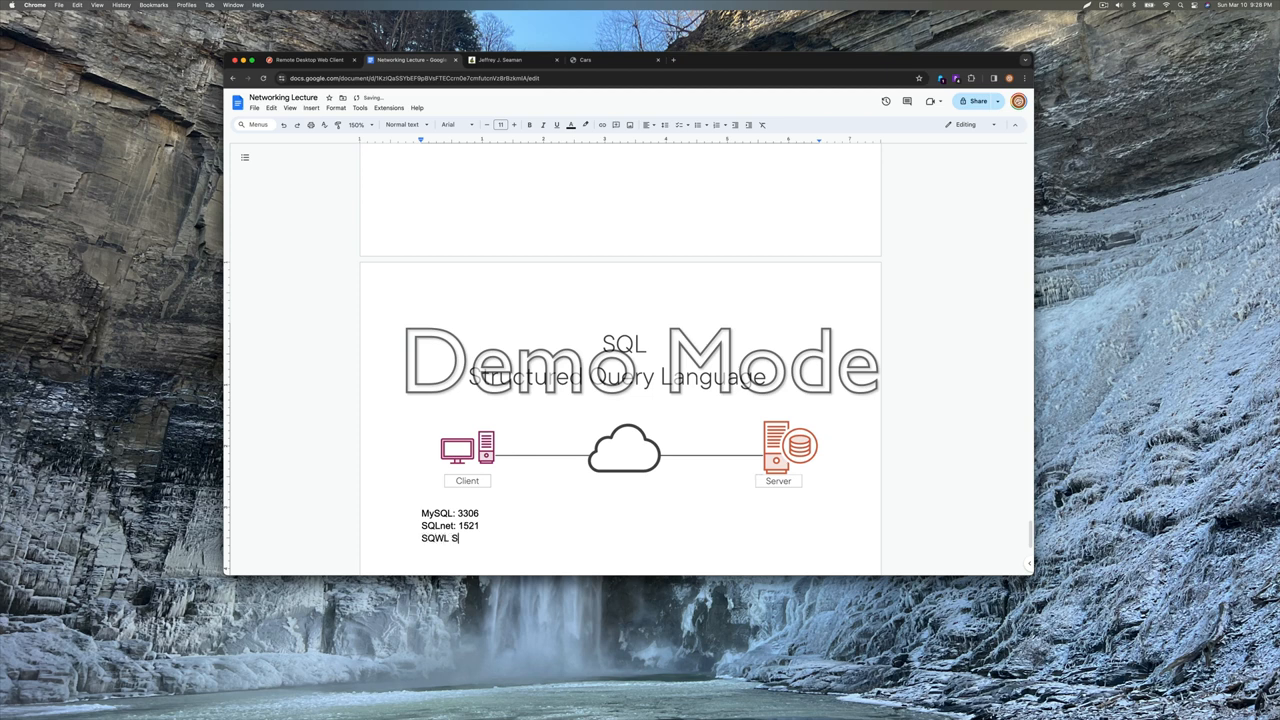
key(Backspace)
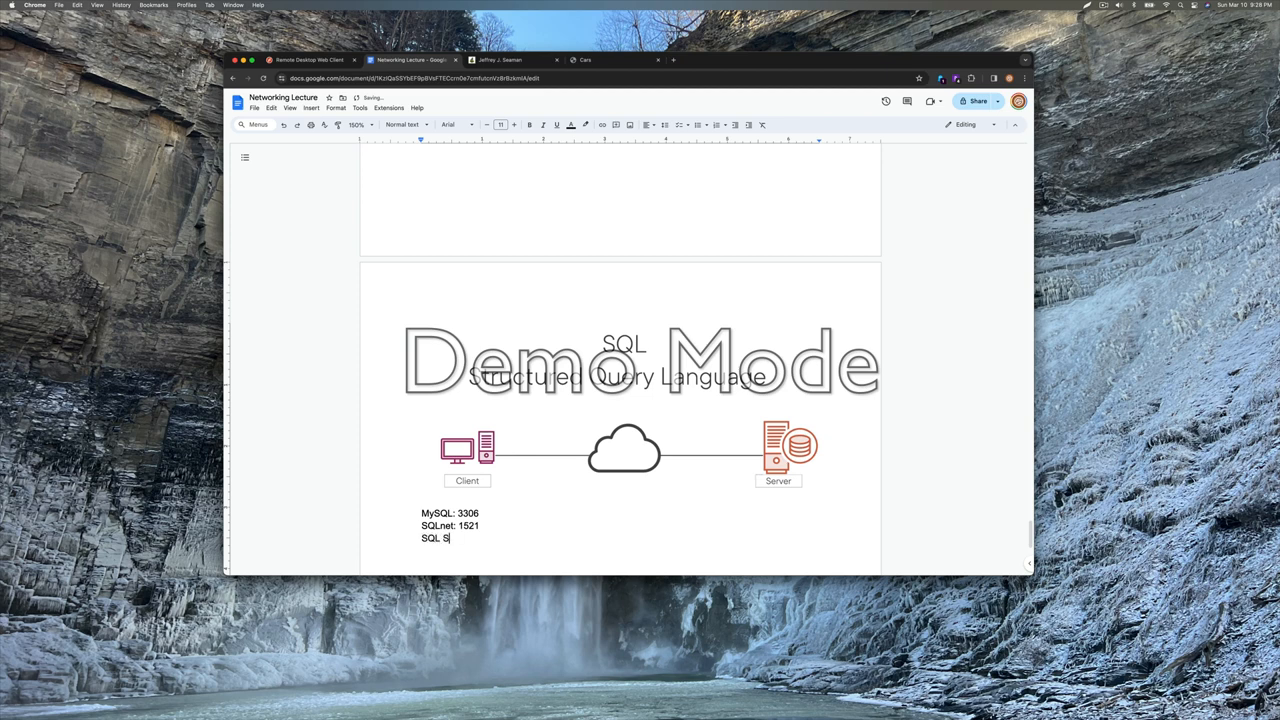
text(erver: 14)
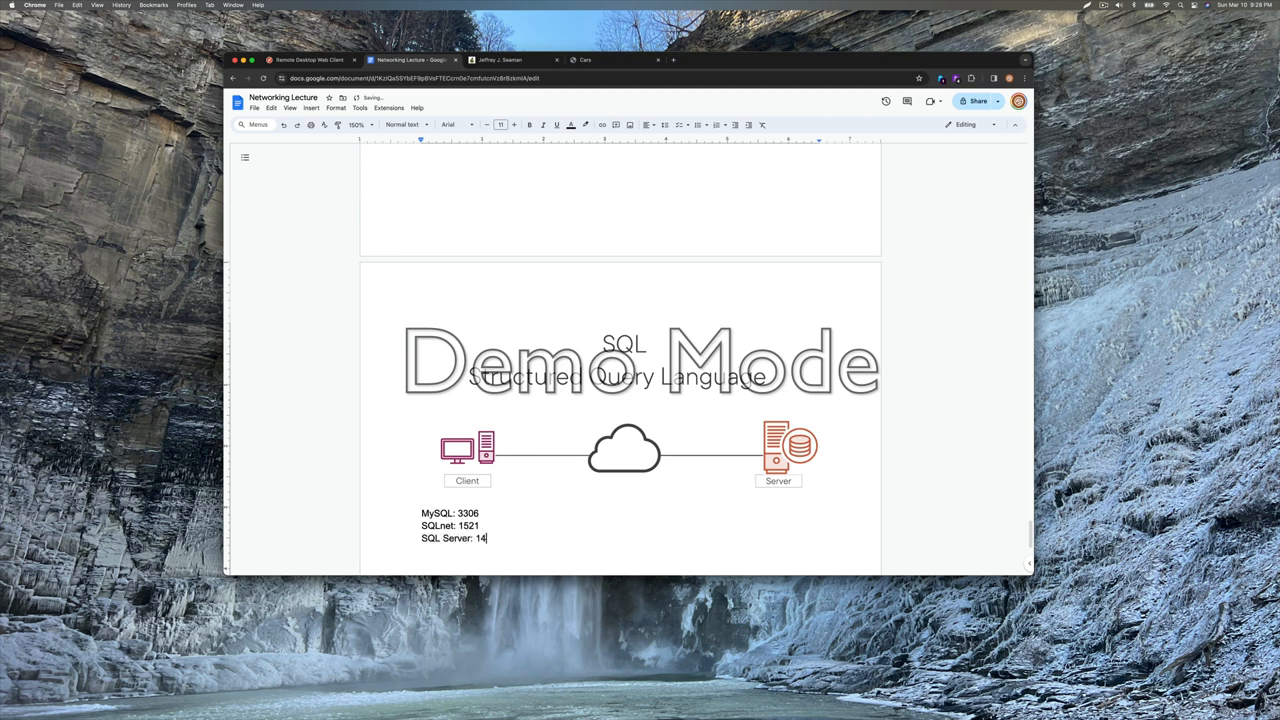
text(33)
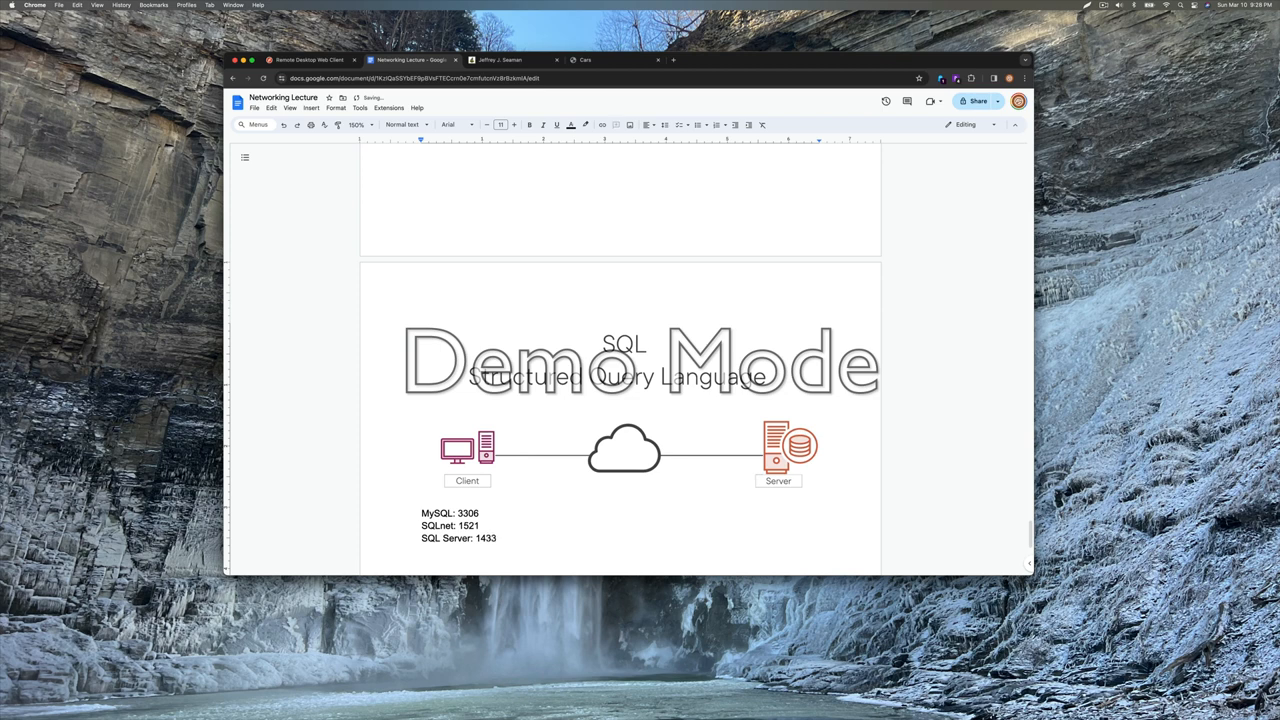
text(PostG)
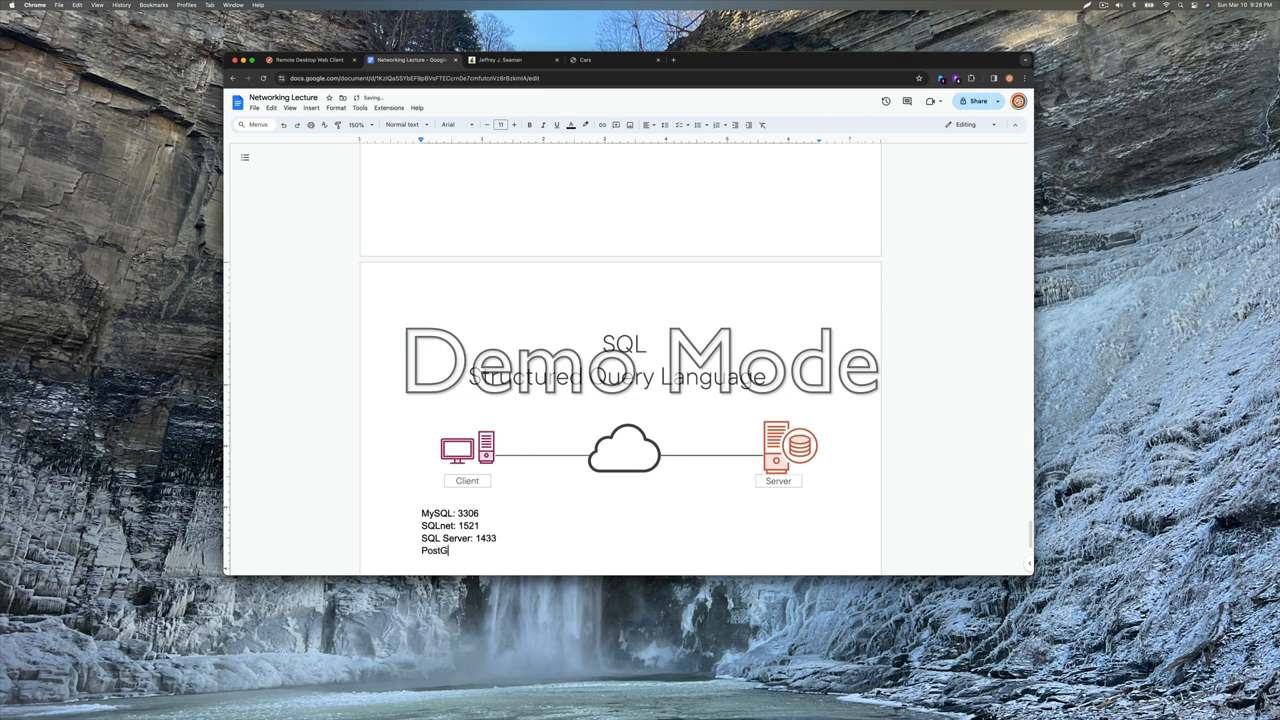
text(res)
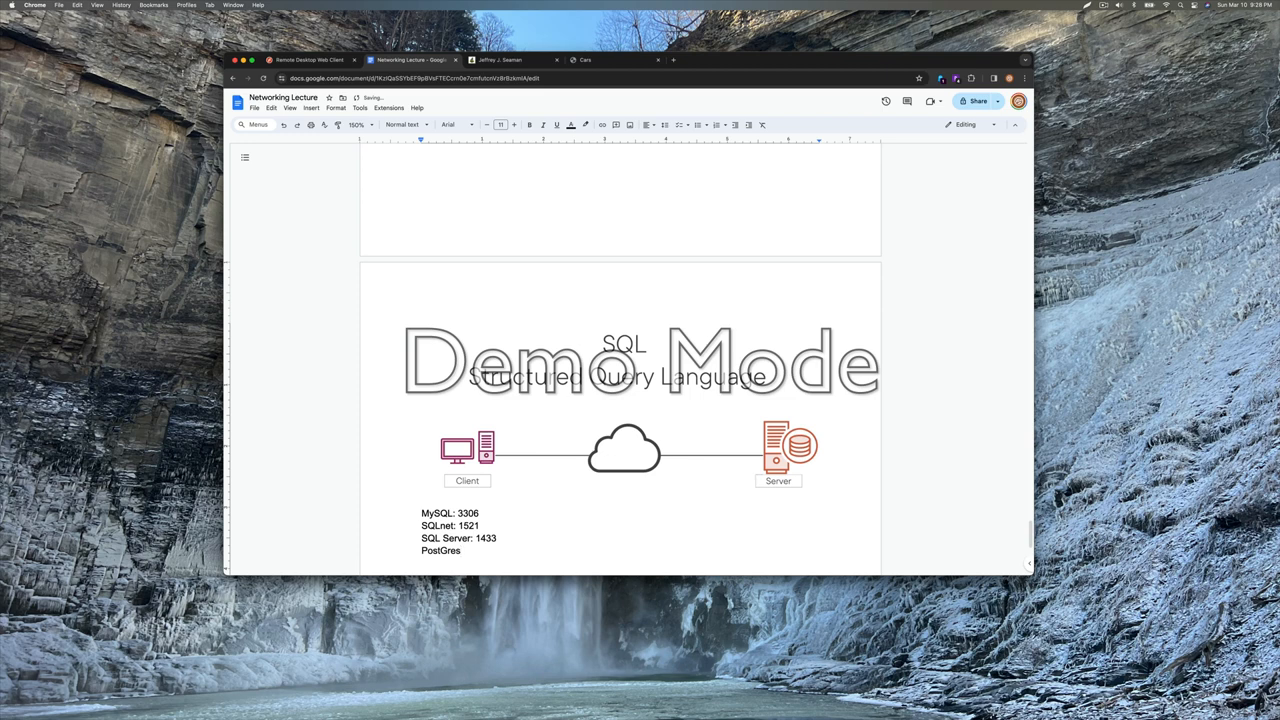
text(: 5)
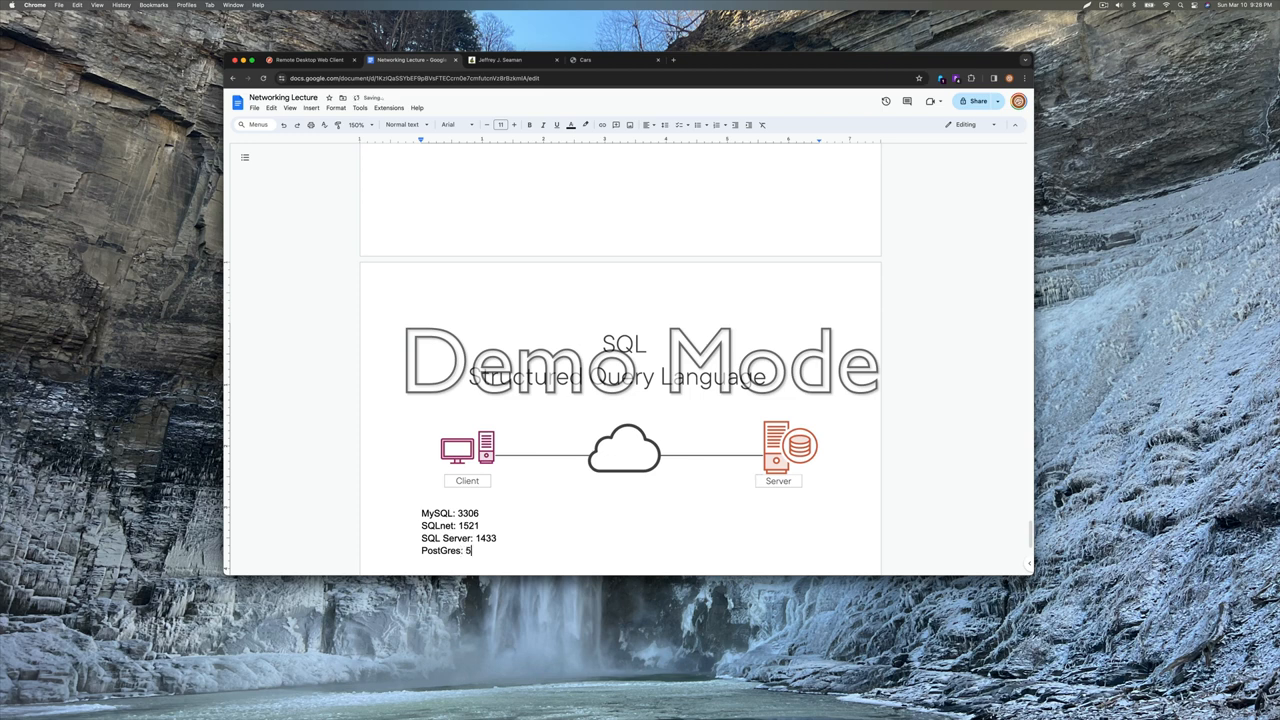
text(432)
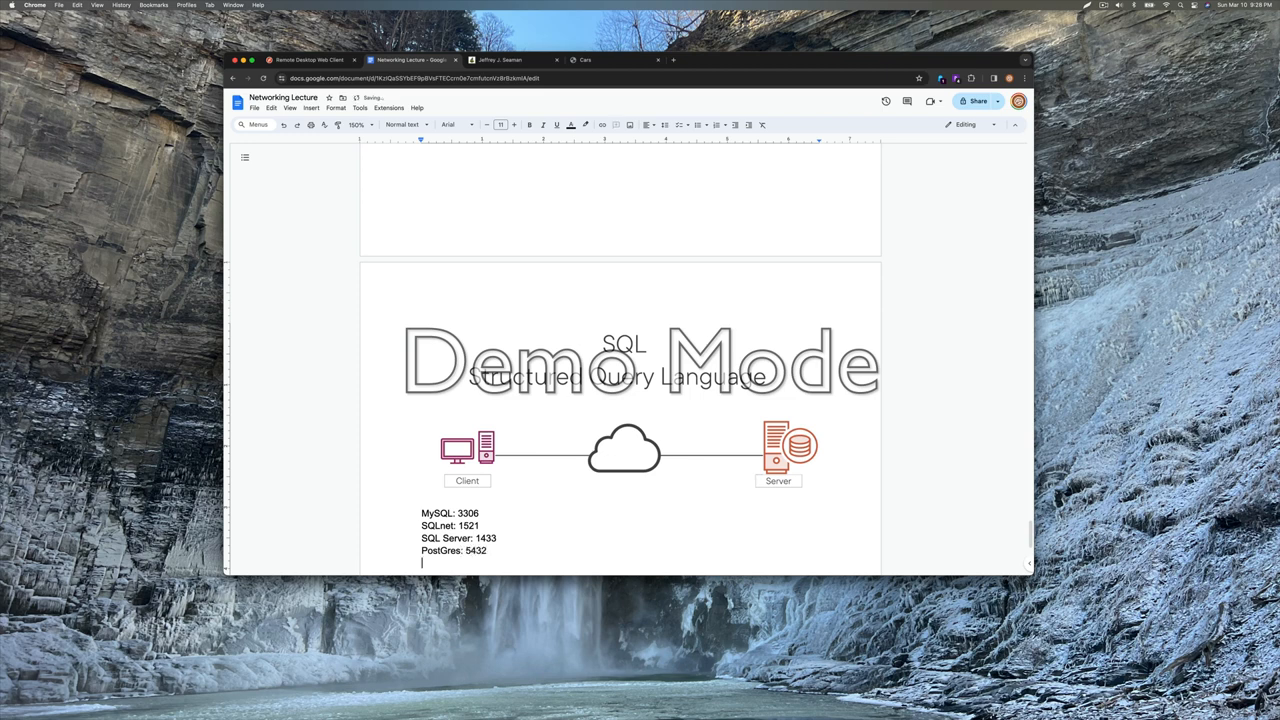